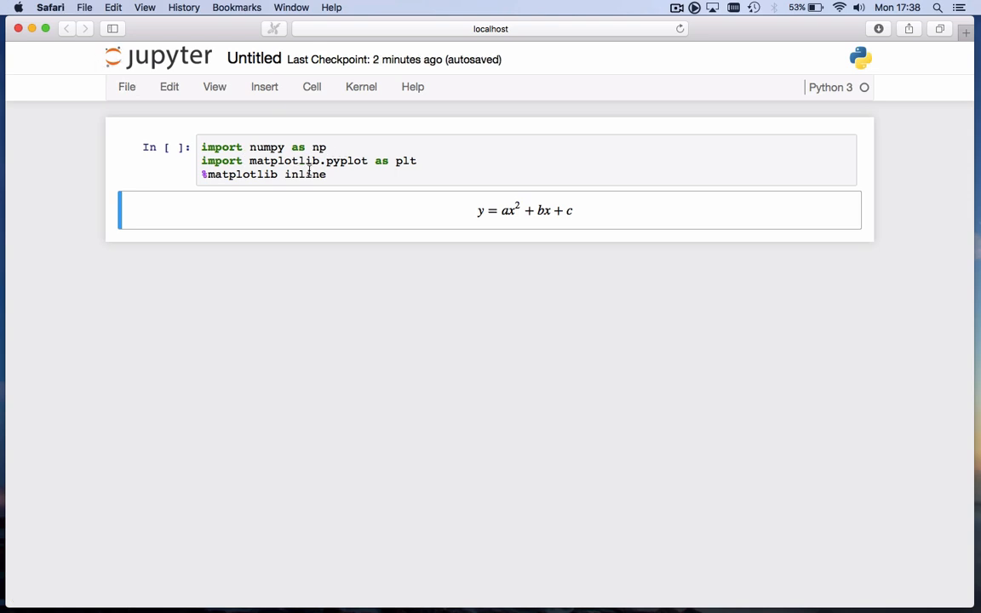
pyautogui.moveTo(392, 173)
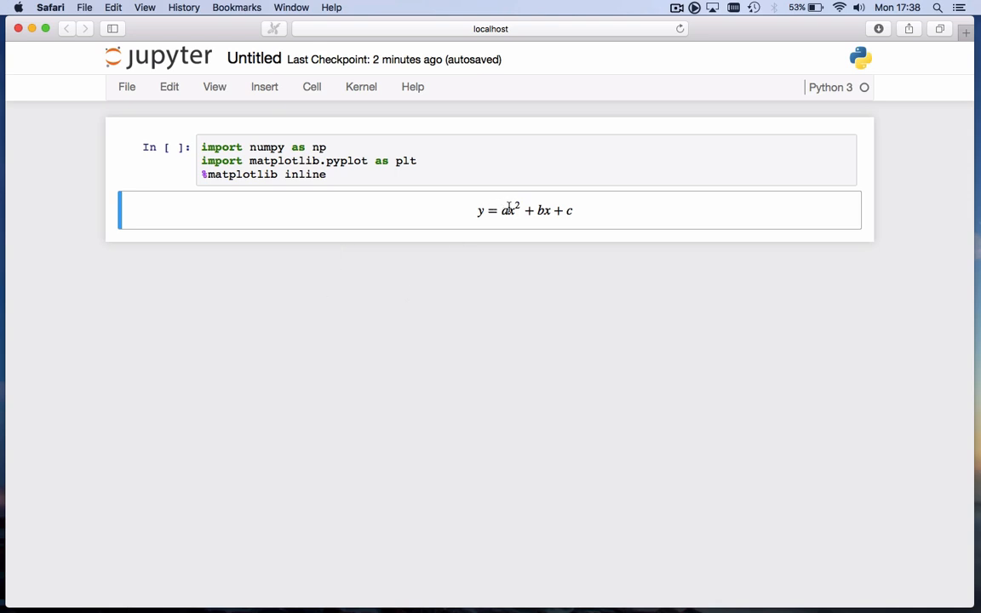
pyautogui.moveTo(535, 217)
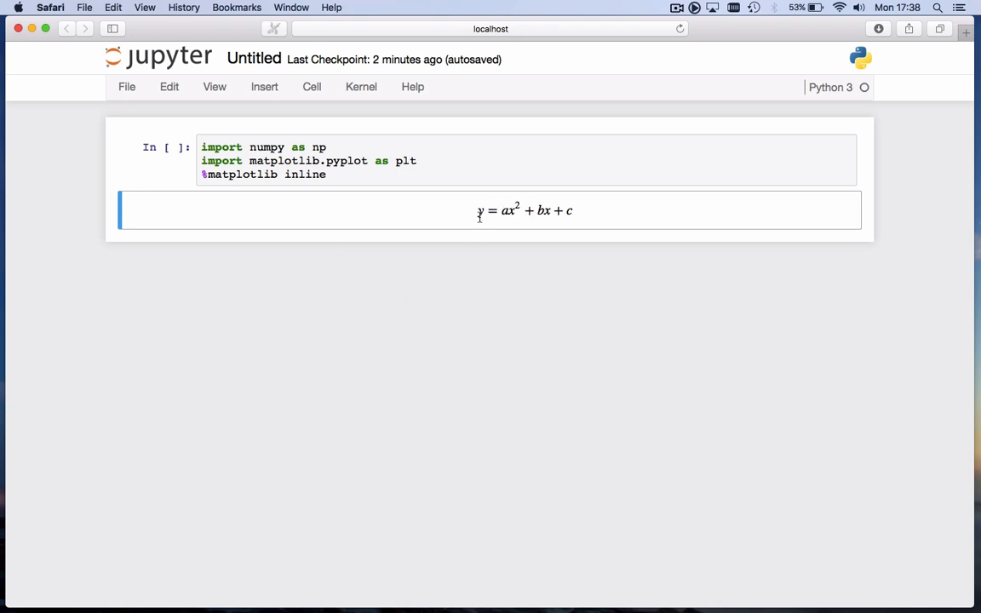
pyautogui.moveTo(571, 230)
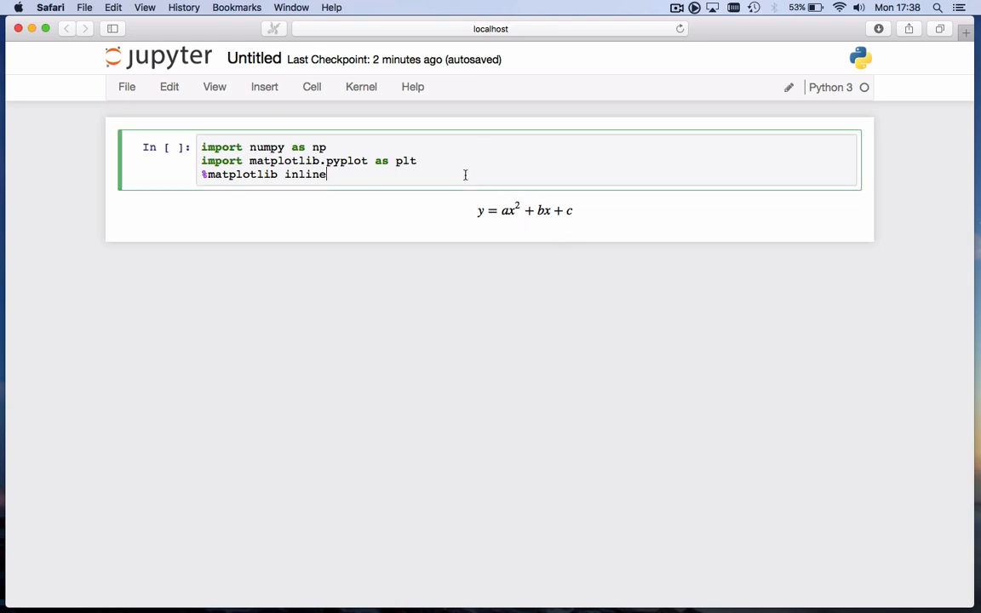
# Run the imports cell and start a new cell with the header def testfunc(x):
pyautogui.press('shift+enter')
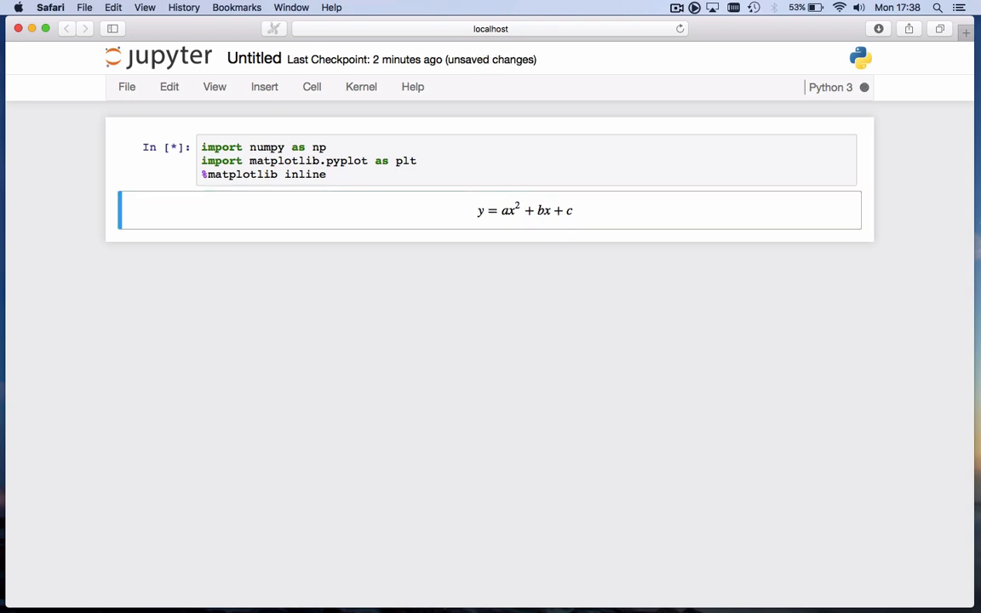
pyautogui.press('shift+enter')
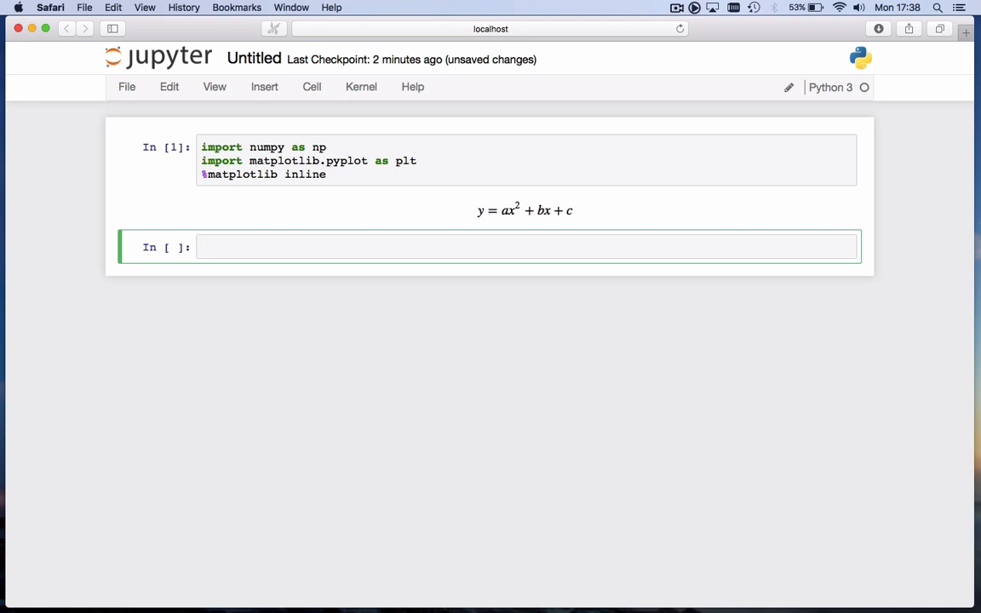
pyautogui.write('de')
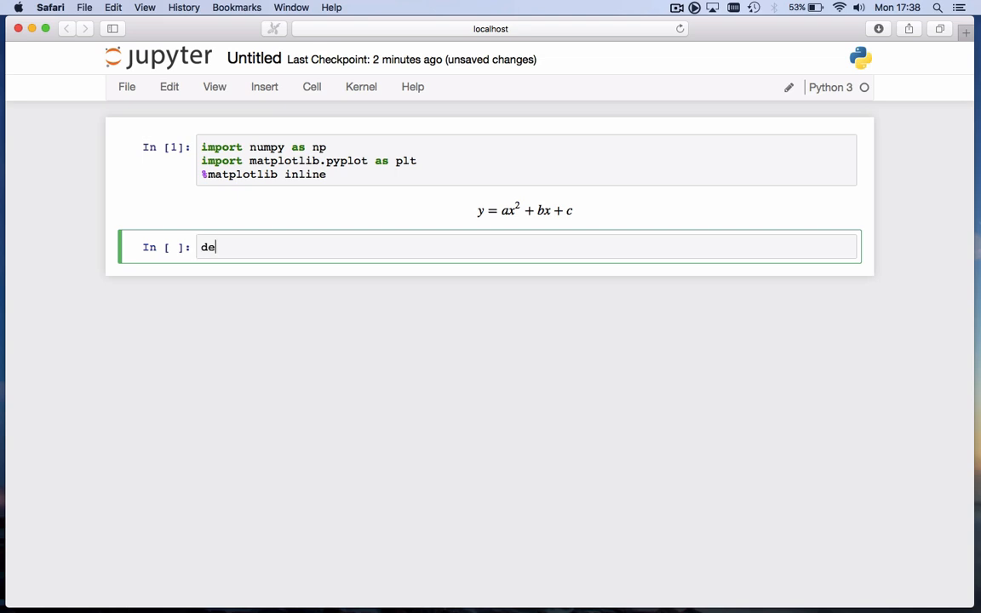
pyautogui.write('f')
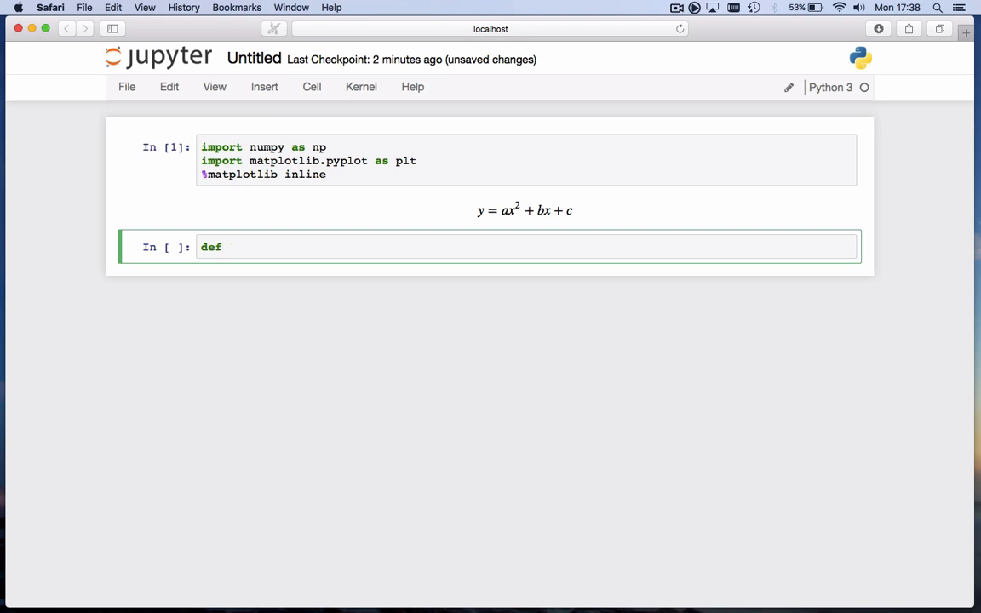
pyautogui.write('testfunc')
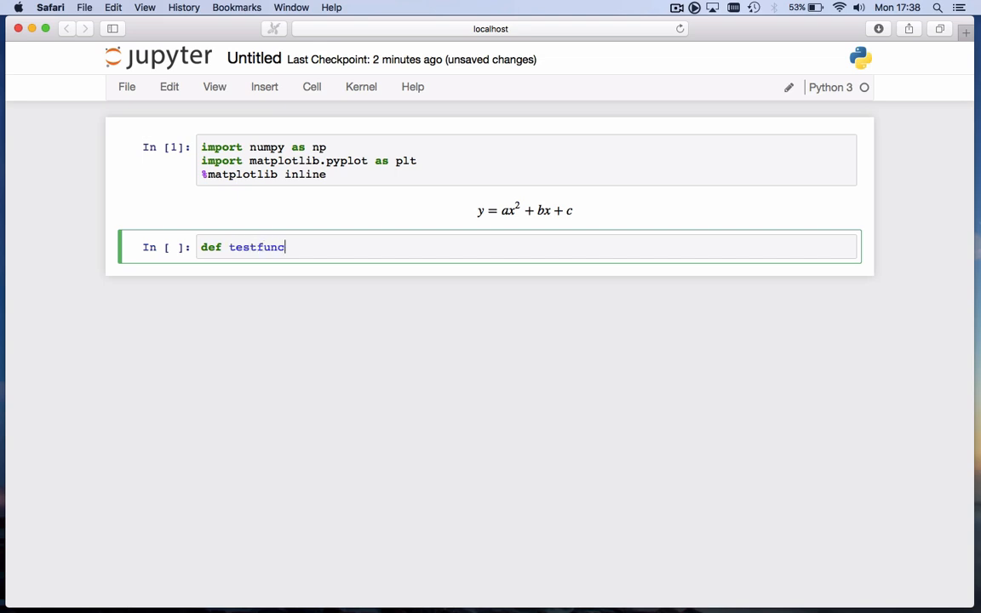
pyautogui.write('()')
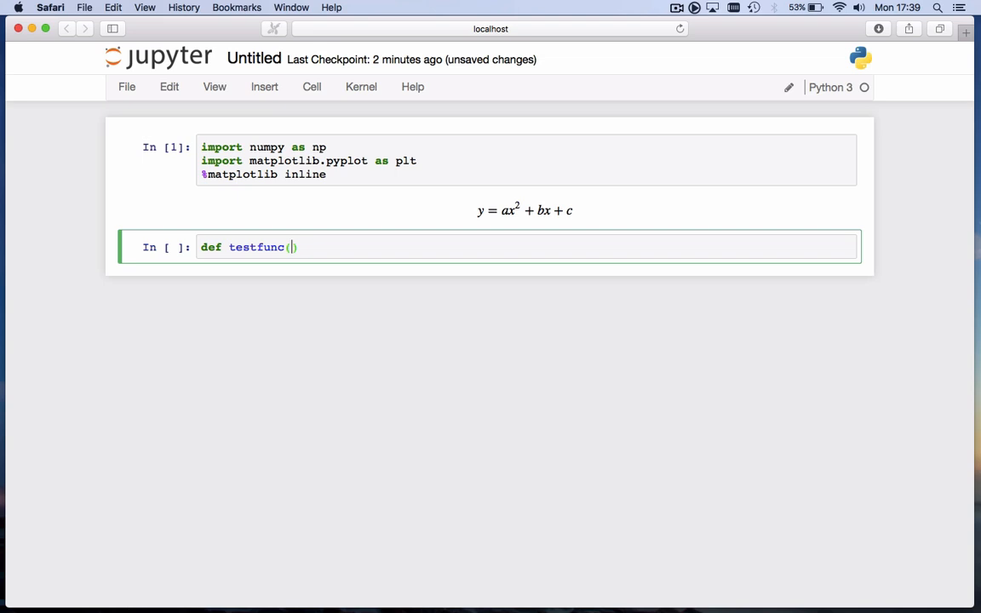
pyautogui.write(')')
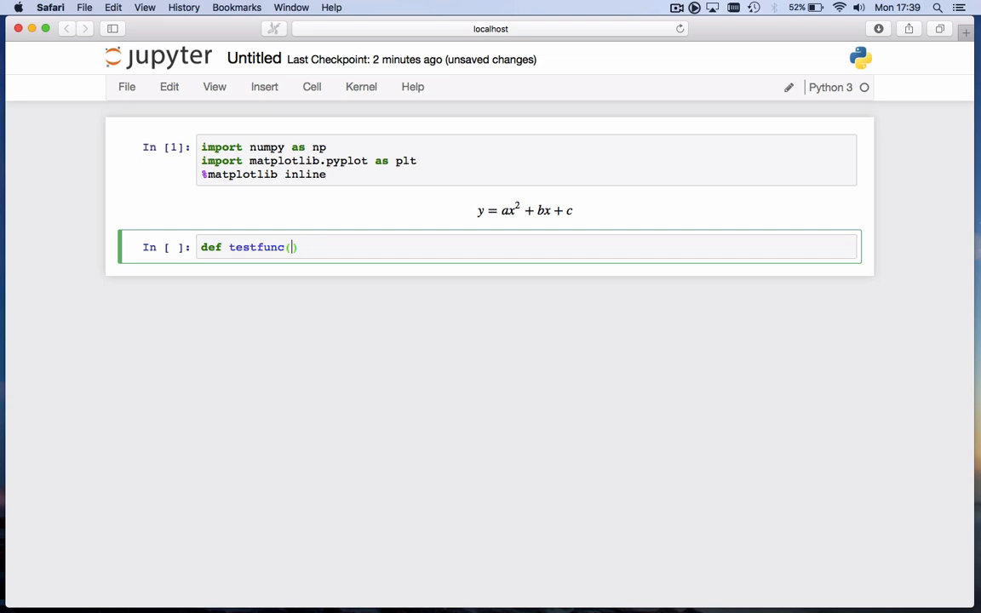
pyautogui.write('x')
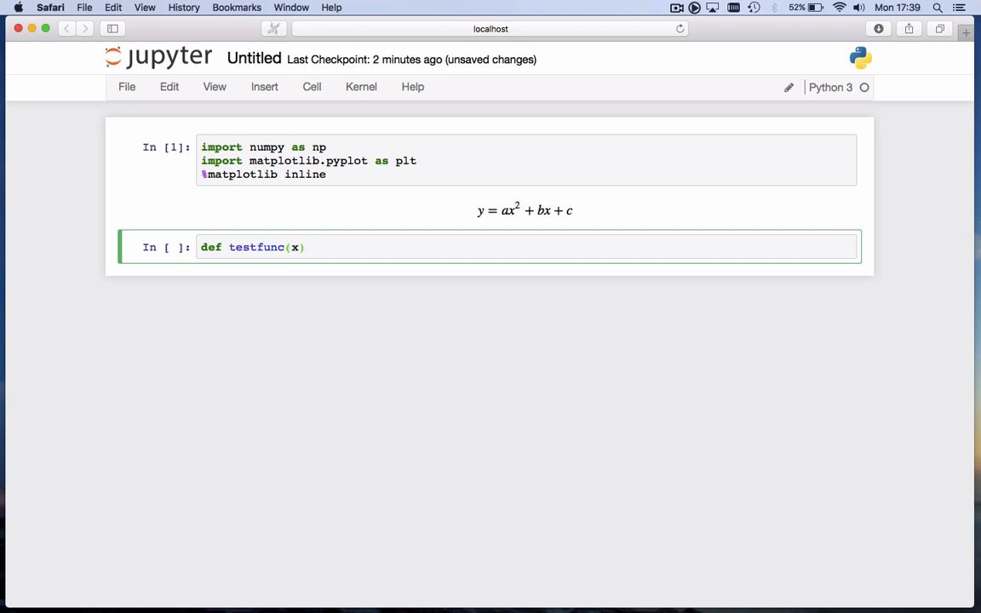
pyautogui.write(':')
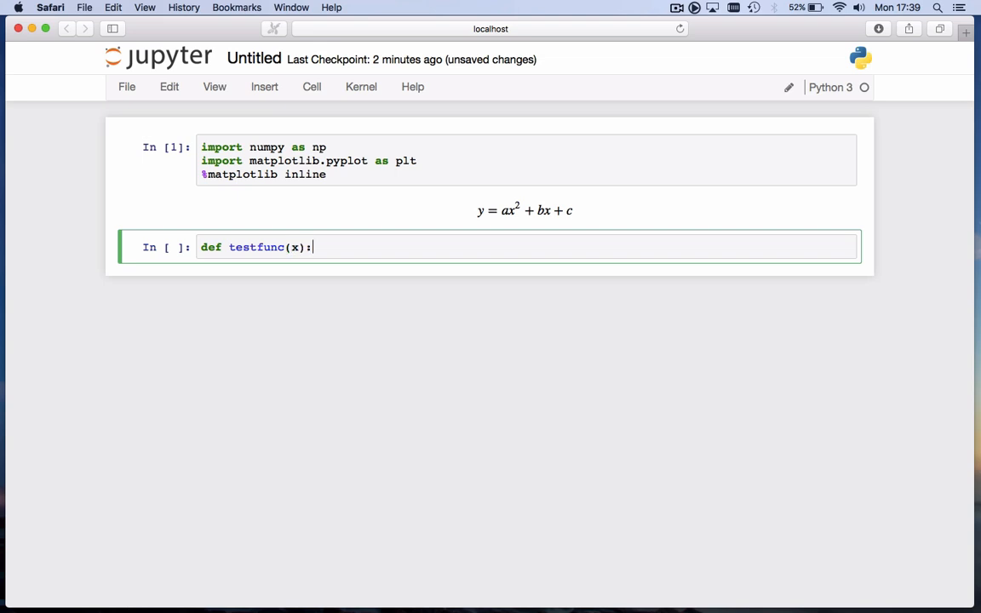
# Write the body setting a=1, b=2, c=3, computing y = a*x**2 + b*x + c, returning y
pyautogui.press('enter')
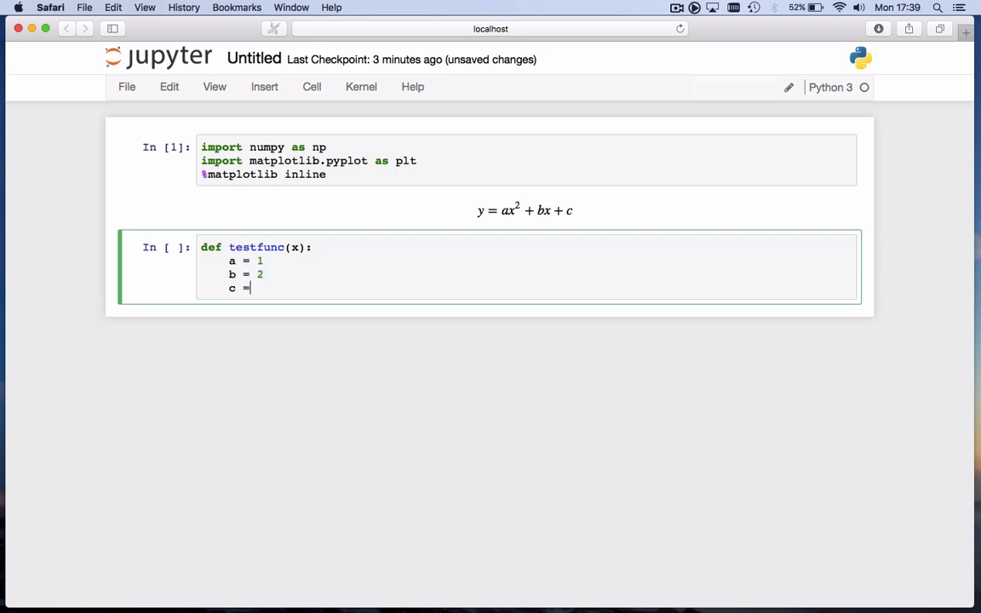
pyautogui.write('3')
pyautogui.write('y = a * x')
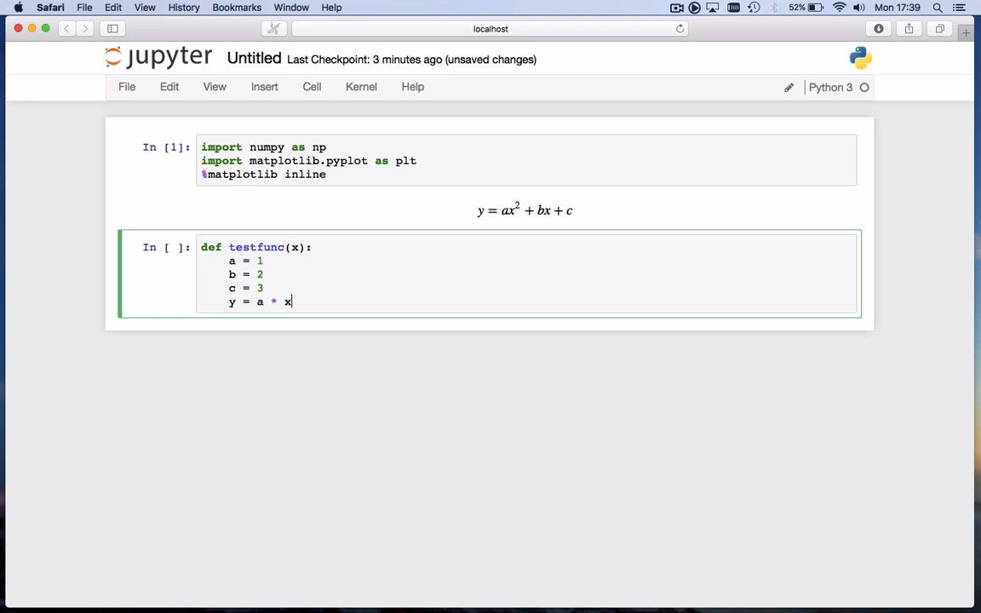
pyautogui.write('** 2 + b * x +')
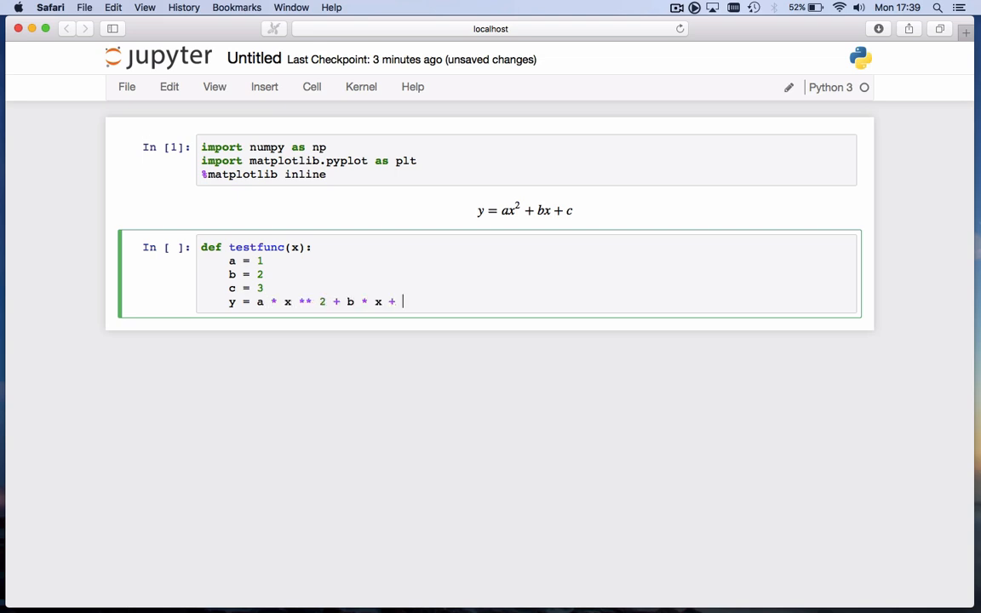
pyautogui.write('c')
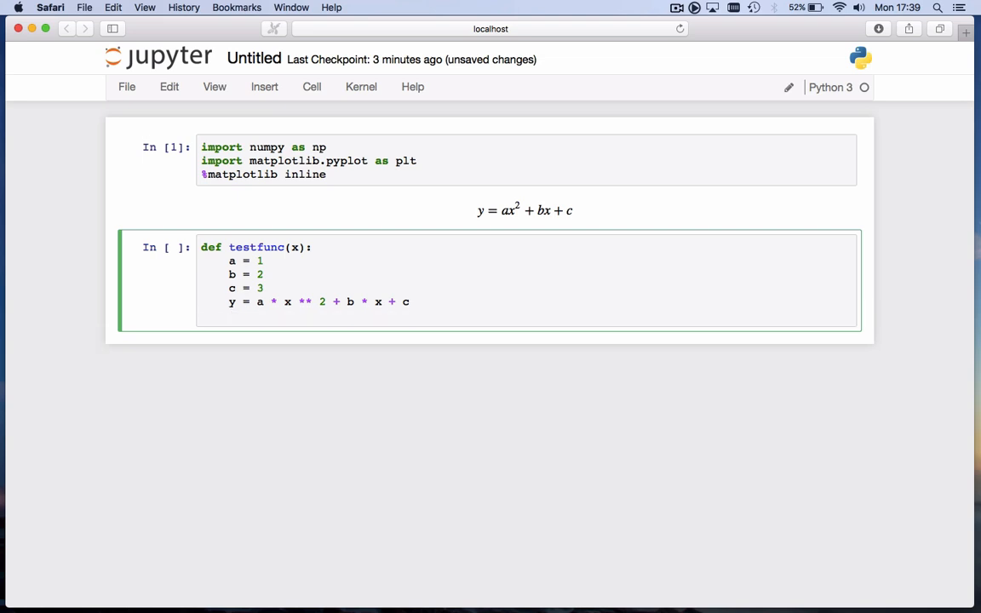
pyautogui.write('ret')
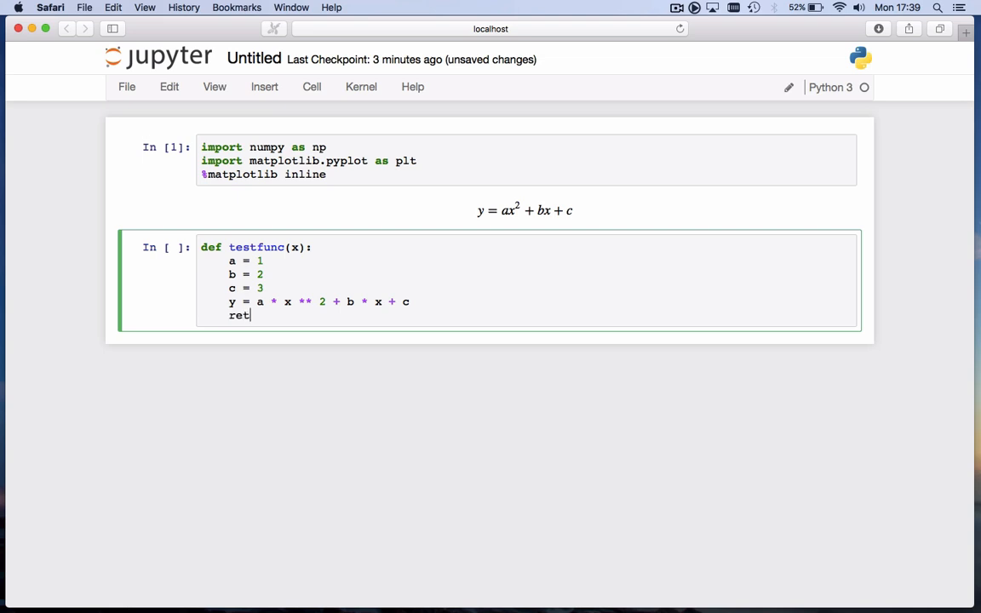
pyautogui.write('urn y')
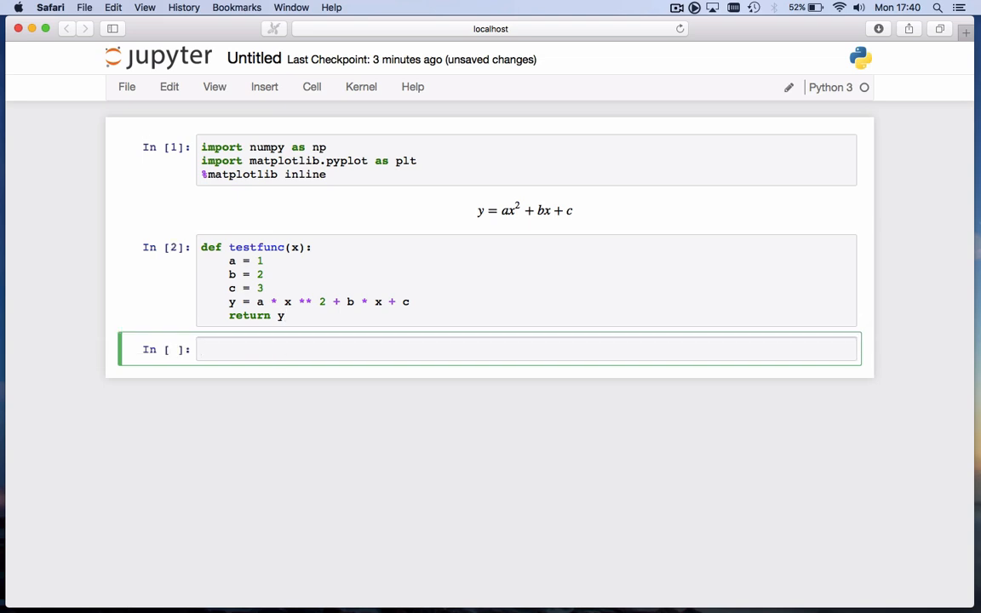
# Enter testfunc(2) in the new cell and run it, outputting 11
pyautogui.write('t')
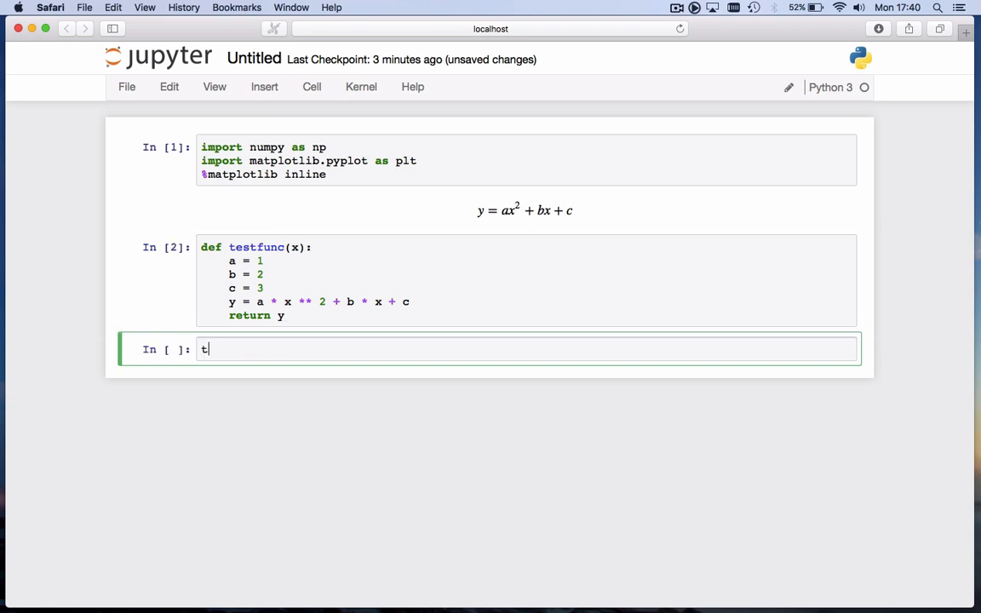
pyautogui.write('estfunc')
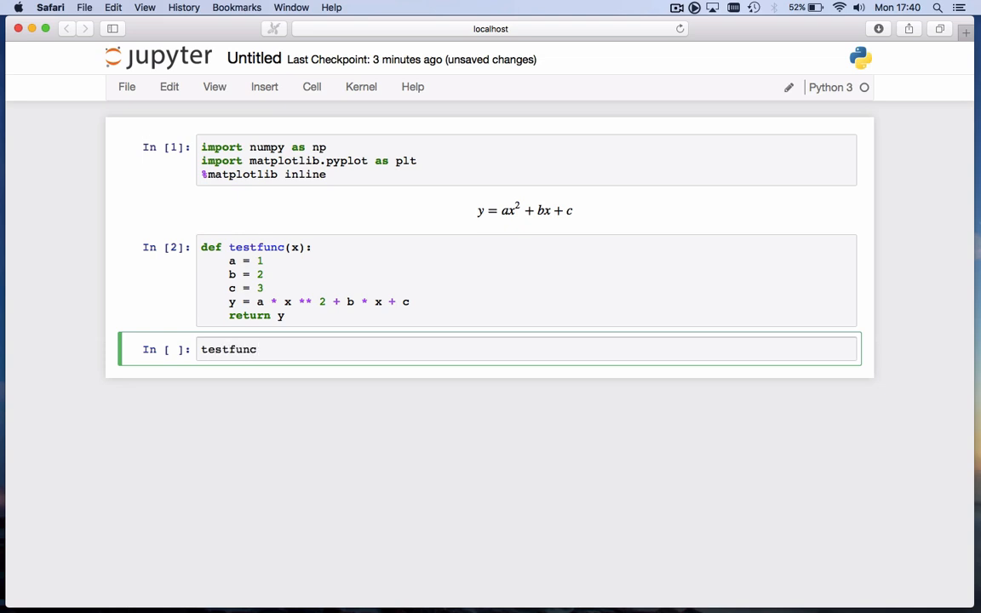
pyautogui.write('()')
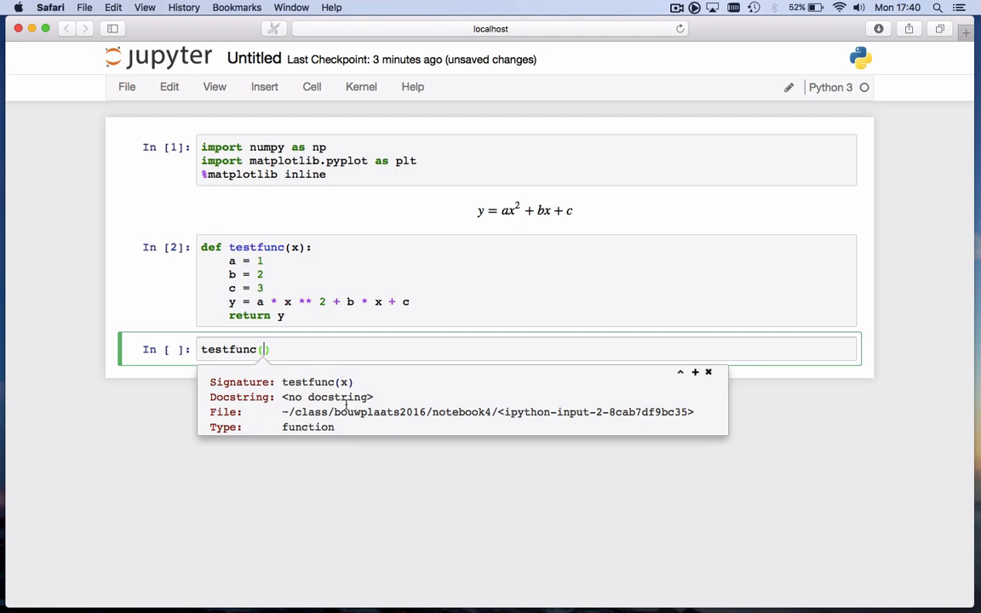
pyautogui.moveTo(381, 410)
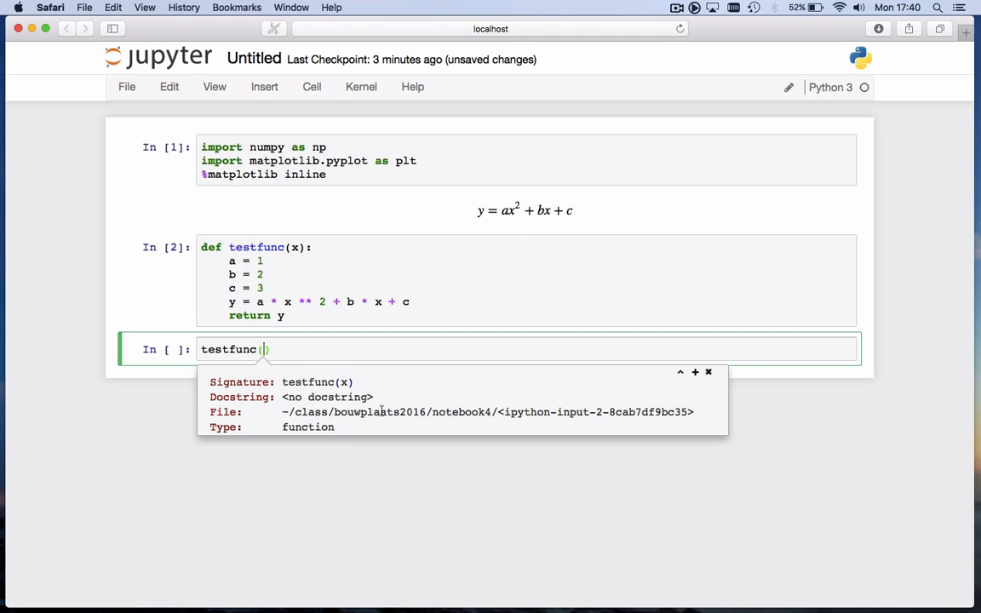
pyautogui.write('2')
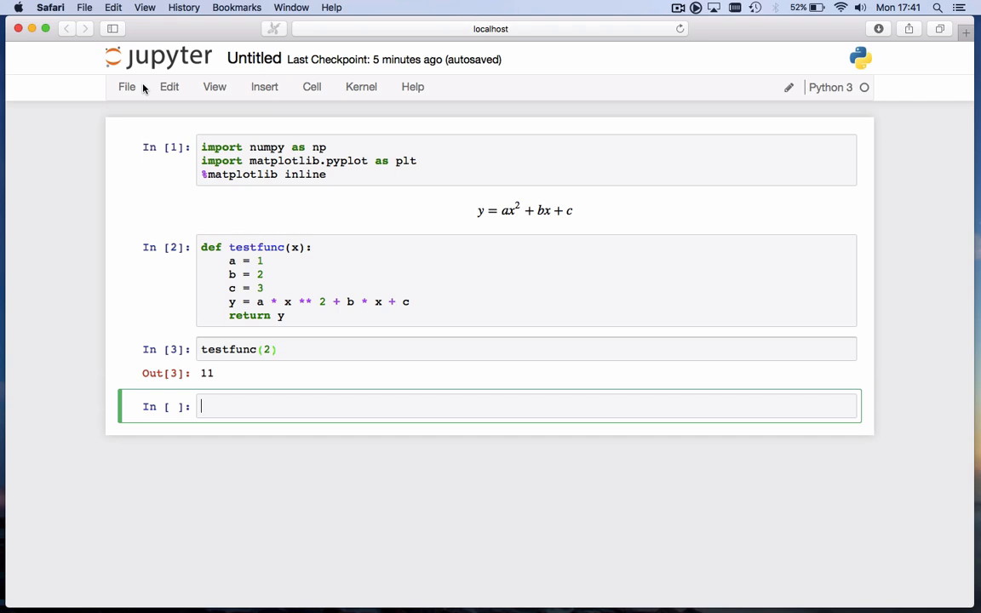
# Try print(a), getting a NameError, then rewrite the call as z = testfunc(2) with print(z)
pyautogui.write('print(a)')
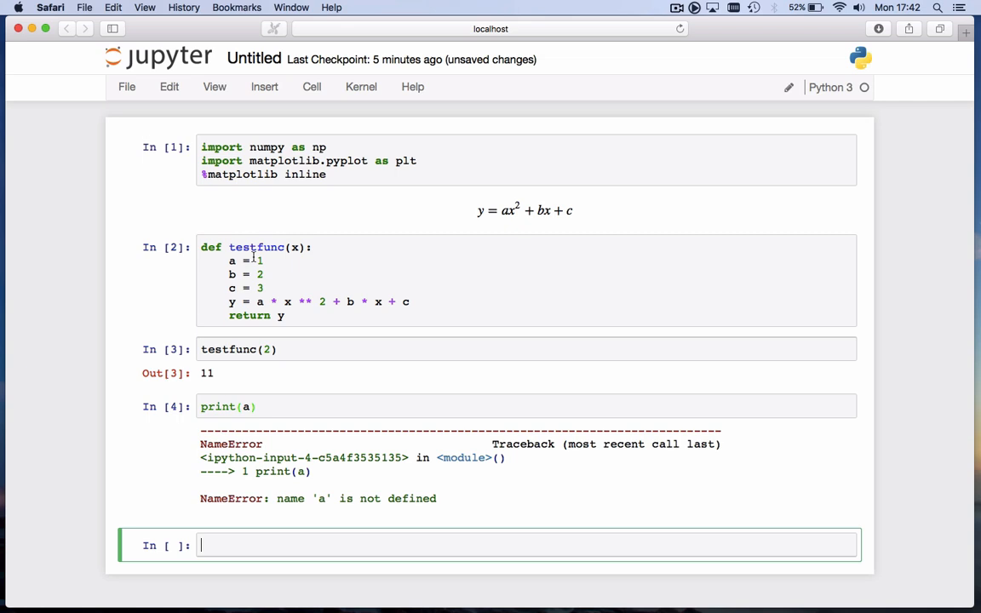
pyautogui.moveTo(248, 359)
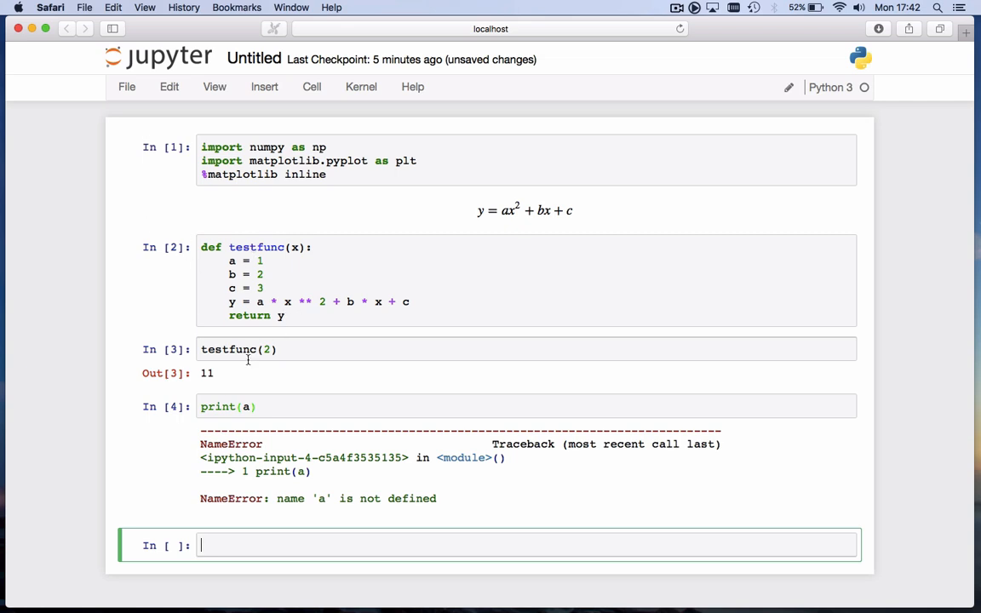
pyautogui.click(247, 349)
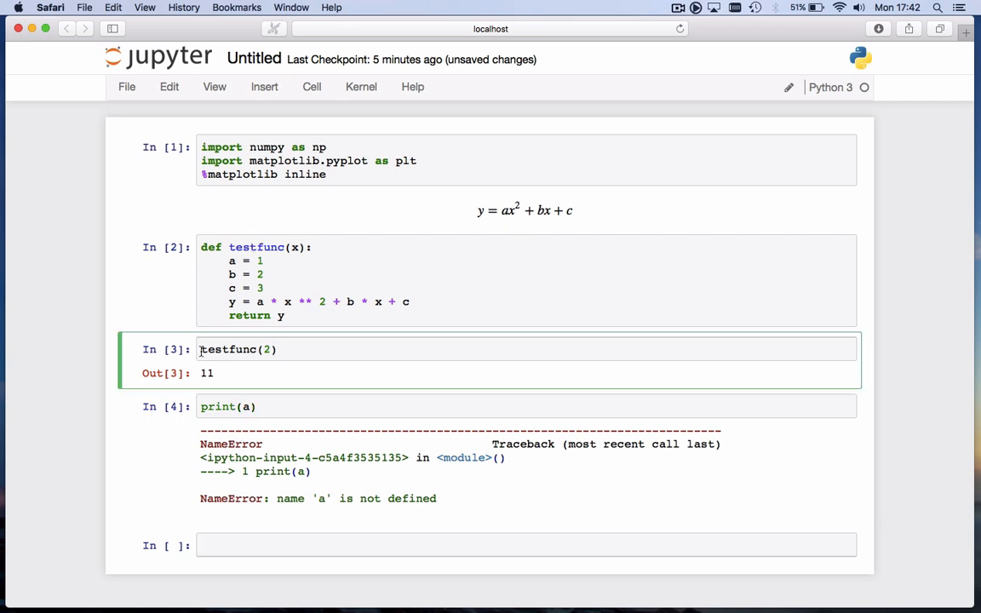
pyautogui.write('z =')
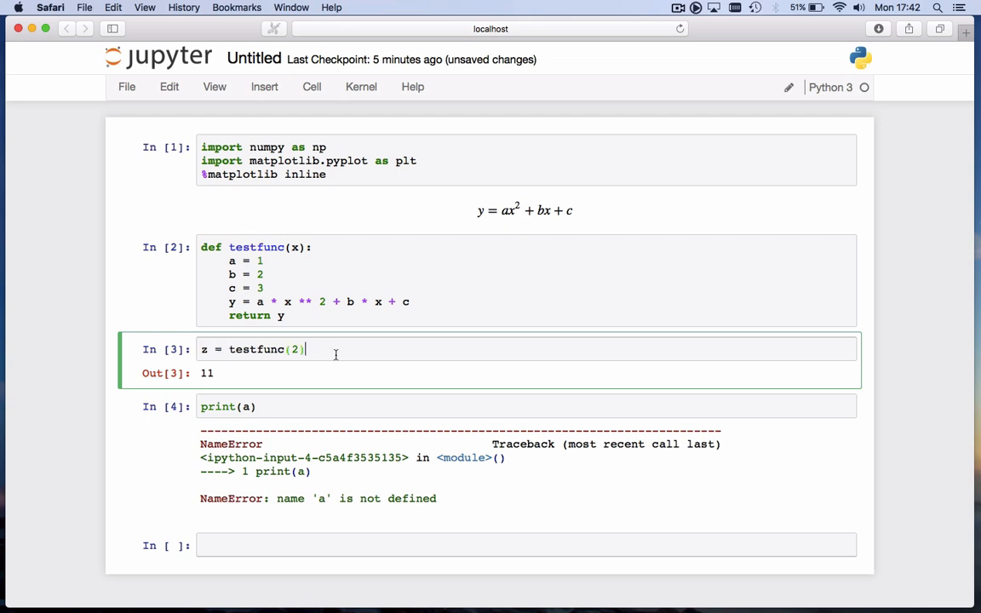
pyautogui.write('pri')
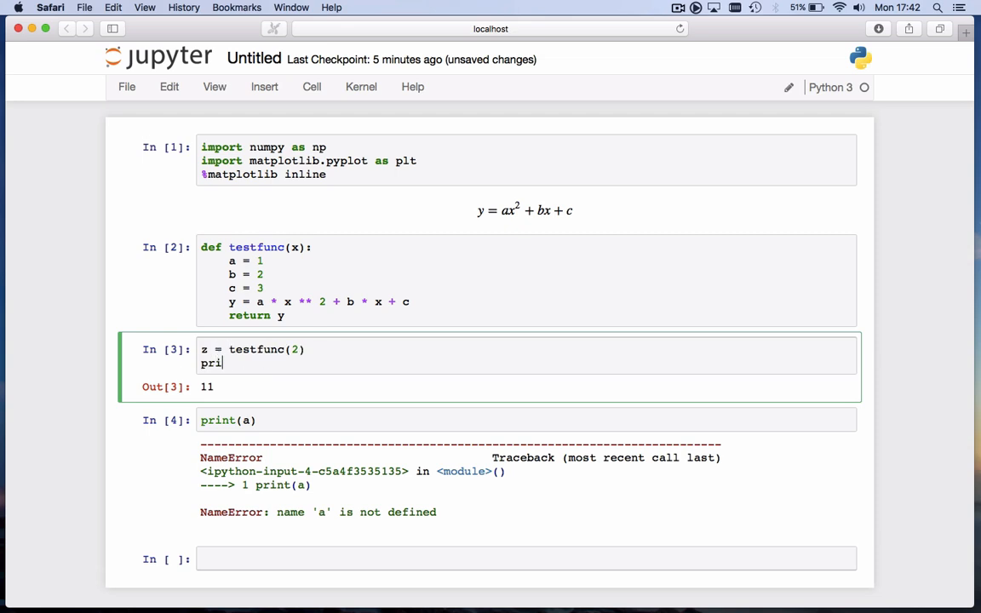
pyautogui.write('nt(z)')
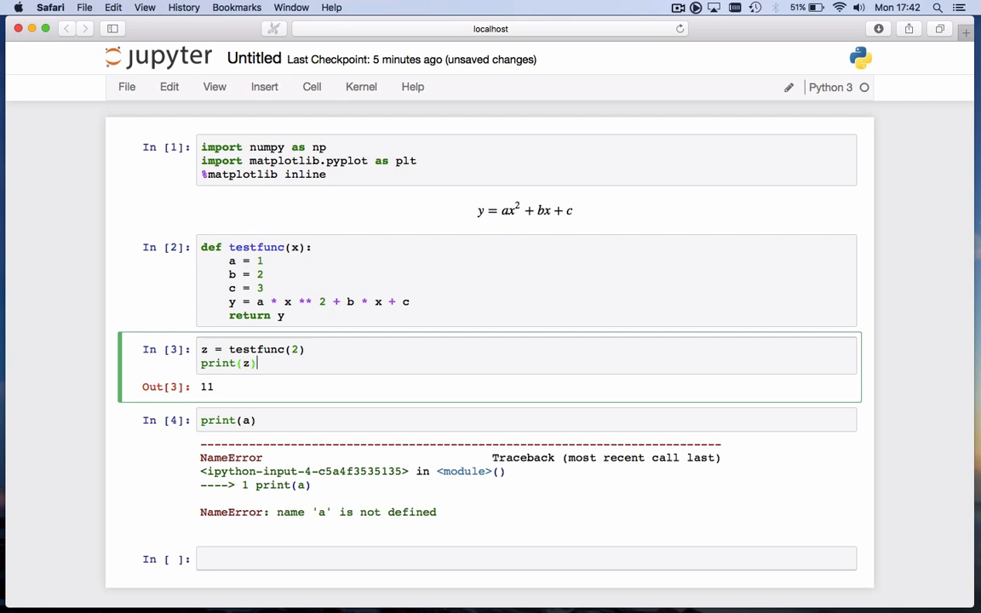
pyautogui.press('shift+Enter')
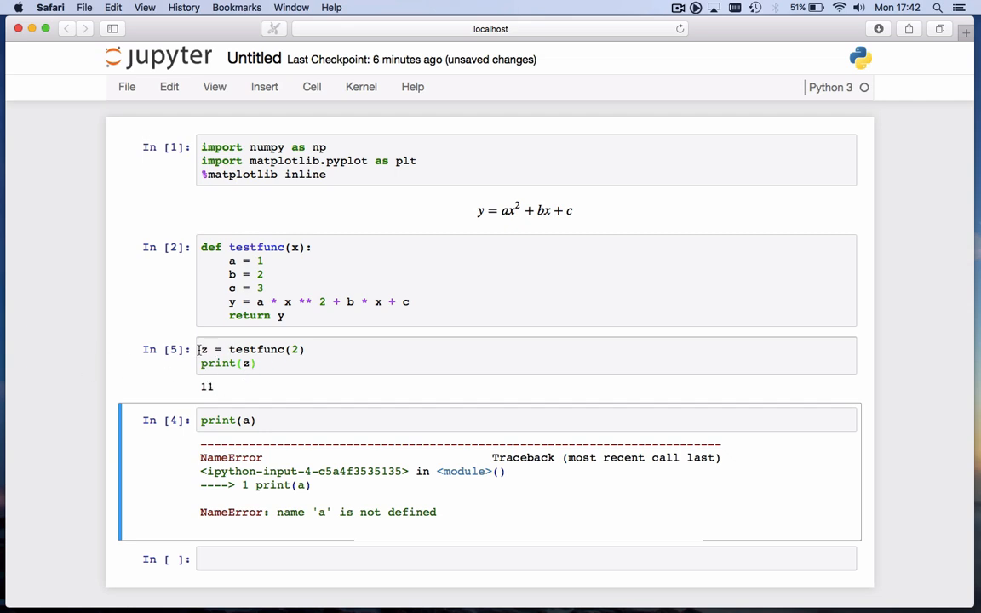
# Delete the print(a) NameError cell and show testfunc's help tooltip with signature testfunc(x)
pyautogui.click(272, 419)
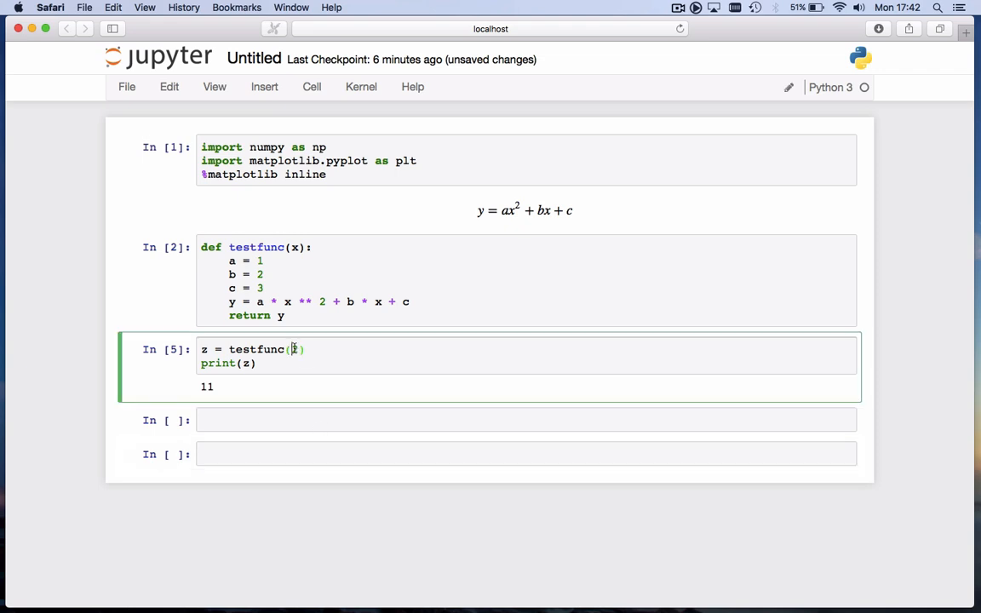
pyautogui.write('2')
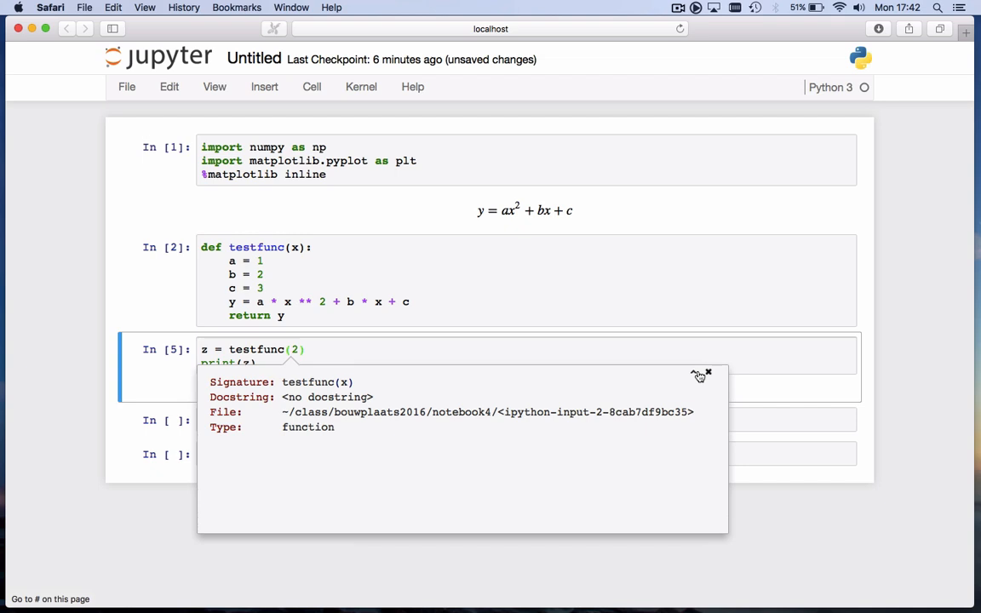
pyautogui.moveTo(697, 375)
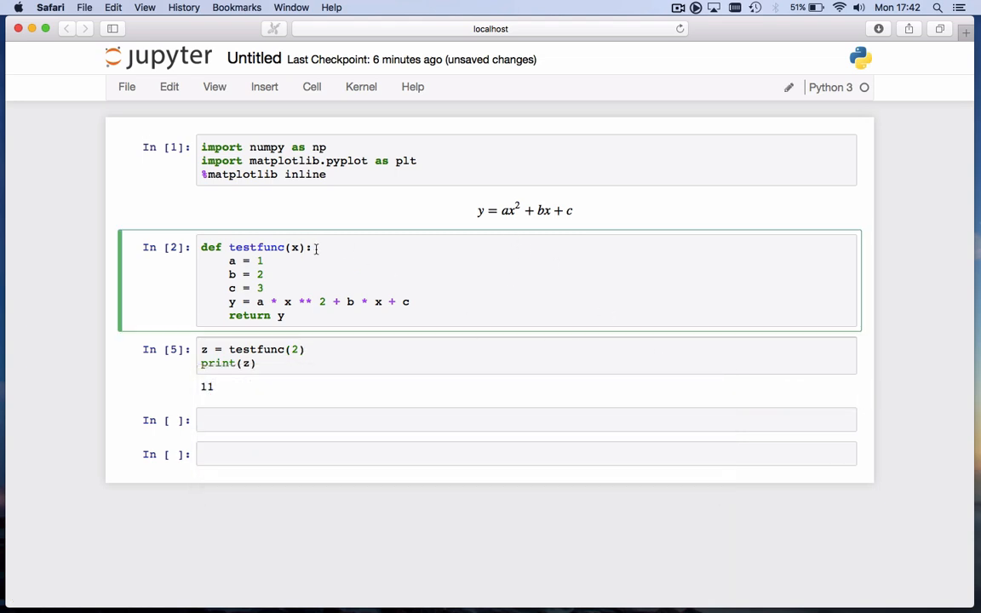
# Add a triple-quoted docstring 'This is additional information' / 'More info' under the def line
pyautogui.press('enter')
pyautogui.write("'''''")
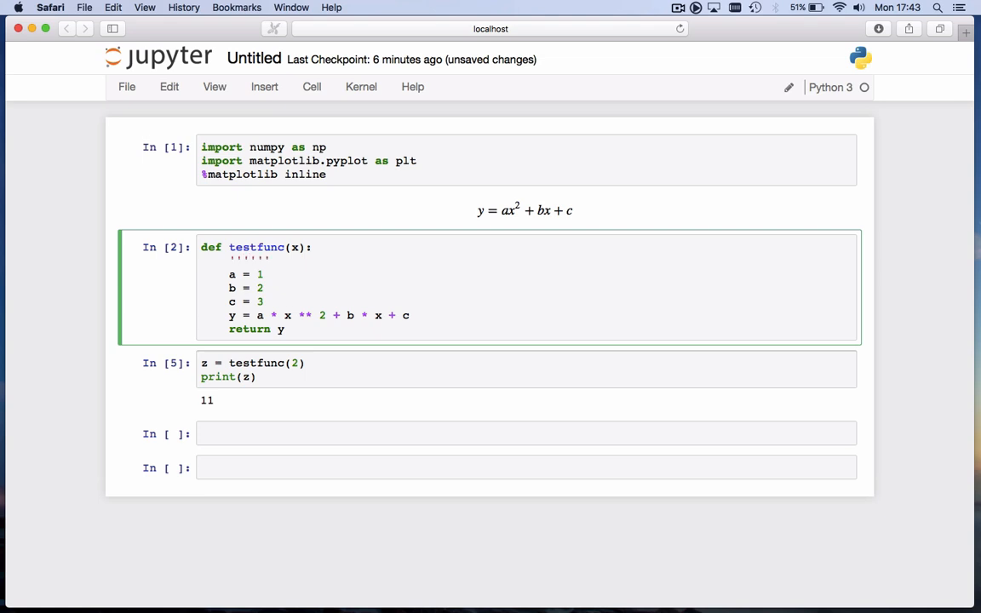
pyautogui.write('This is a')
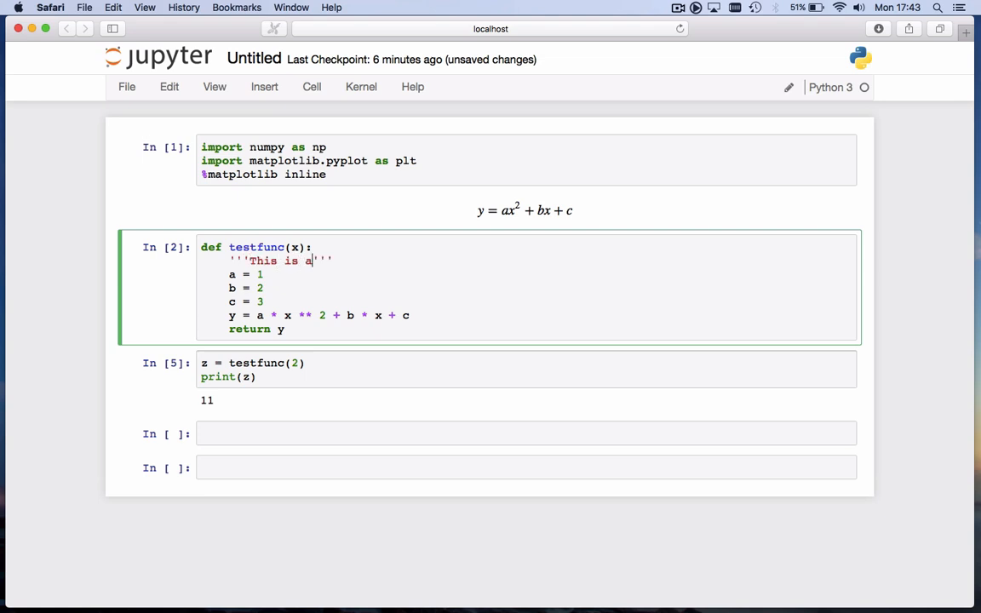
pyautogui.write('dditional')
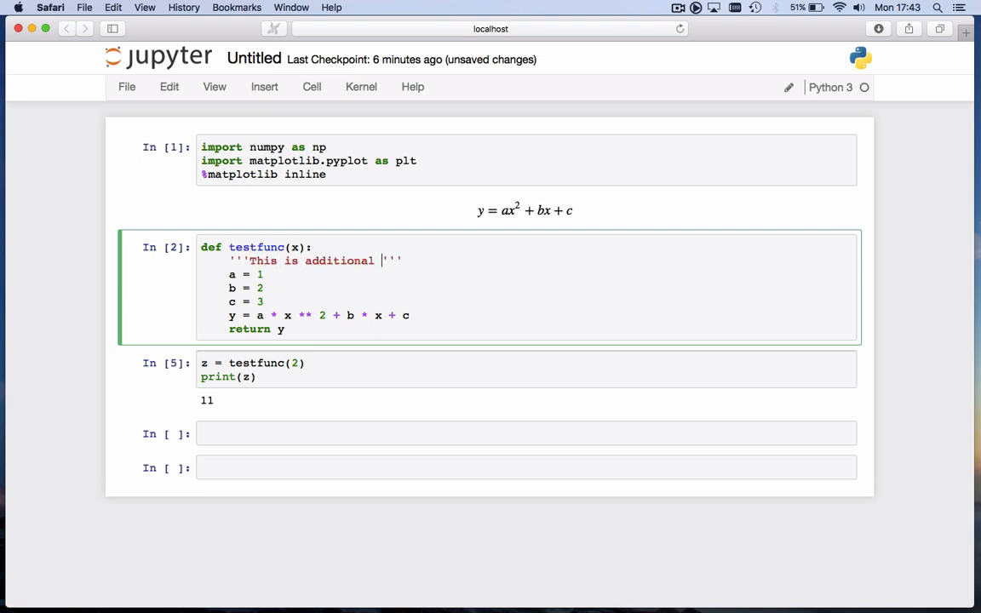
pyautogui.write('information')
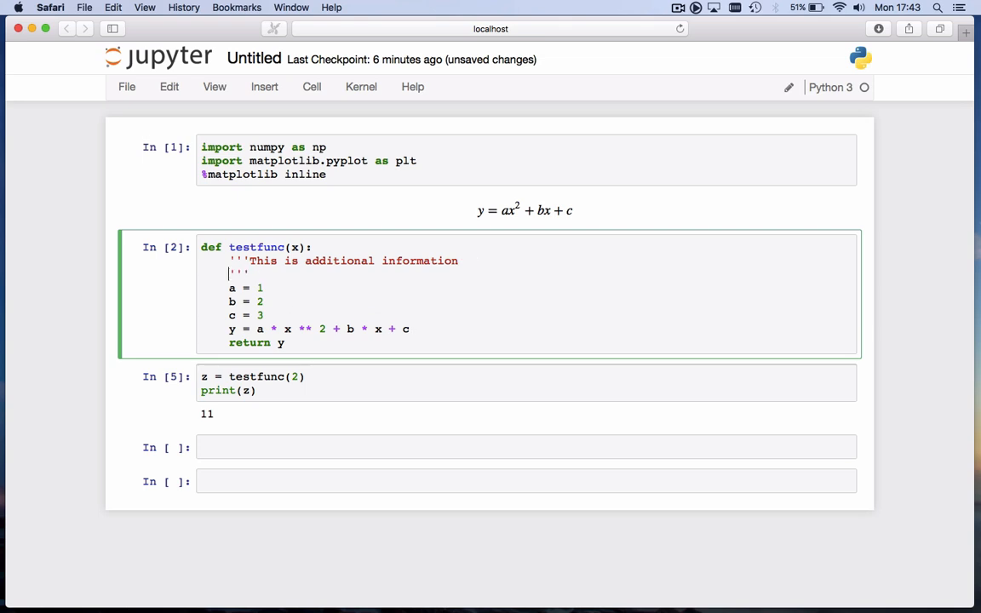
pyautogui.write('More info')
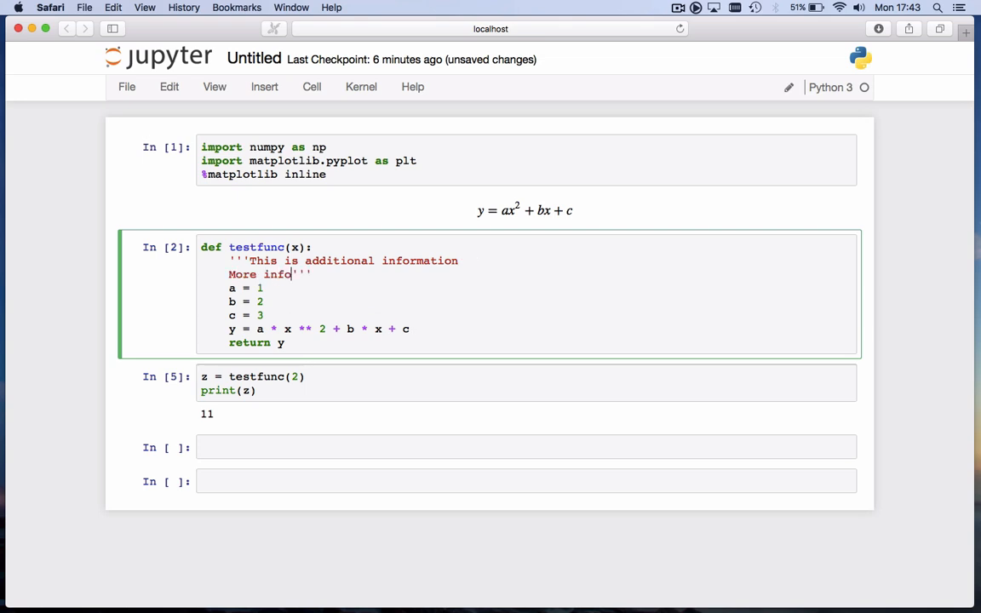
pyautogui.write("'''")
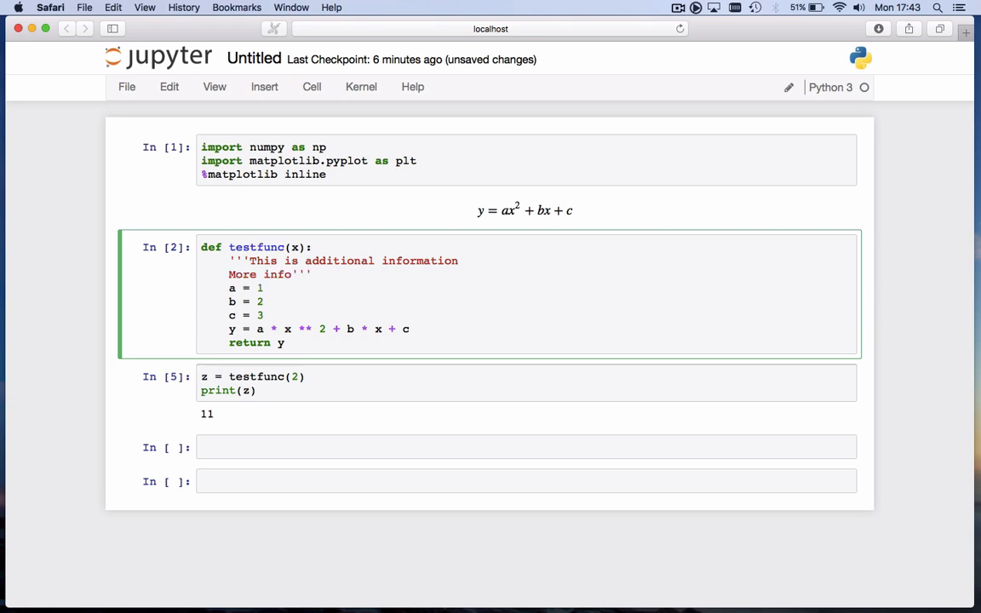
pyautogui.moveTo(341, 248)
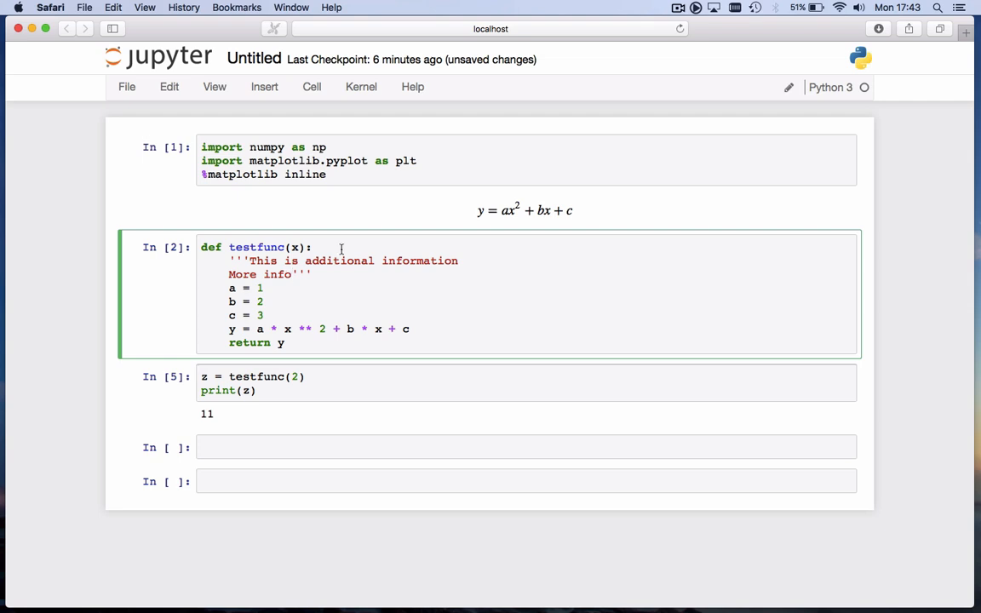
pyautogui.moveTo(341, 271)
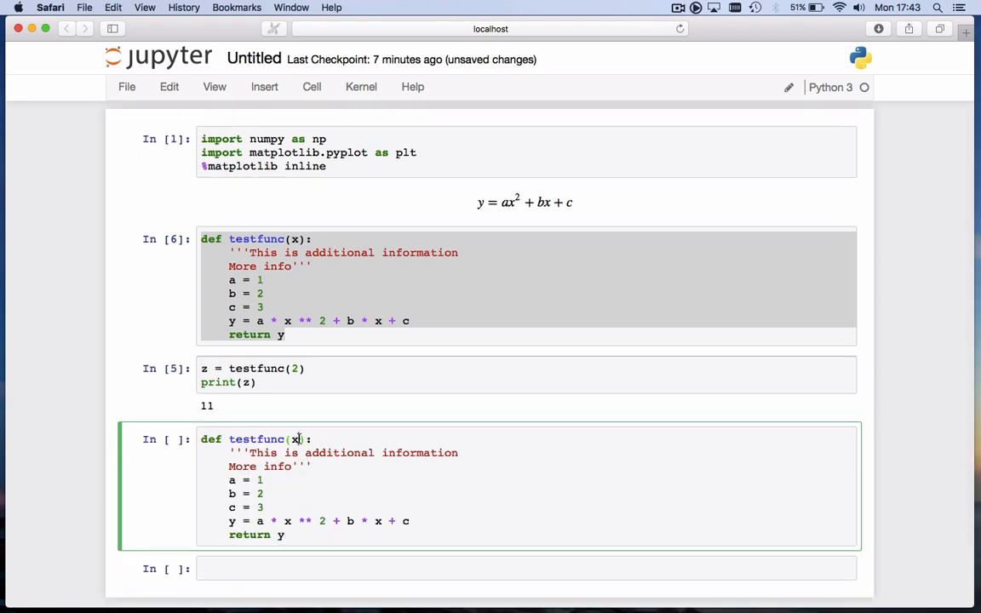
# Change the copied function's header to testfunc(x, a, b, c), removing the fixed a, b, c values
pyautogui.write(', a, b, c')
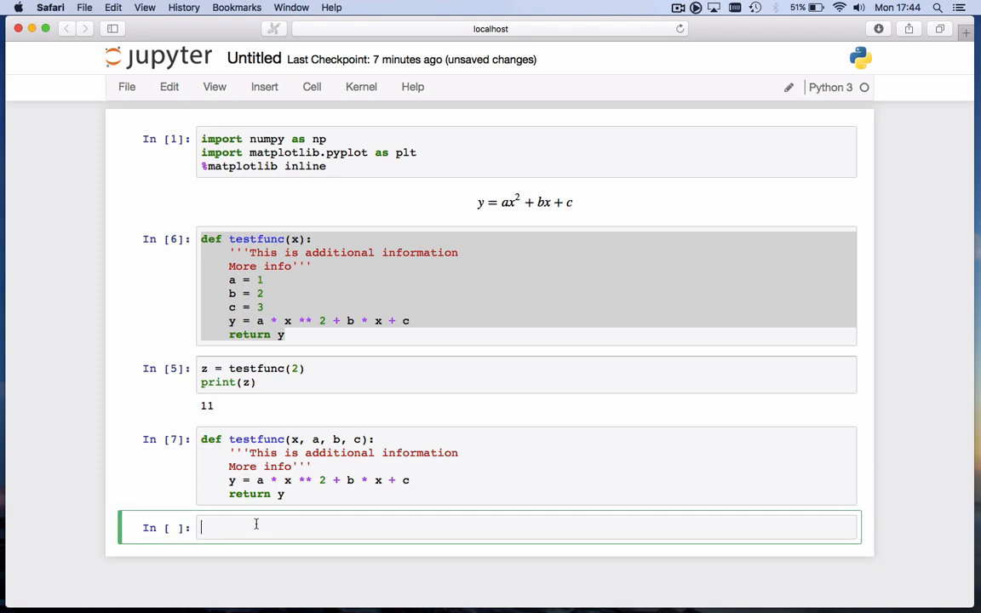
# Call testfunc(2), hit the missing-arguments TypeError, then call testfunc(2, 1, 2, 3) for 11
pyautogui.write('testfunc(2')
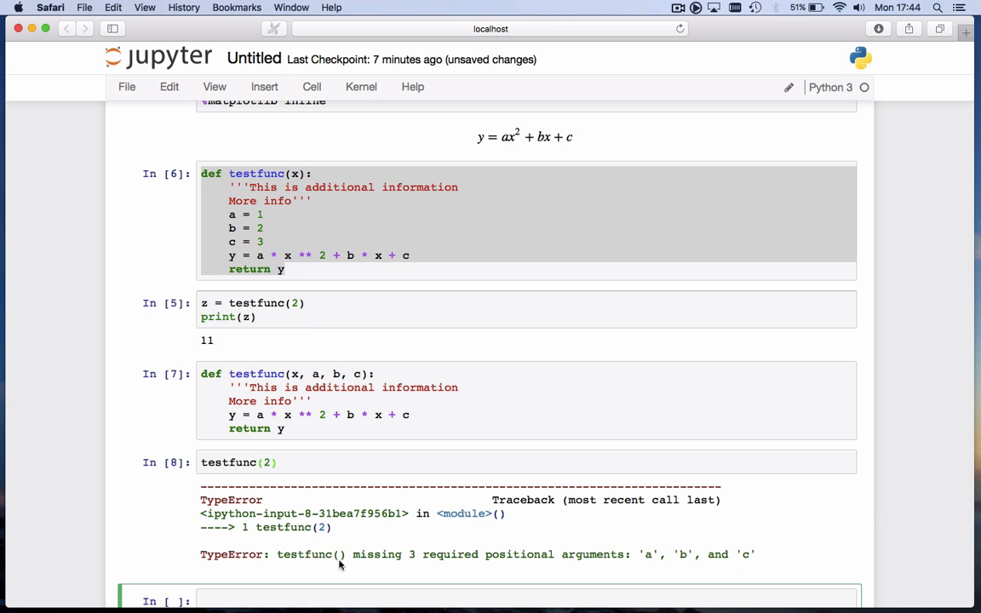
pyautogui.moveTo(357, 567)
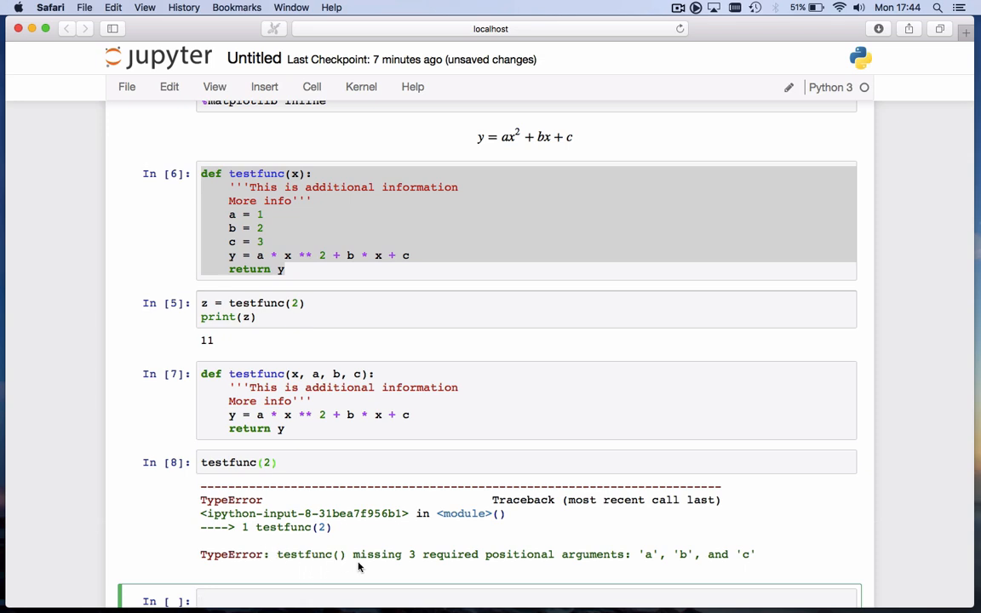
pyautogui.moveTo(595, 564)
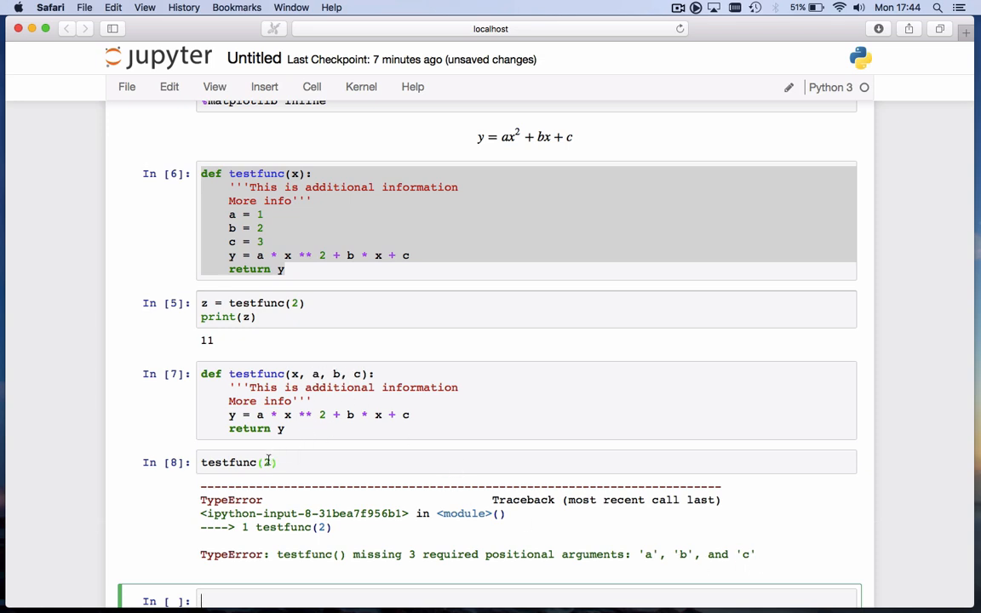
pyautogui.click(268, 463)
pyautogui.write(', 1, 2, ')
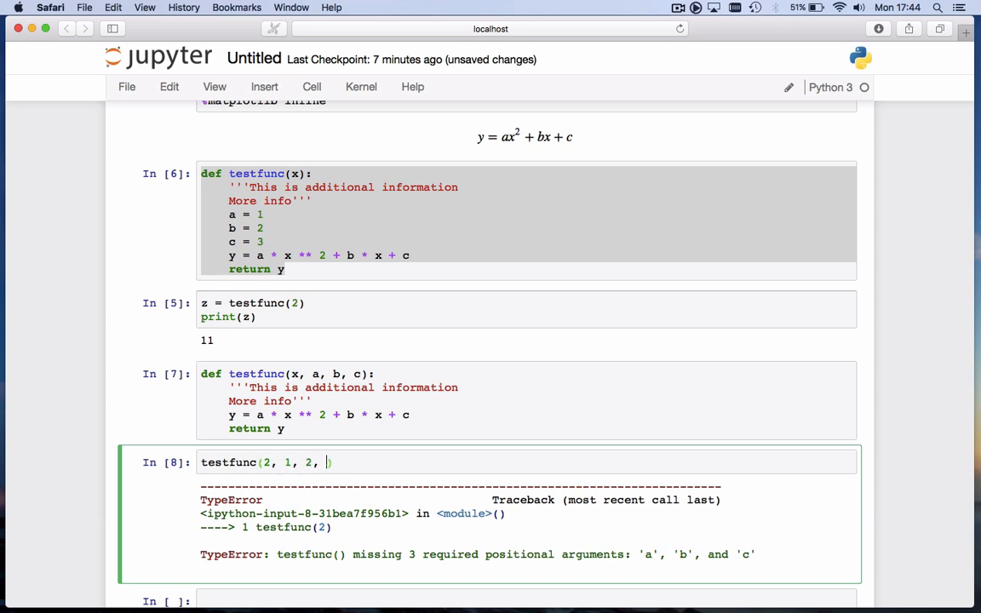
pyautogui.write('3')
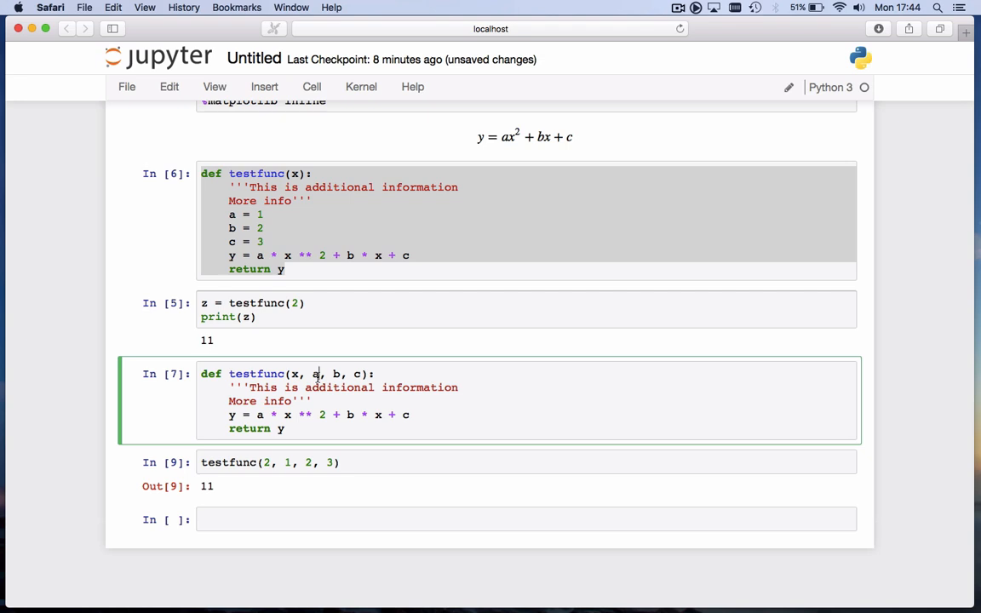
# Set header defaults a=1, b=2, c=3, rerun the definition, and trim the call to testfunc(2)
pyautogui.write('=1')
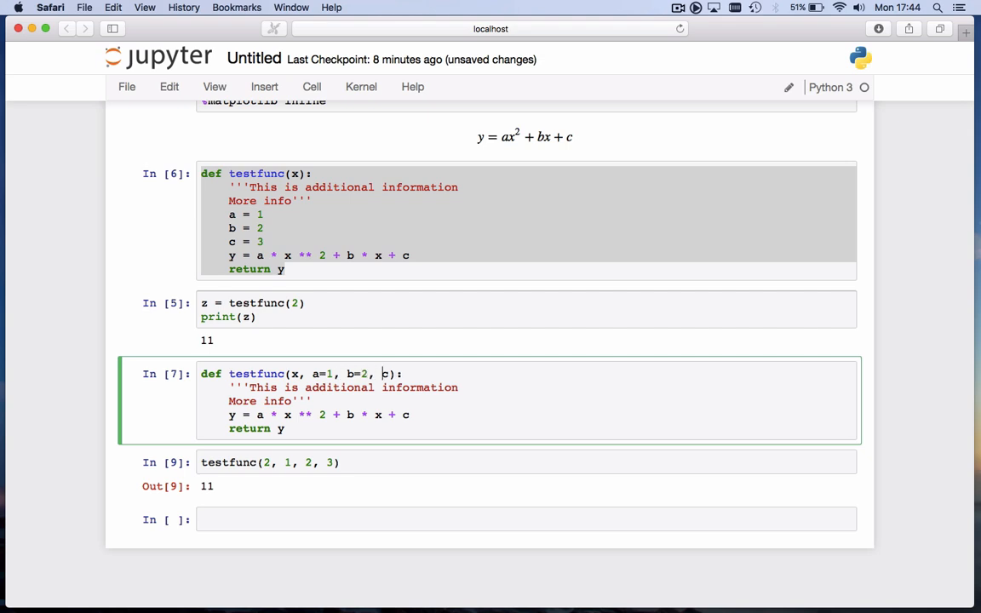
pyautogui.write('=3')
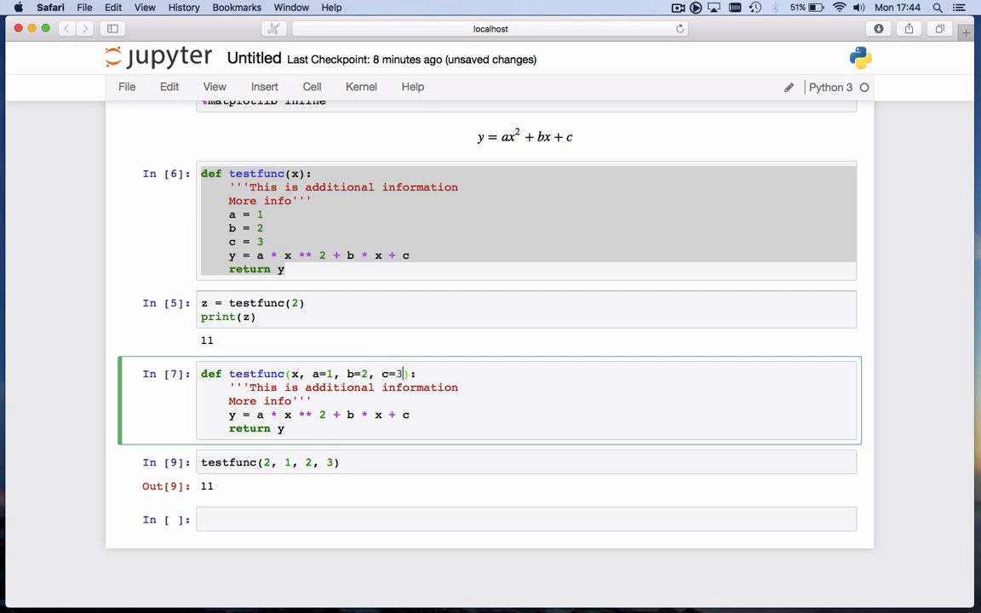
pyautogui.press('shift+enter')
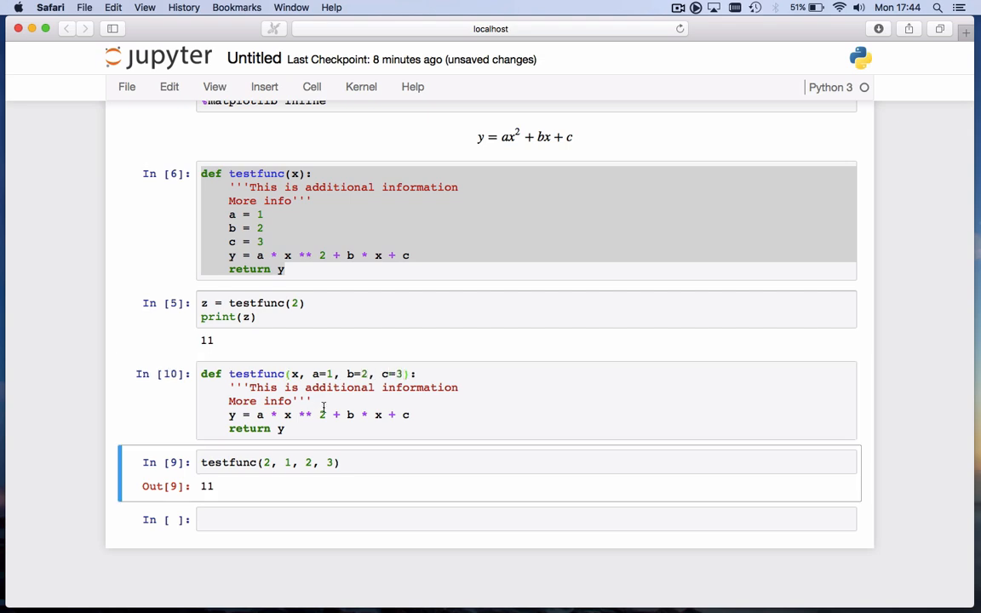
pyautogui.press('Backspace')
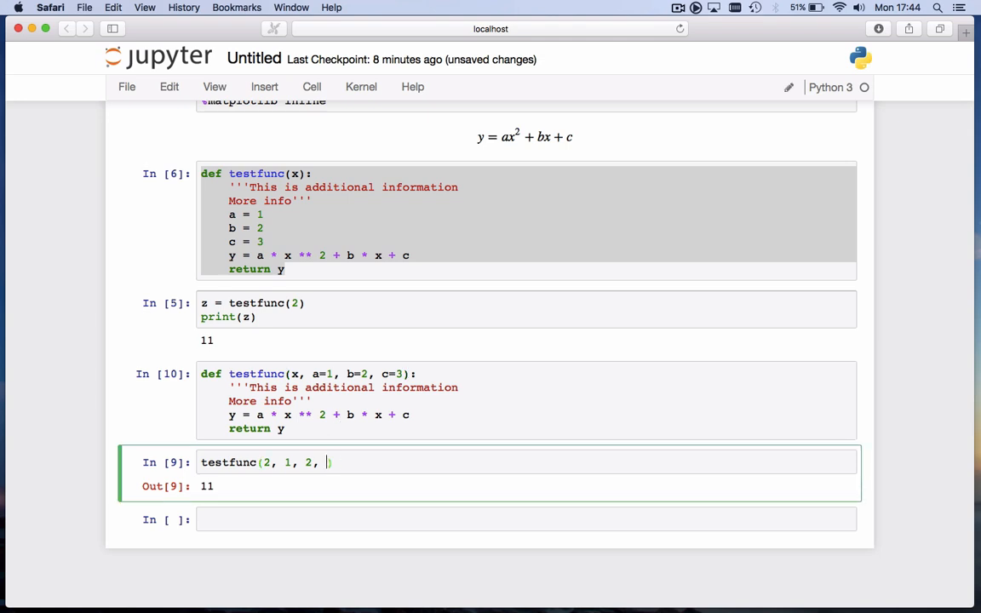
pyautogui.press('backspace')
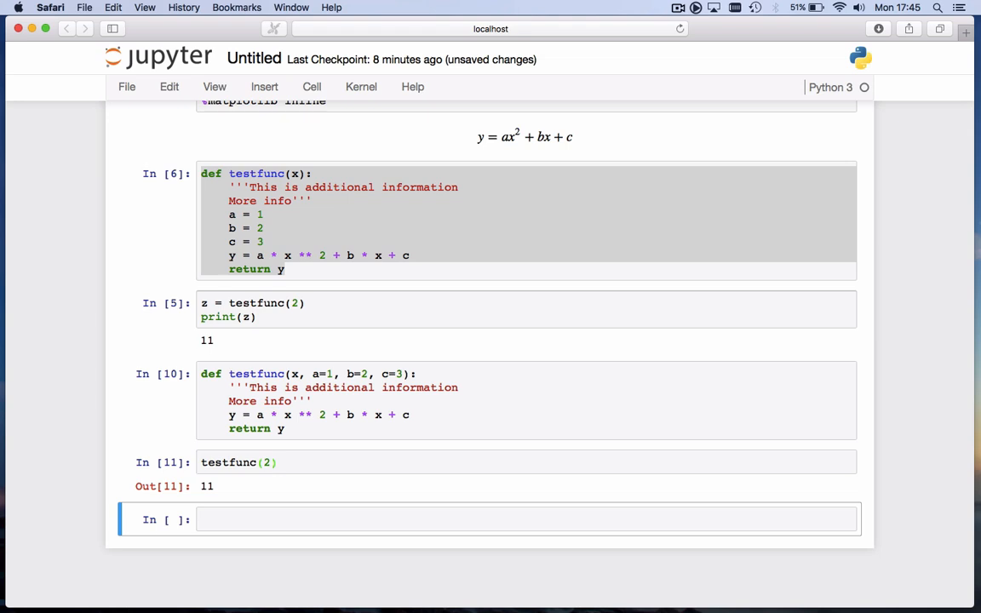
pyautogui.moveTo(262, 480)
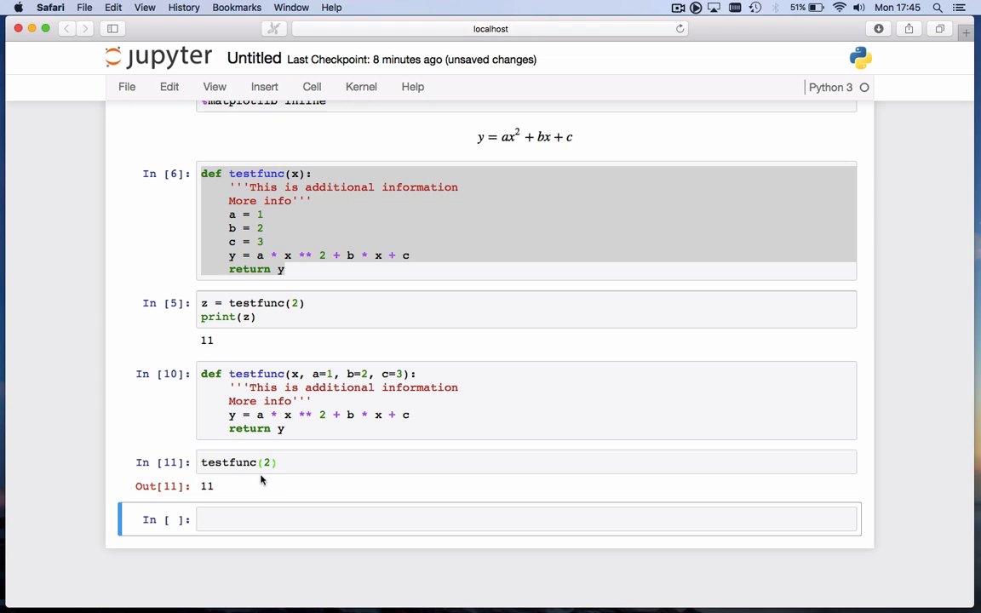
# Call testfunc(2, a=7) to override a, getting 35
pyautogui.click(239, 462)
pyautogui.write(', ')
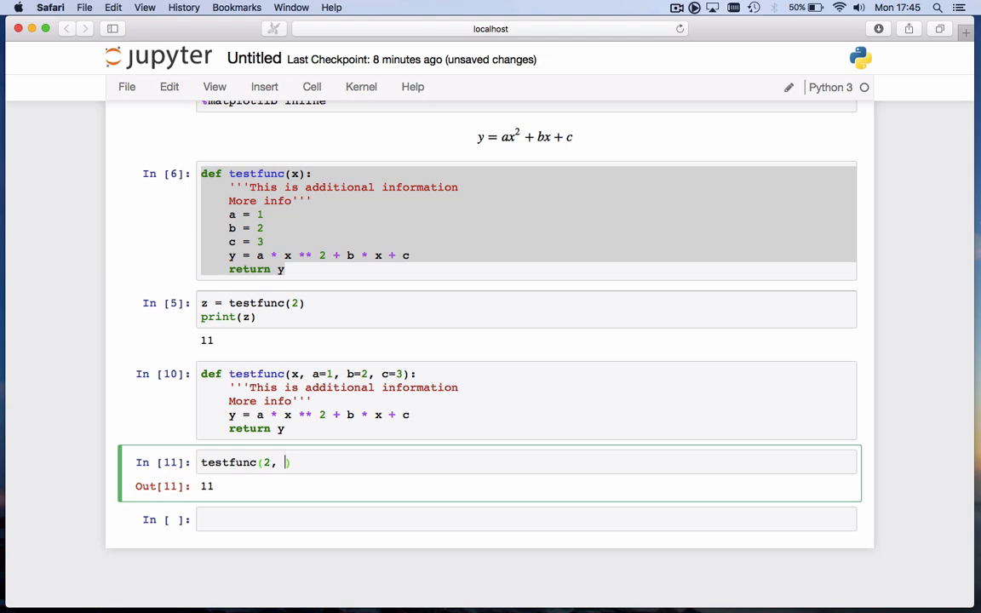
pyautogui.write('a')
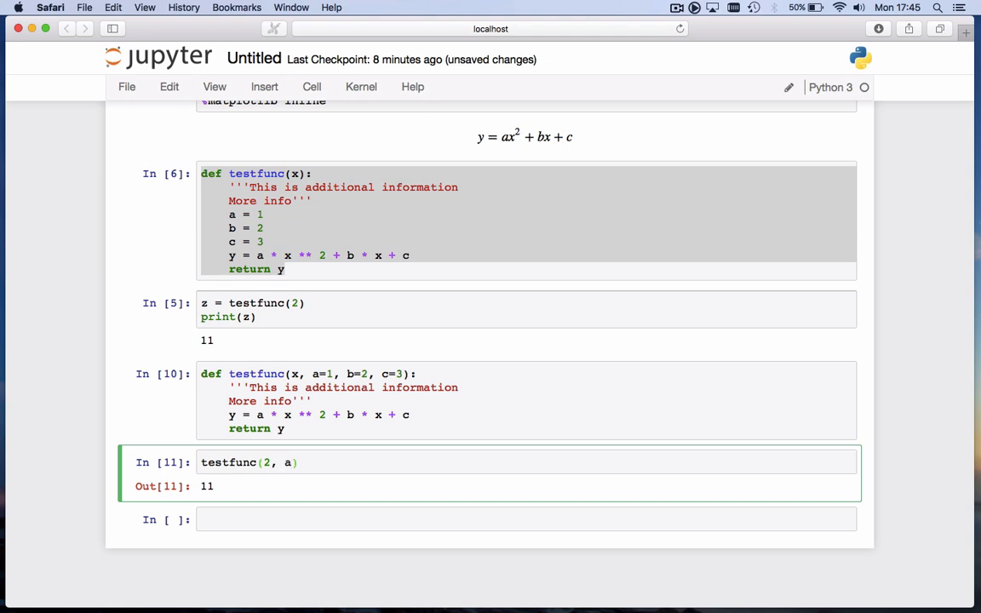
pyautogui.write('=7')
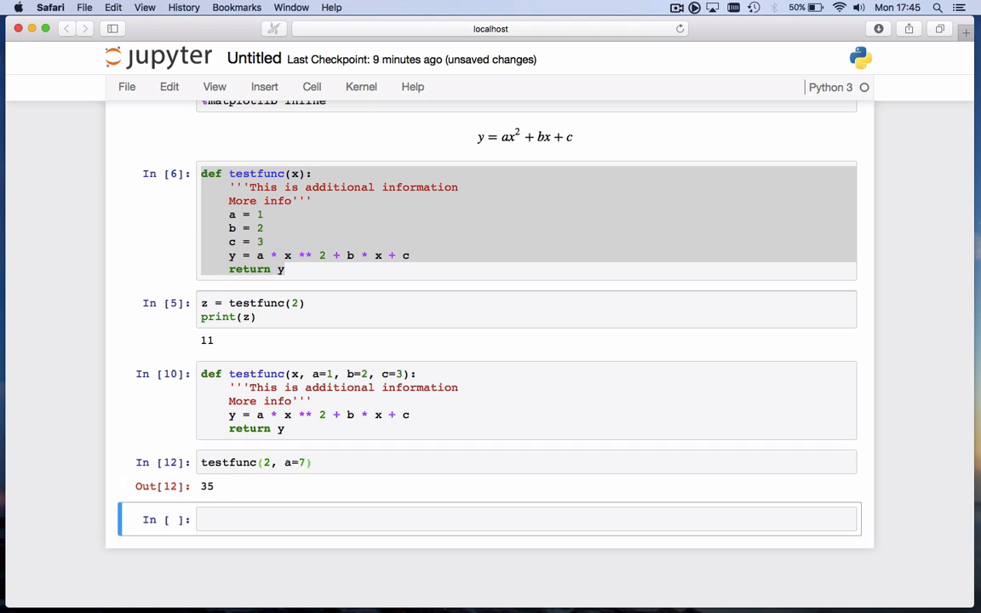
# Add c=10 ahead of a=7 as testfunc(2, c=10, a=7), returning 42
pyautogui.click(305, 463)
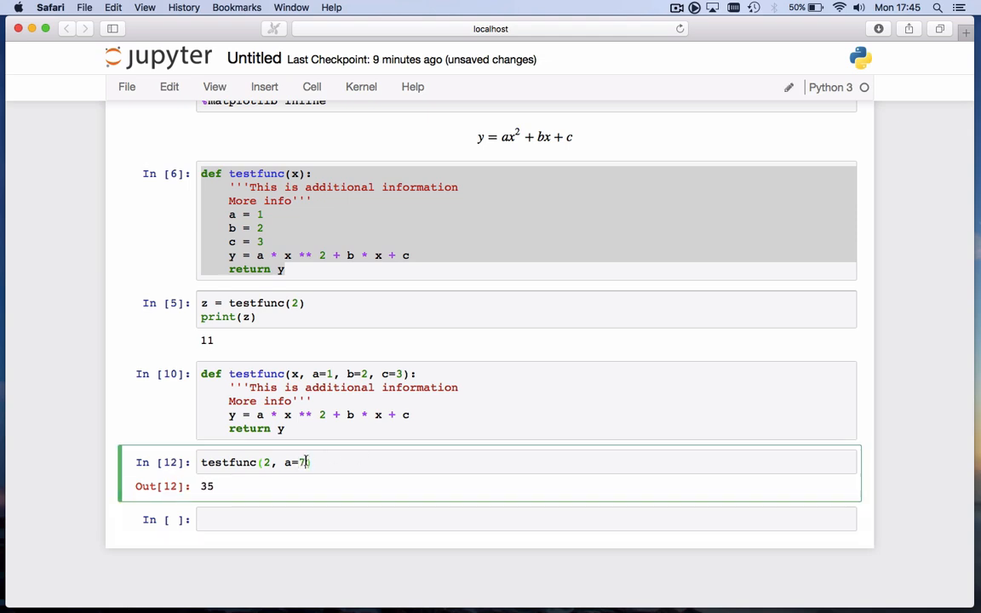
pyautogui.write(', c=10')
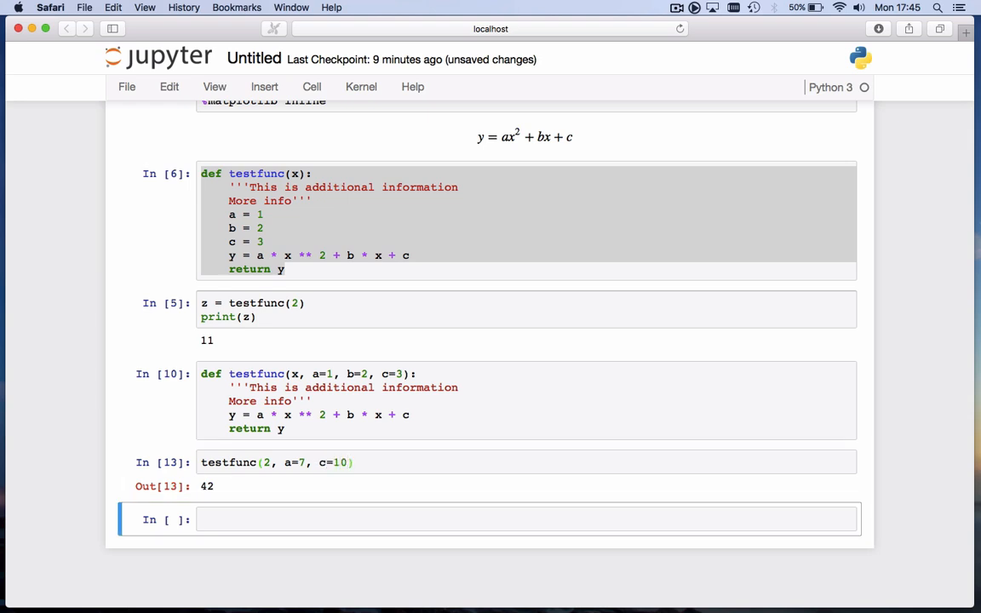
pyautogui.press('cmd+s')
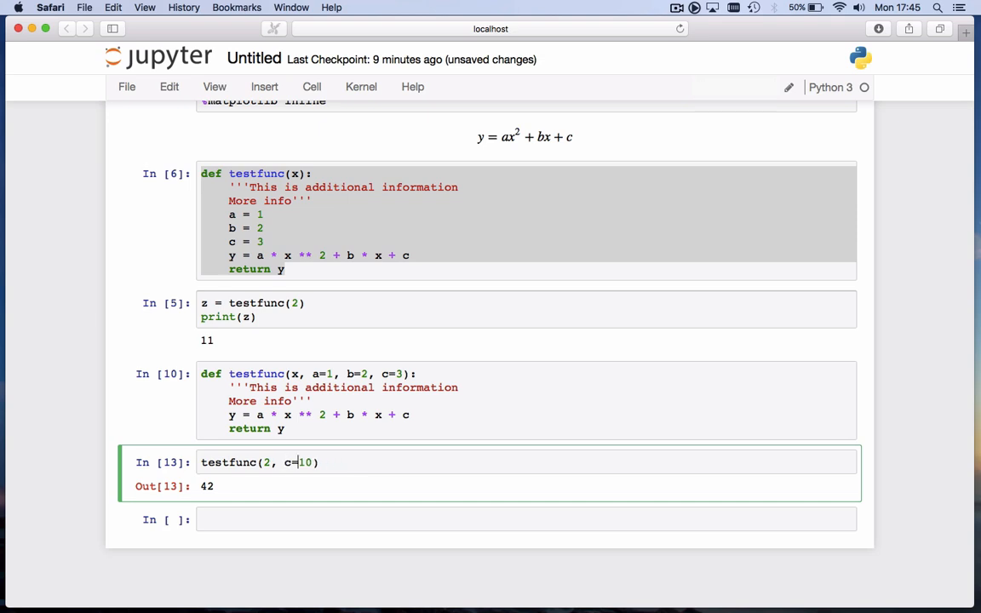
pyautogui.write(', a=7')
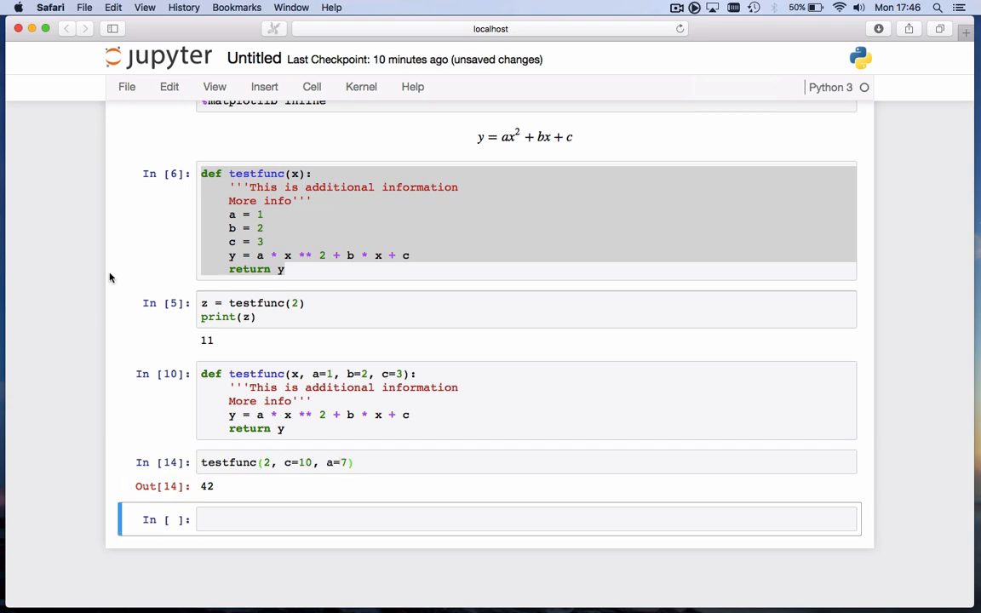
pyautogui.moveTo(252, 356)
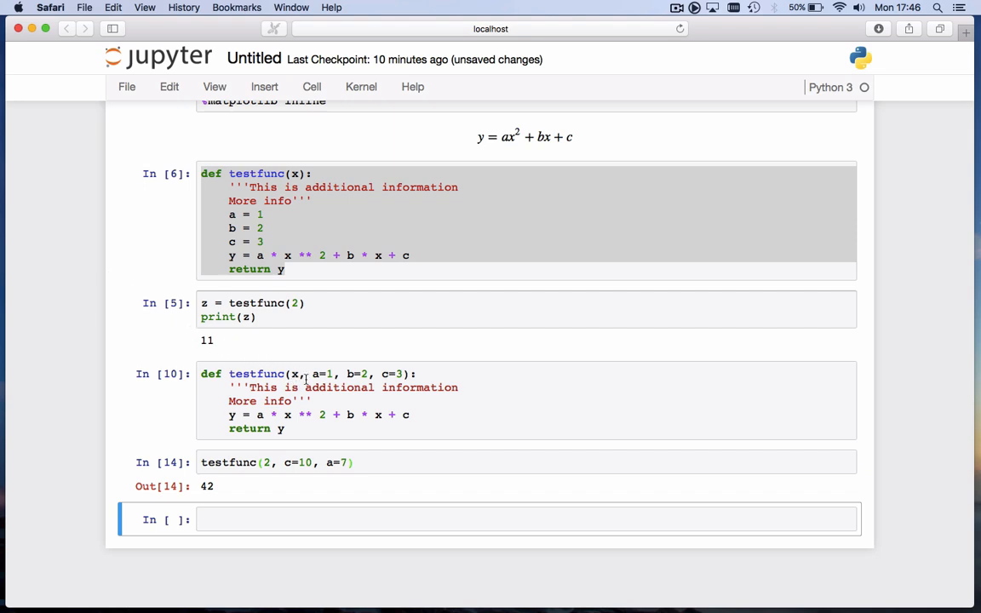
pyautogui.moveTo(298, 379)
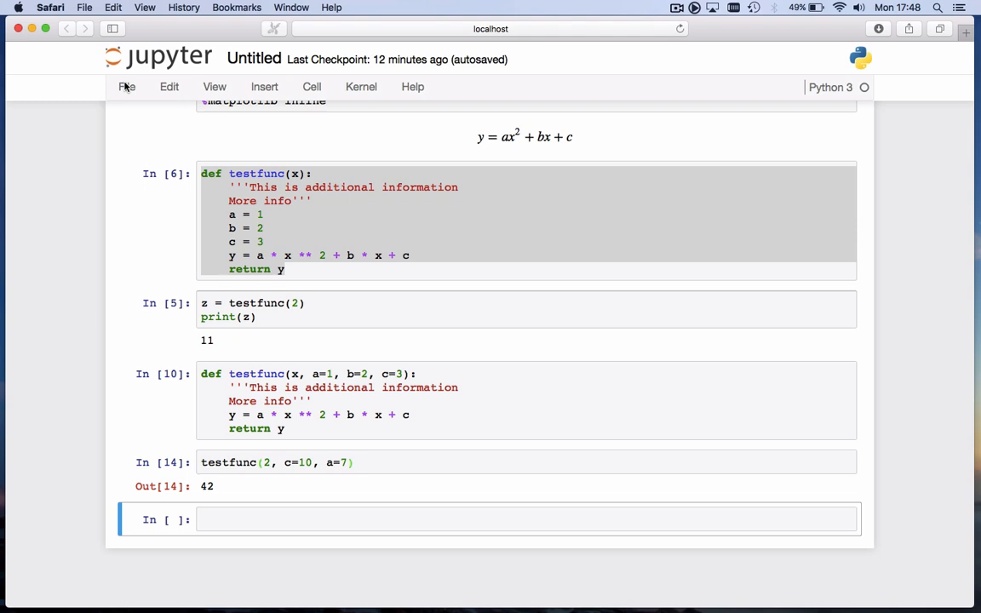
pyautogui.click(251, 520)
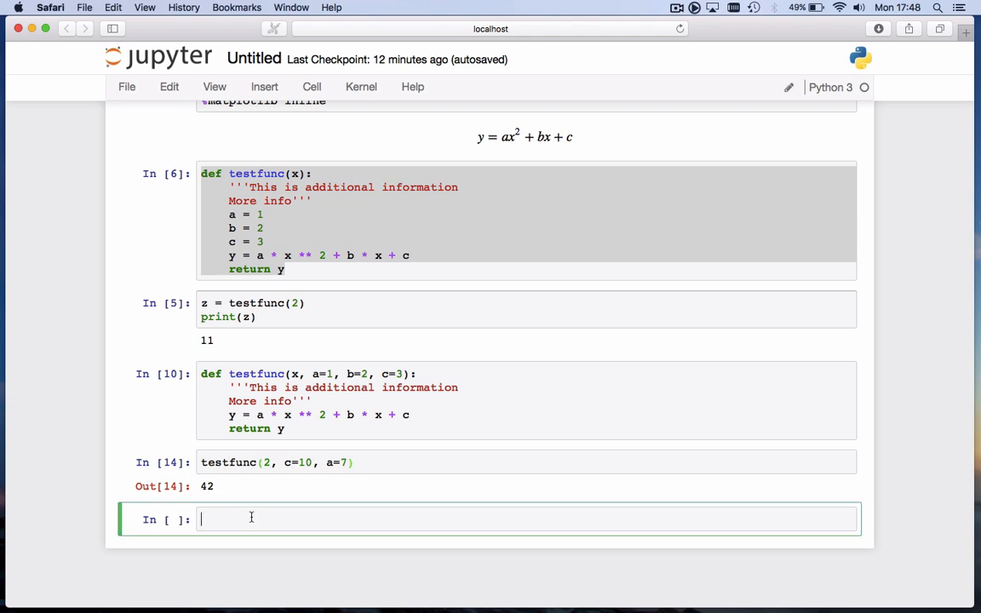
# Enter x = np.linspace(-2, 2, 100), z = testfunc(x) and plt.plot(x, z), and run the cell
pyautogui.write('x = np.linspace(-2,')
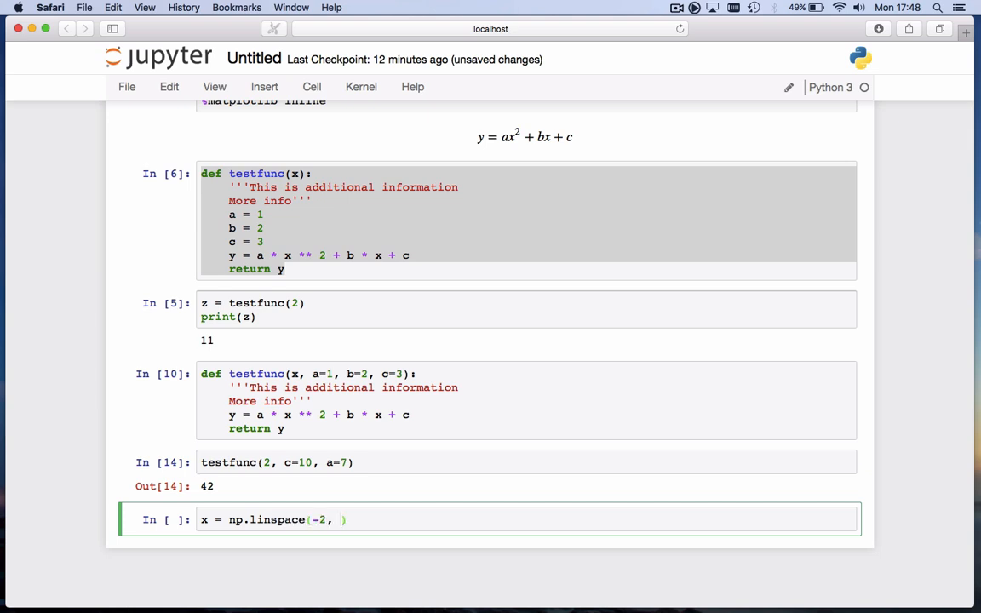
pyautogui.write('2, 100)')
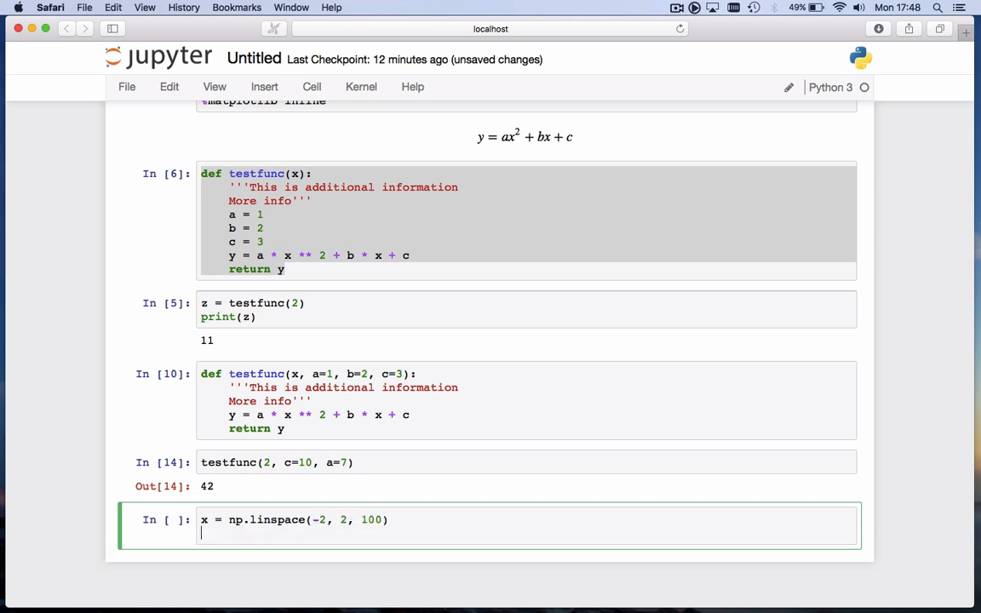
pyautogui.write('z =')
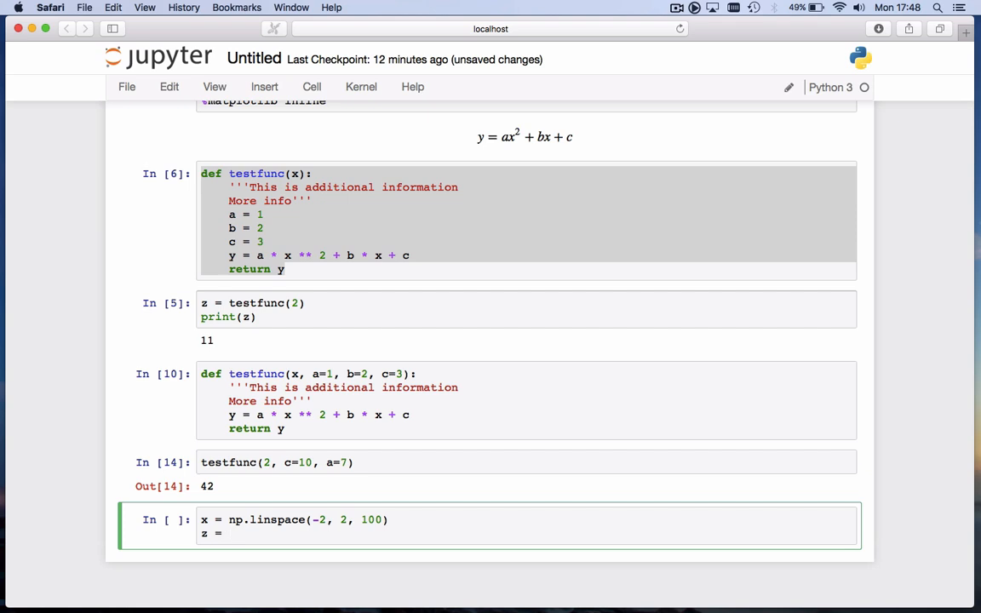
pyautogui.write('testfunc()')
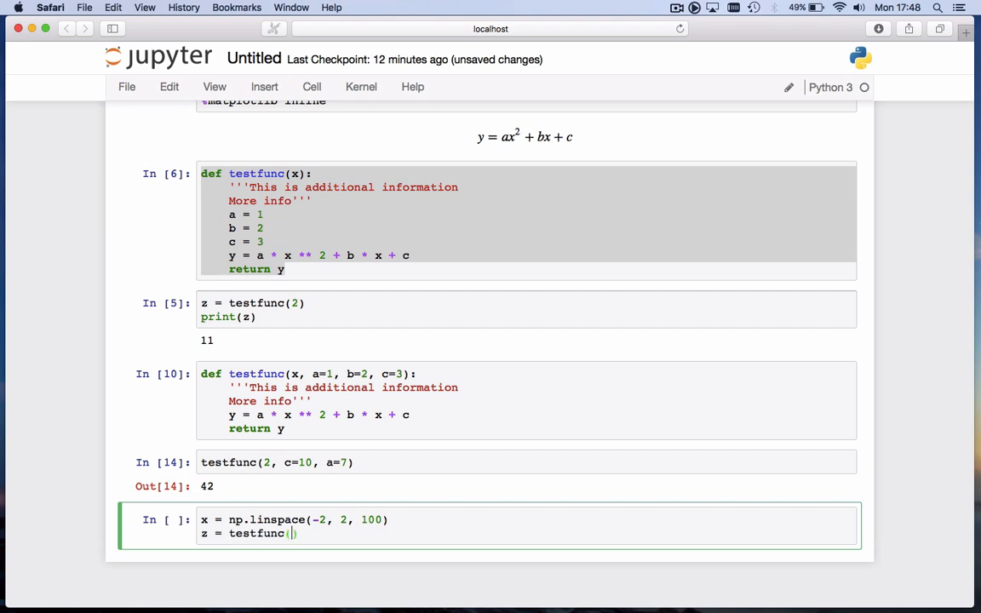
pyautogui.write('x')
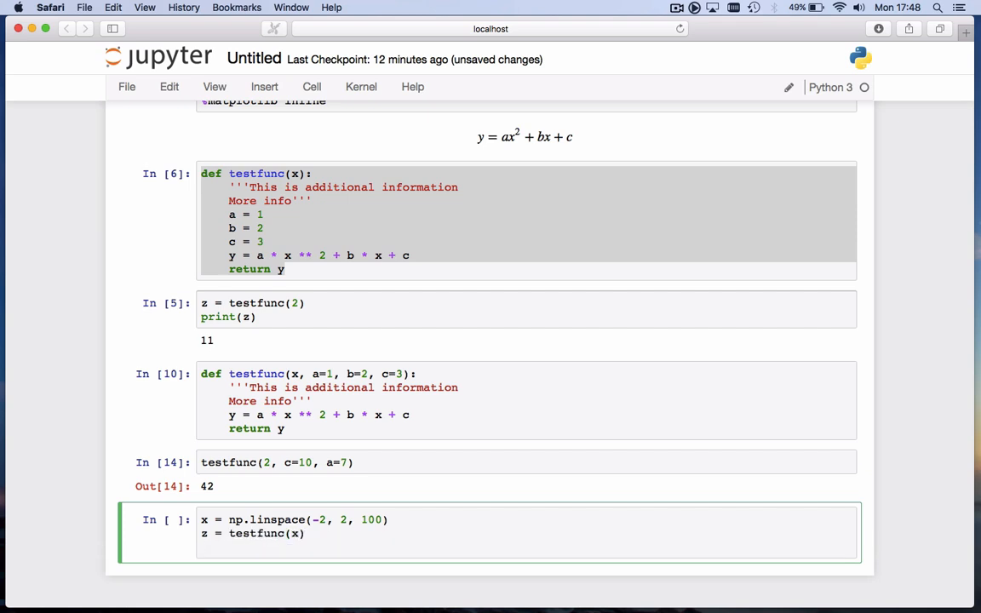
pyautogui.write('plt.plo')
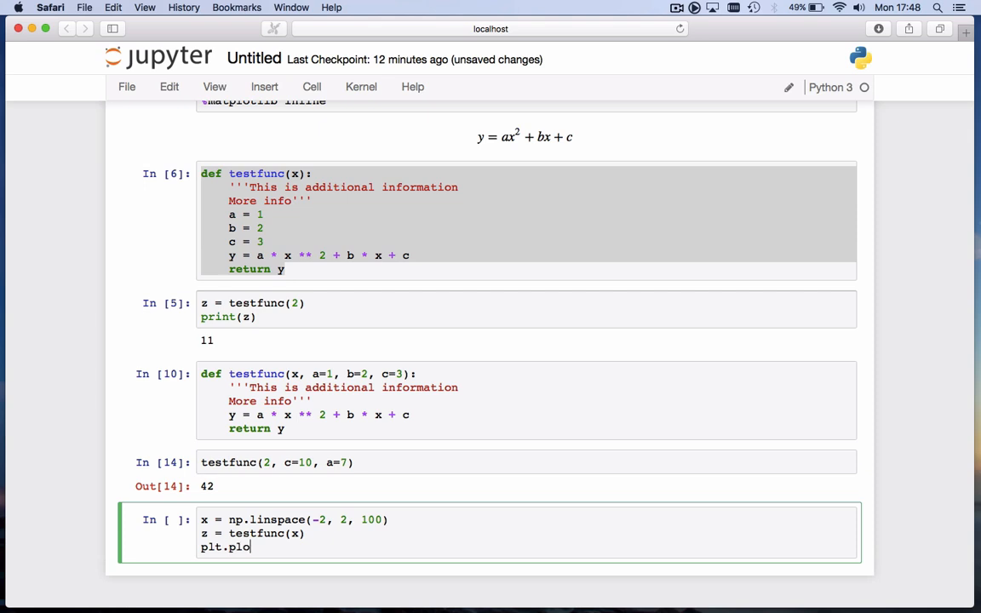
pyautogui.write('t(x, y)')
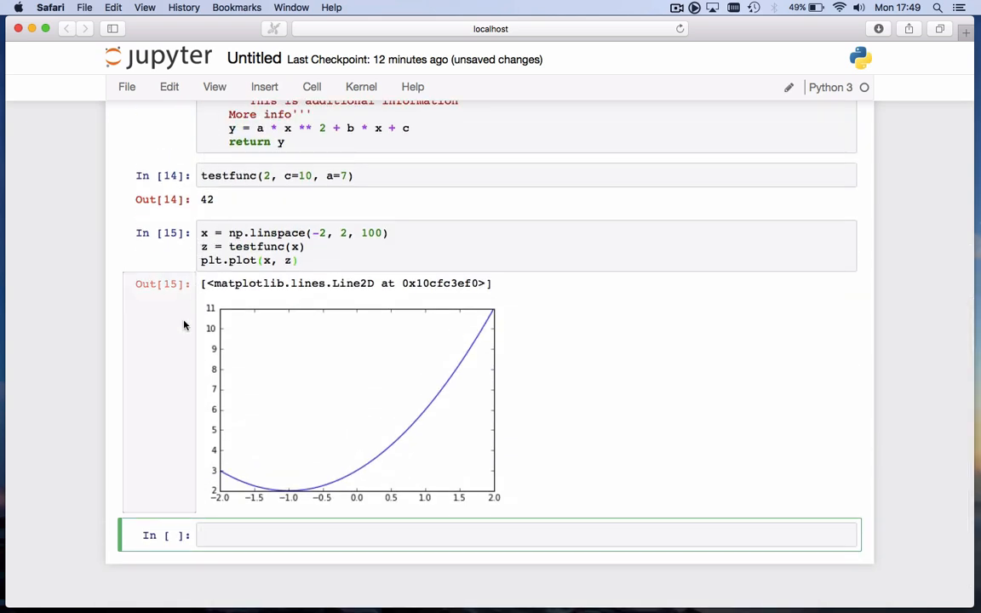
pyautogui.click(528, 534)
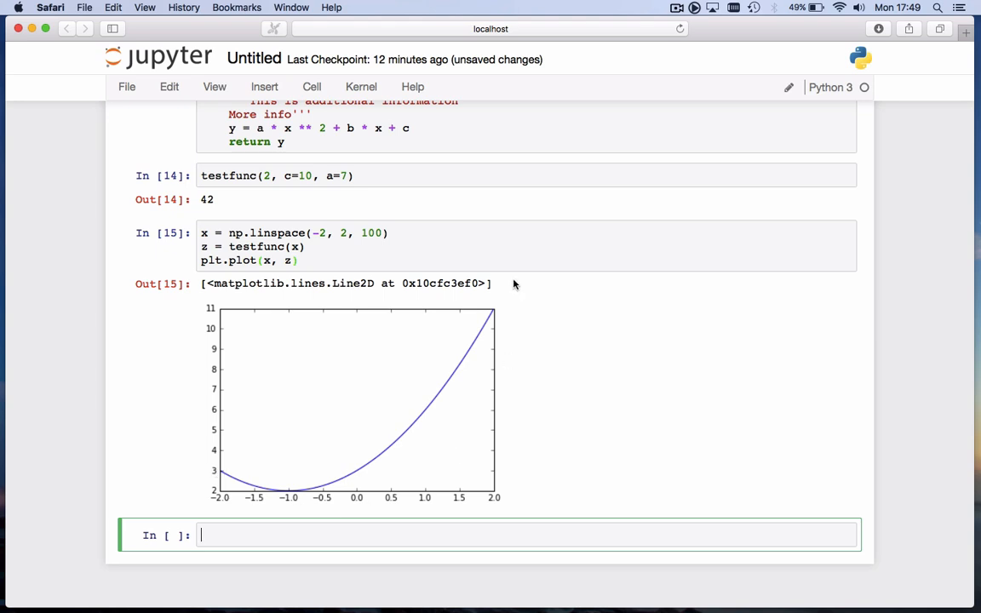
pyautogui.moveTo(521, 280)
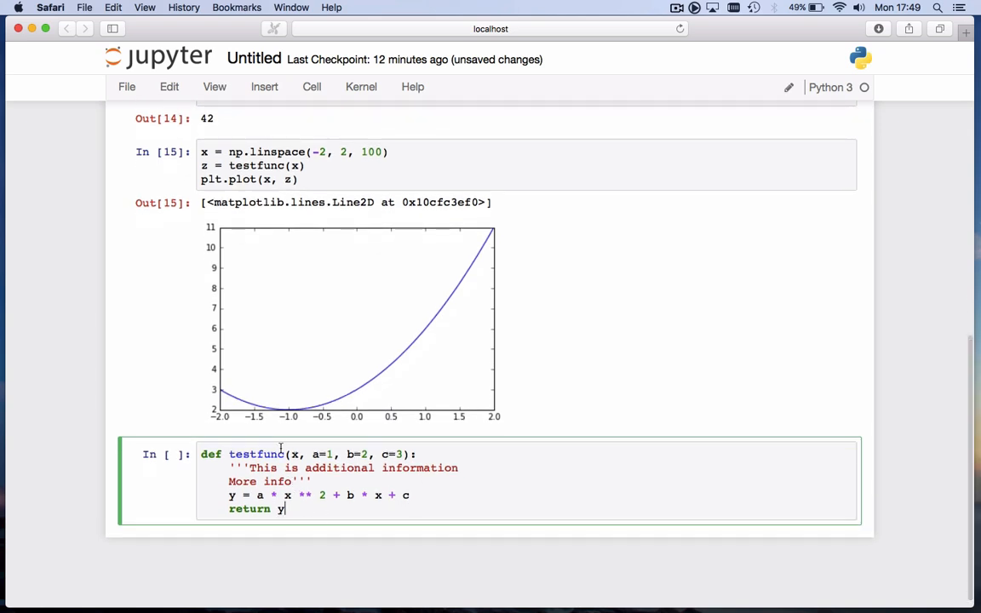
# Rename the pasted function testfunc2, adding an if x < 0 branch and else y = a*x**2 + c
pyautogui.write('2')
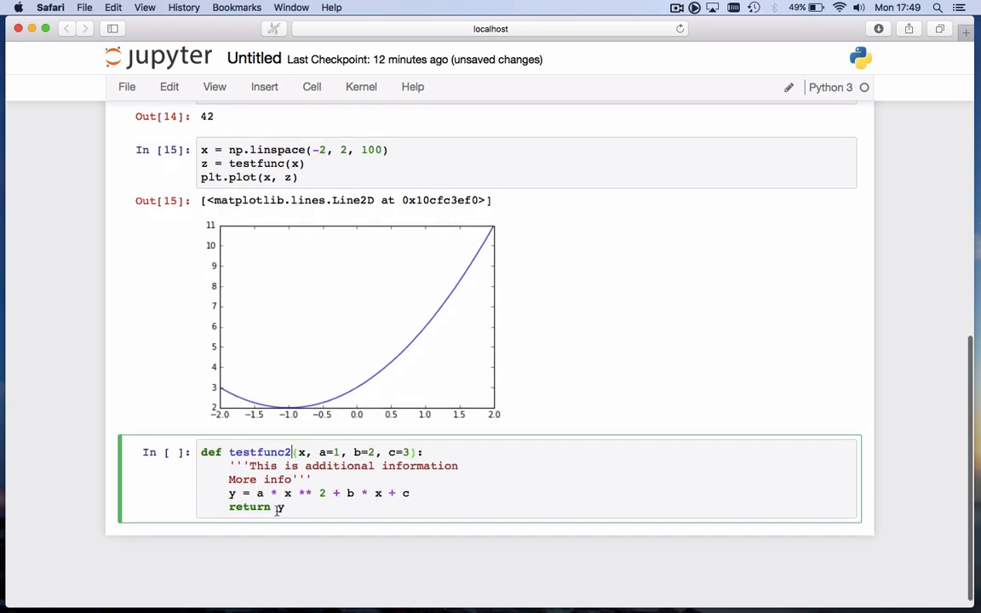
pyautogui.write('if')
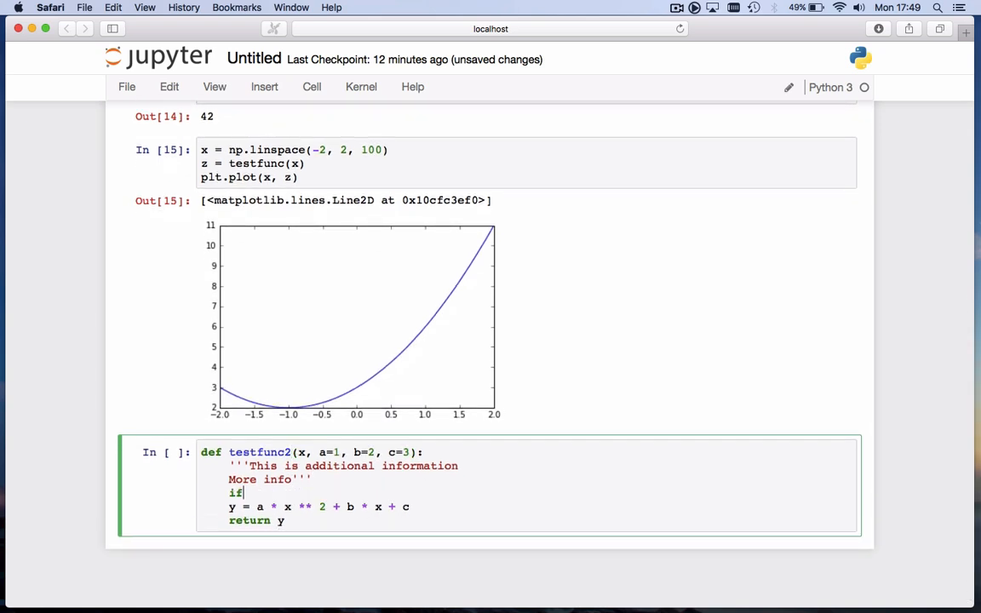
pyautogui.write('x < 0:')
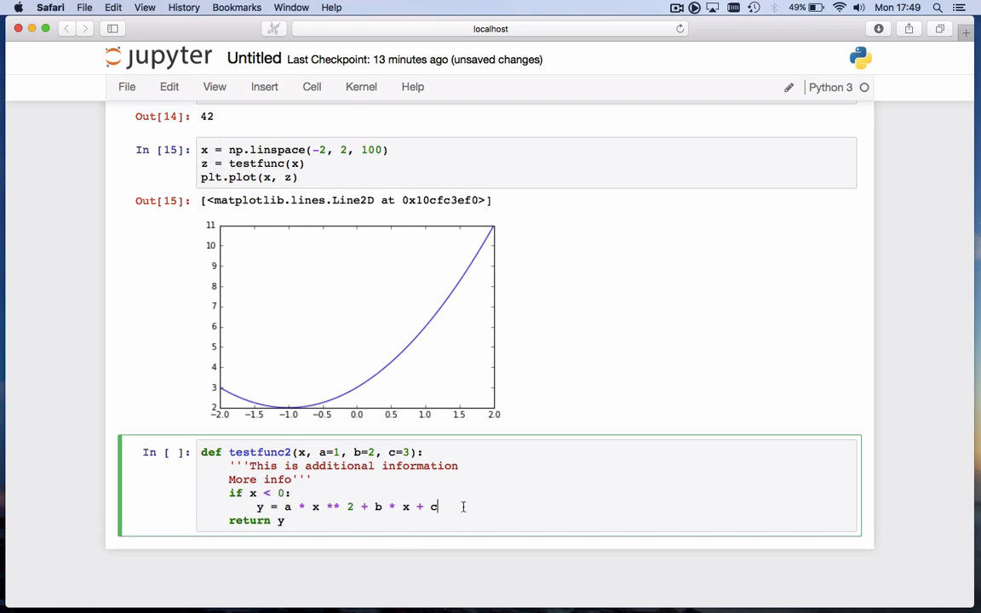
pyautogui.write('else:')
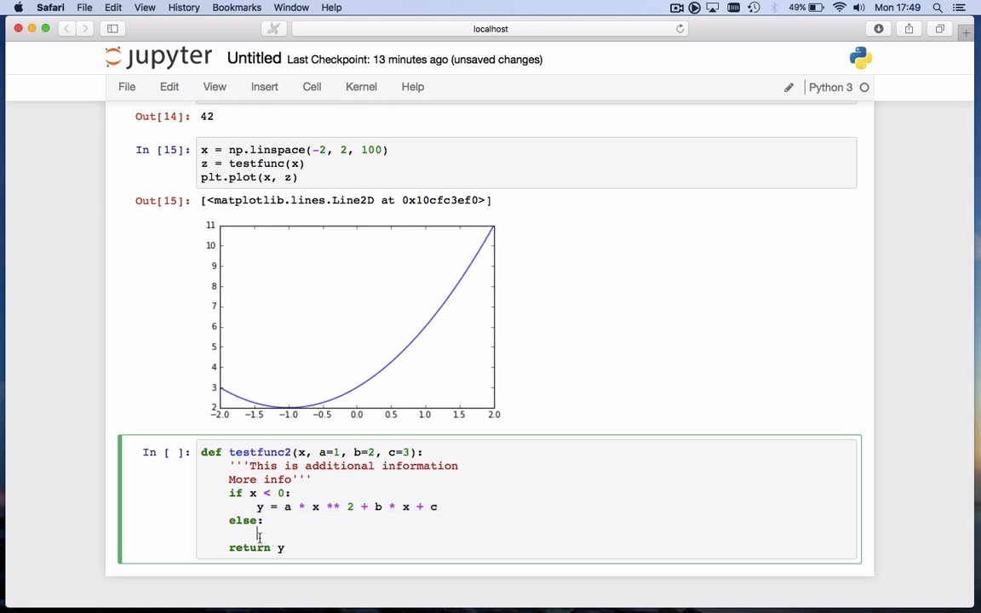
pyautogui.write('y = a *')
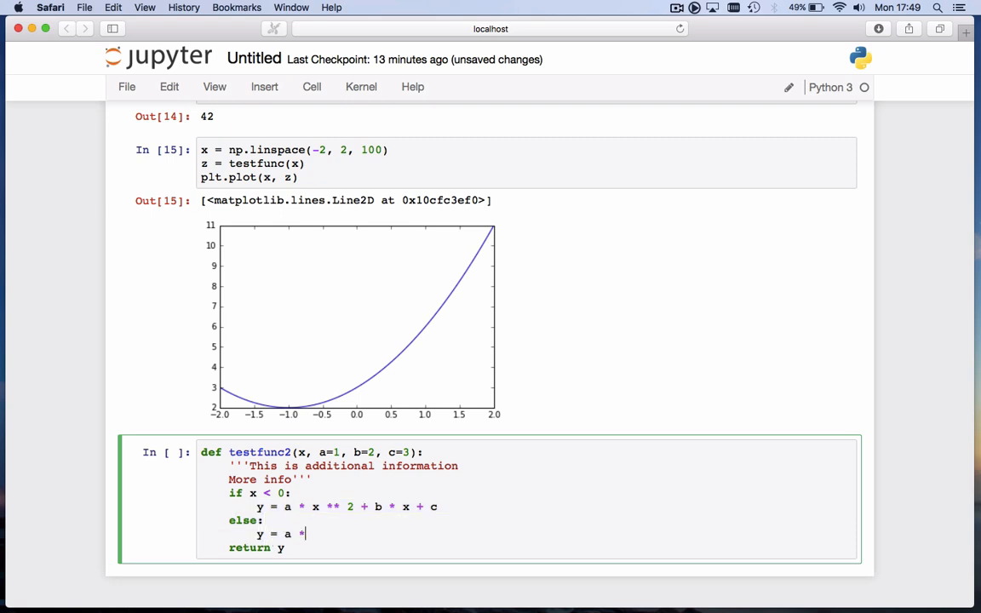
pyautogui.write('x ** 2 +')
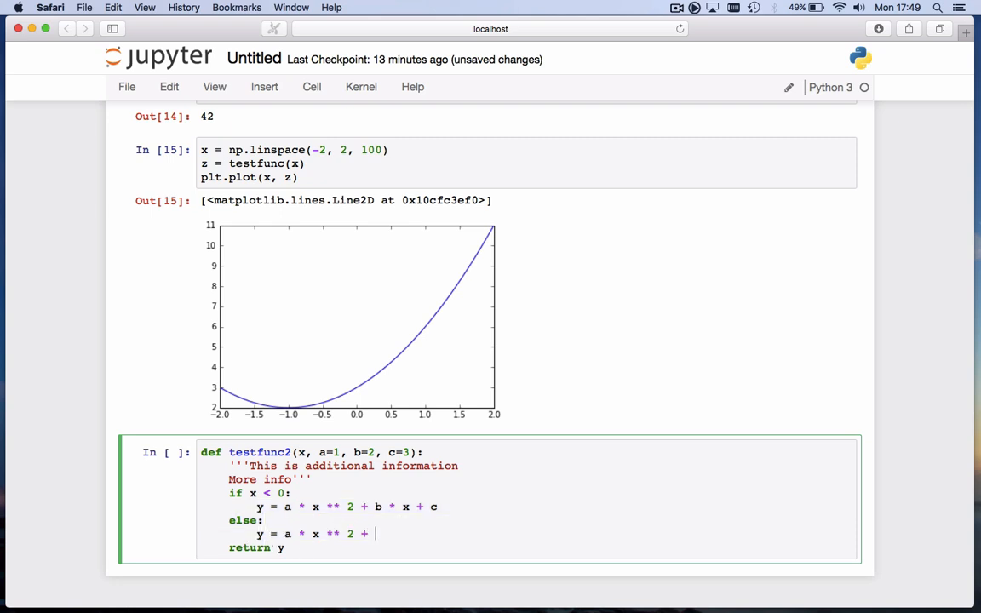
pyautogui.write('c')
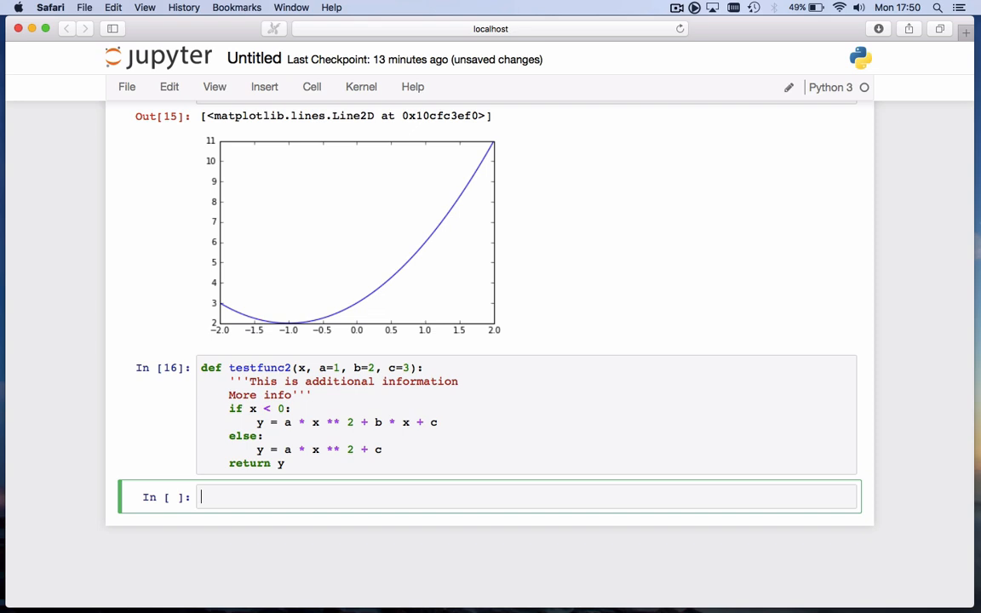
# Call testfunc2(2) in the cell below
pyautogui.write('test')
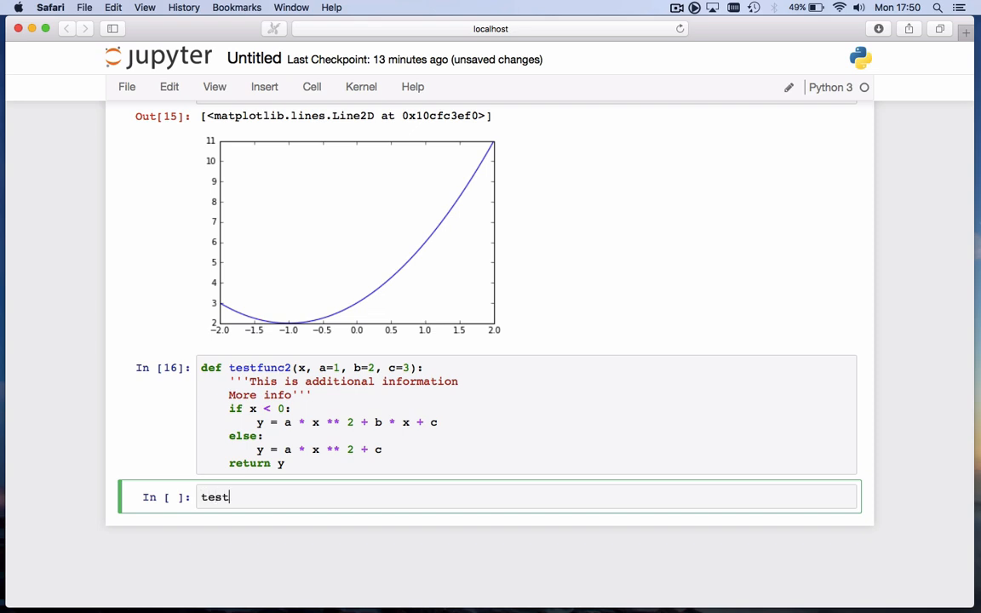
pyautogui.write('func2()')
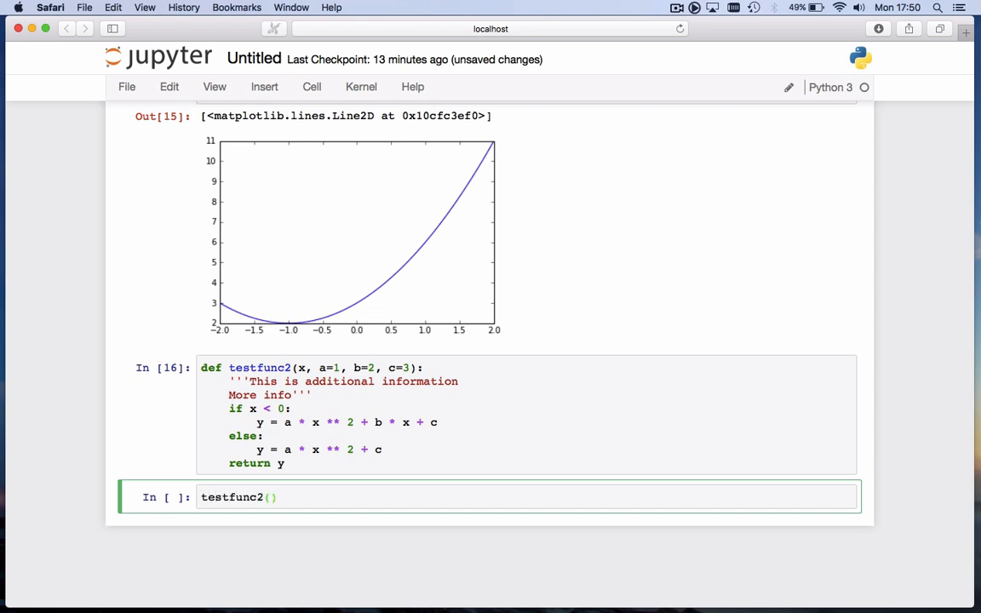
pyautogui.write('2')
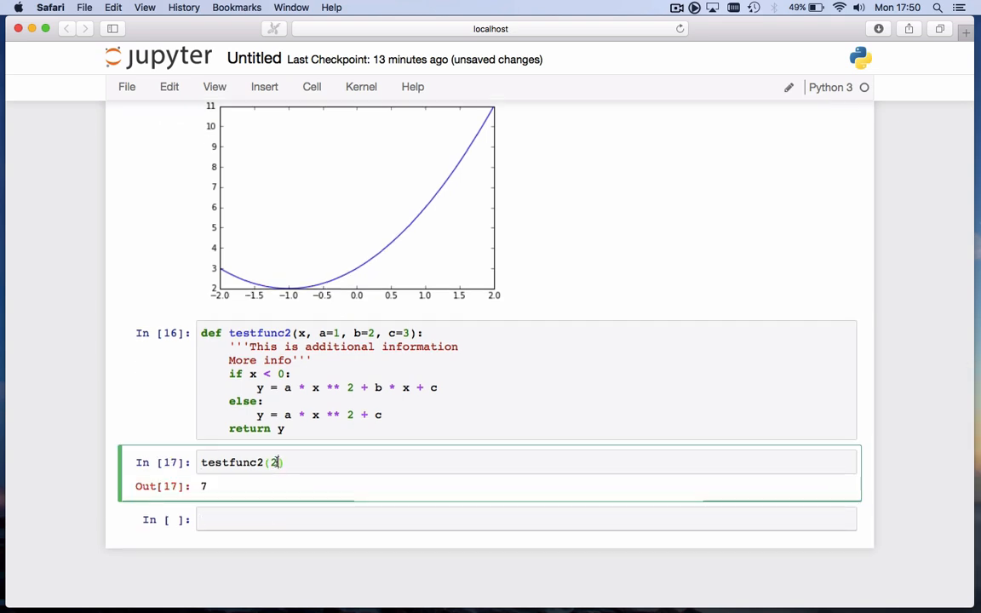
# Apply testfunc2 to the array x as z = testfunc2(x), raising a ValueError
pyautogui.write('x')
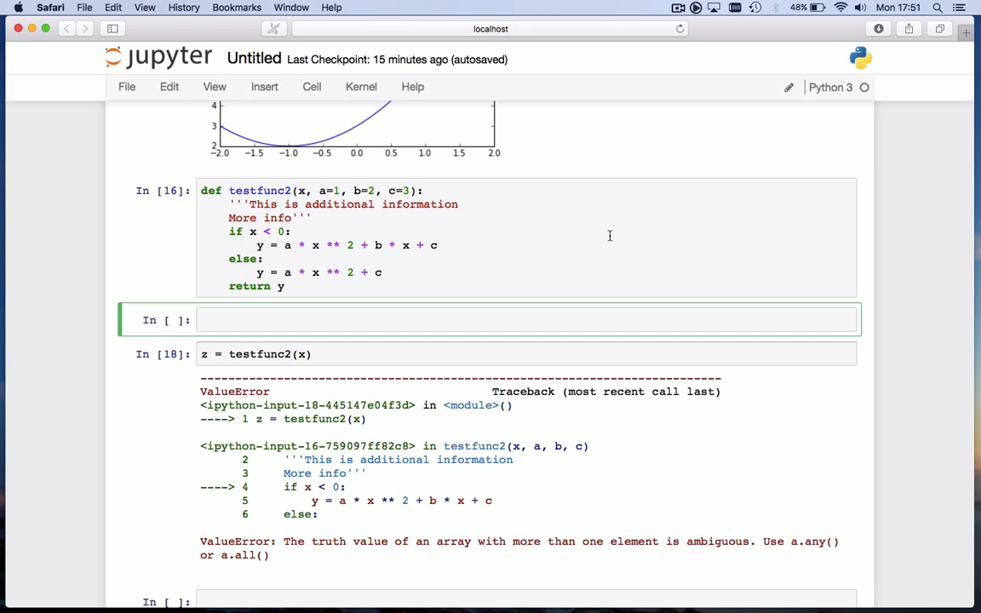
# Create newfunc = np.vectorize(testfunc2)
pyautogui.write('np.v')
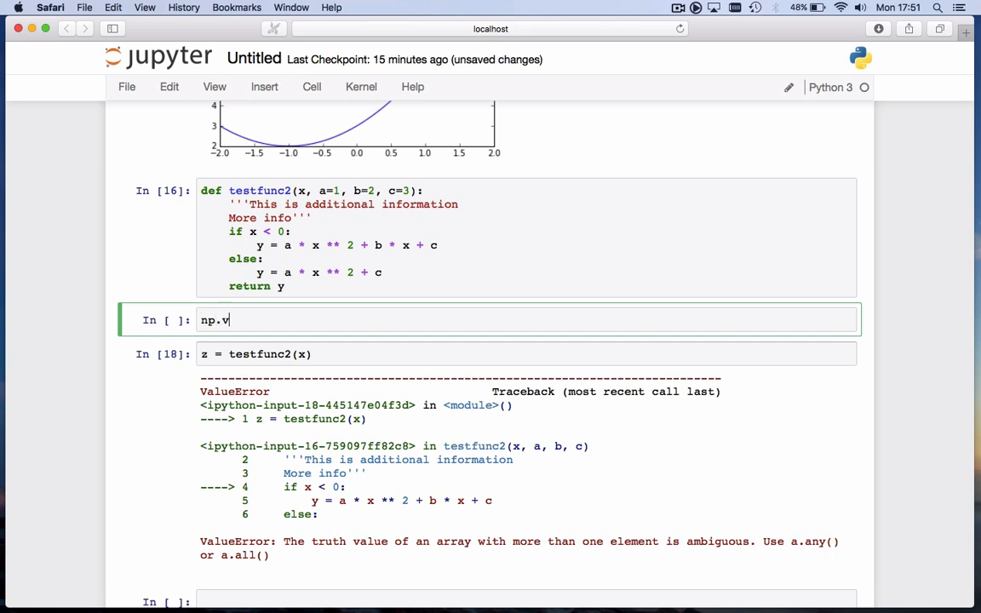
pyautogui.write('ectorize()')
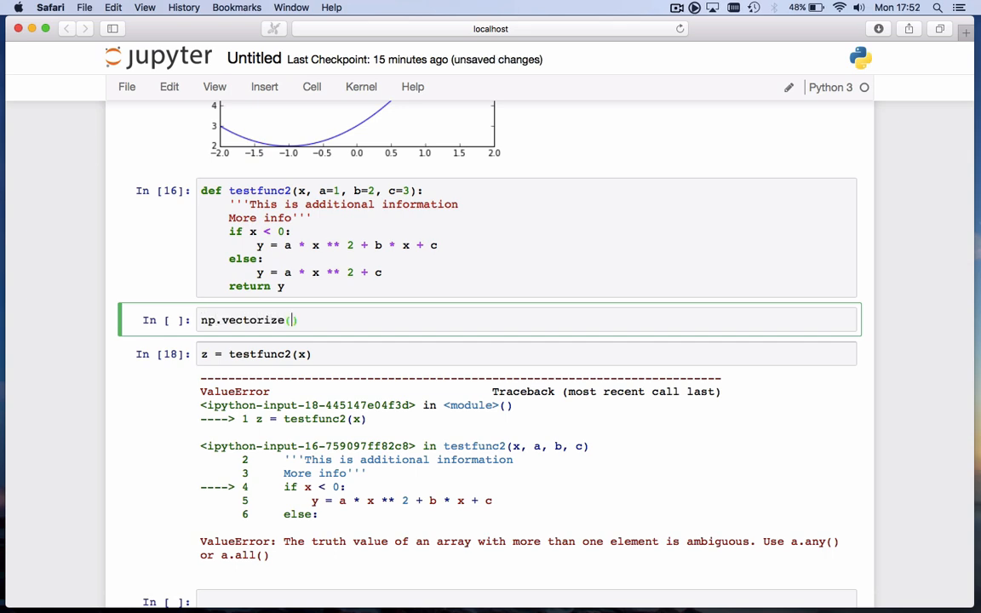
pyautogui.write('test')
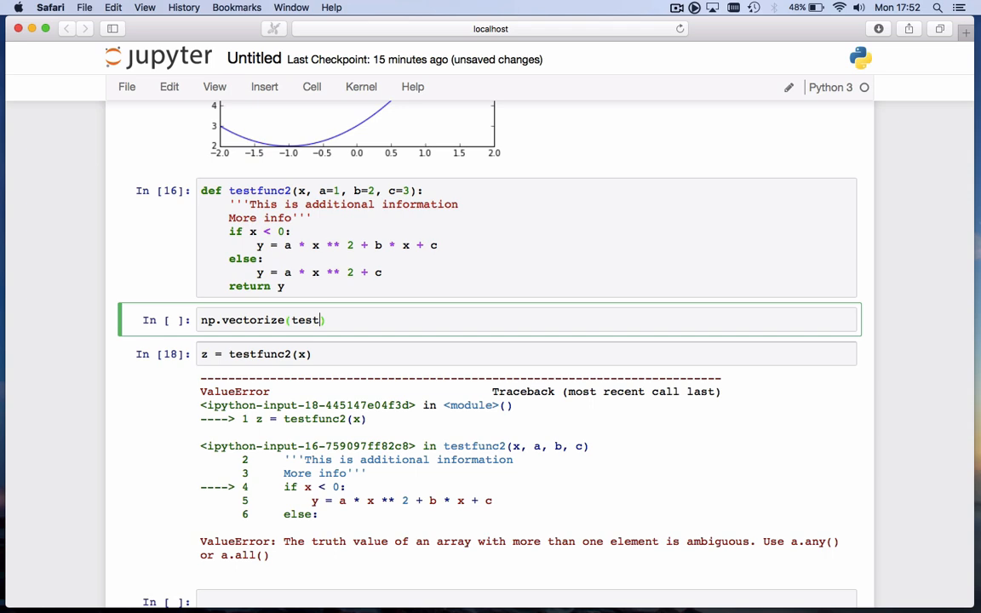
pyautogui.write('func2')
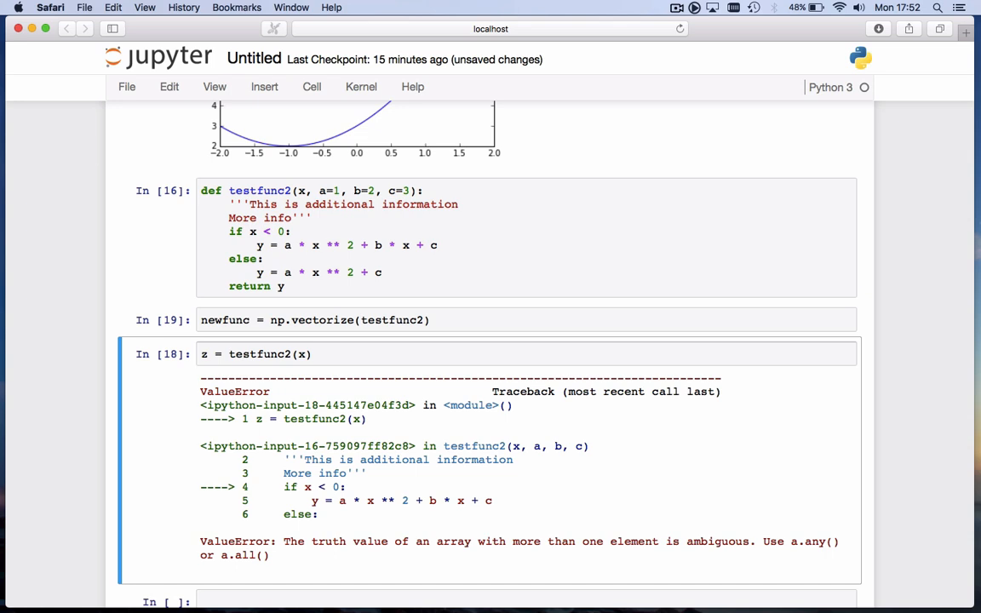
# Compute z = newfunc(x) and plot it with plt.plot(x, z)
pyautogui.click(294, 354)
pyautogui.write('new')
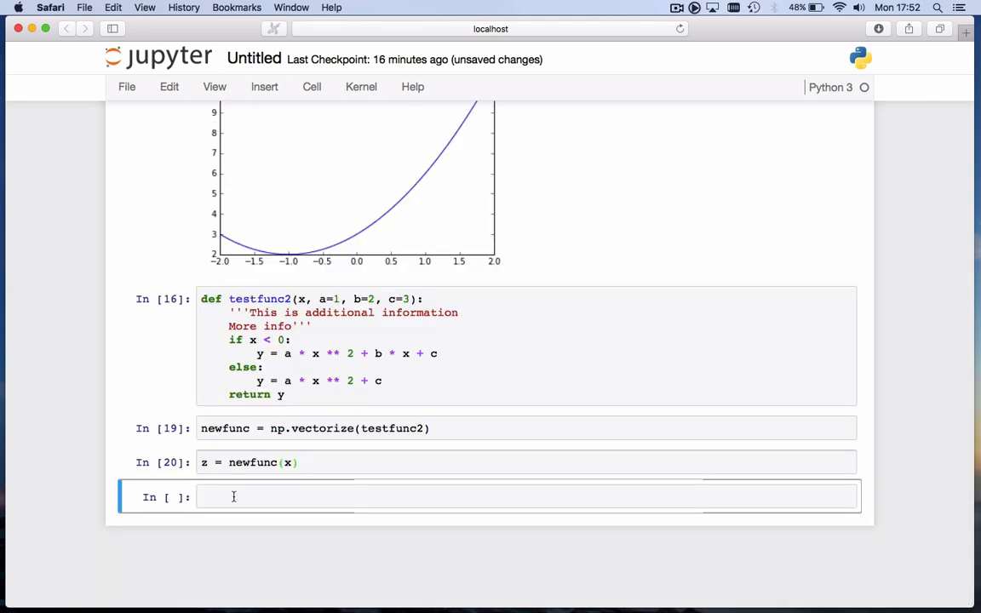
pyautogui.write('plot()')
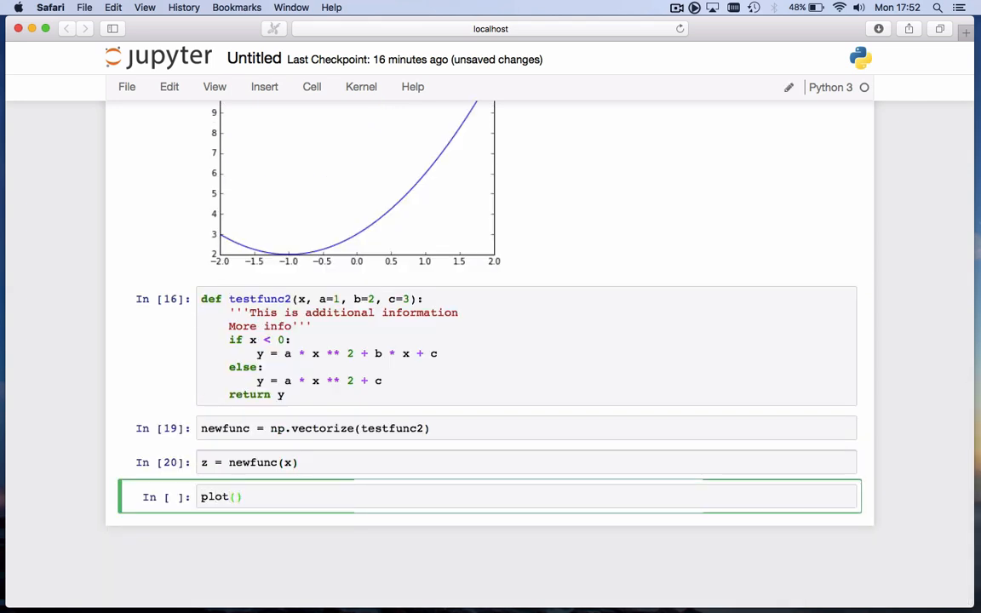
pyautogui.write('x, z')
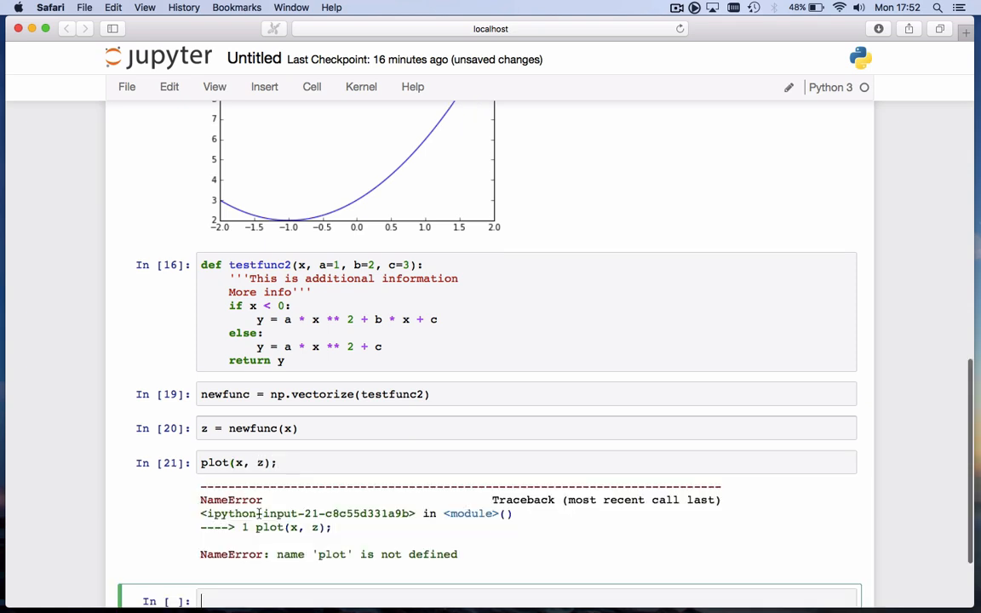
pyautogui.write('plt.')
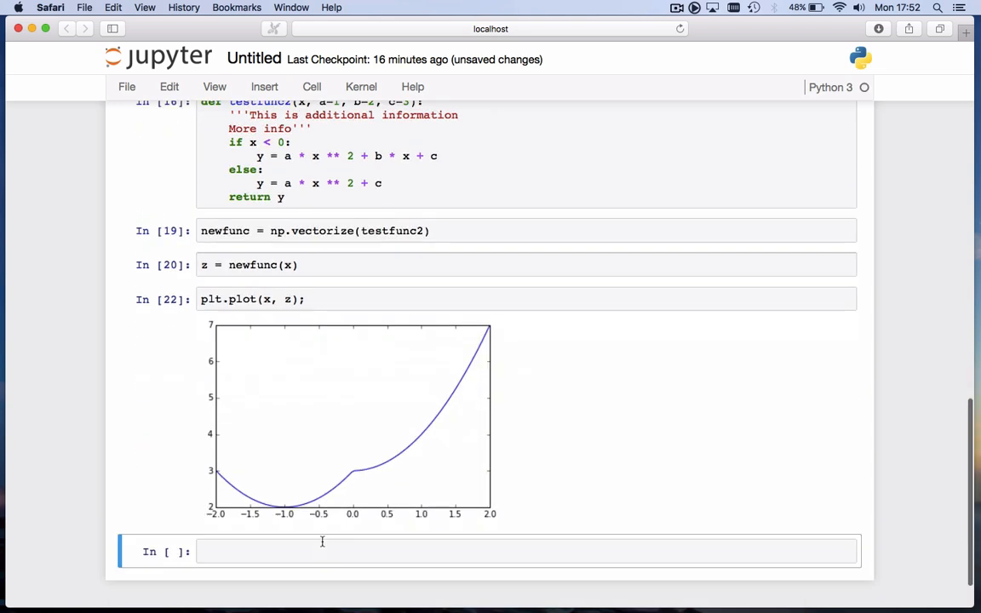
pyautogui.moveTo(338, 473)
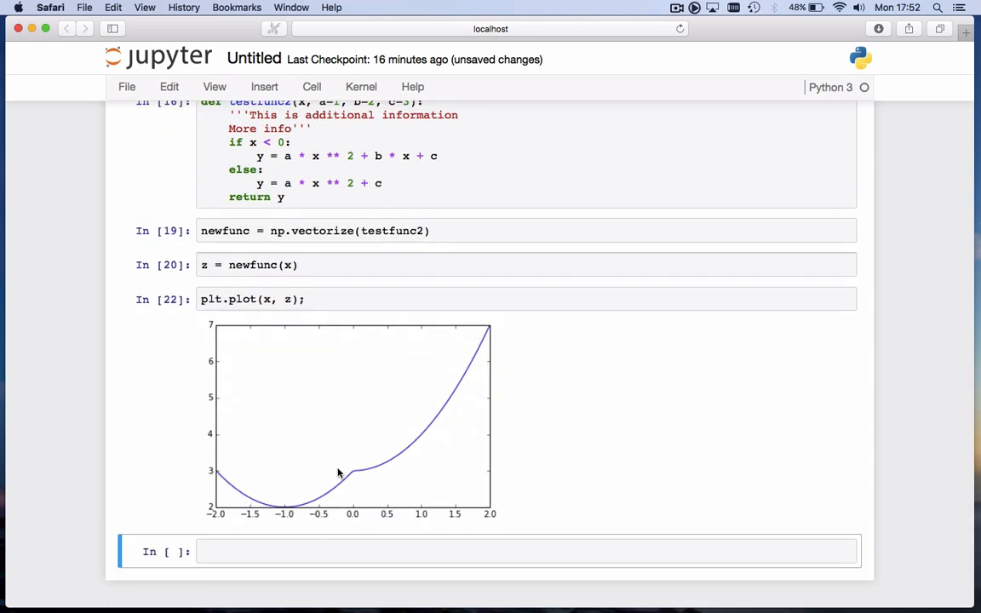
pyautogui.moveTo(359, 485)
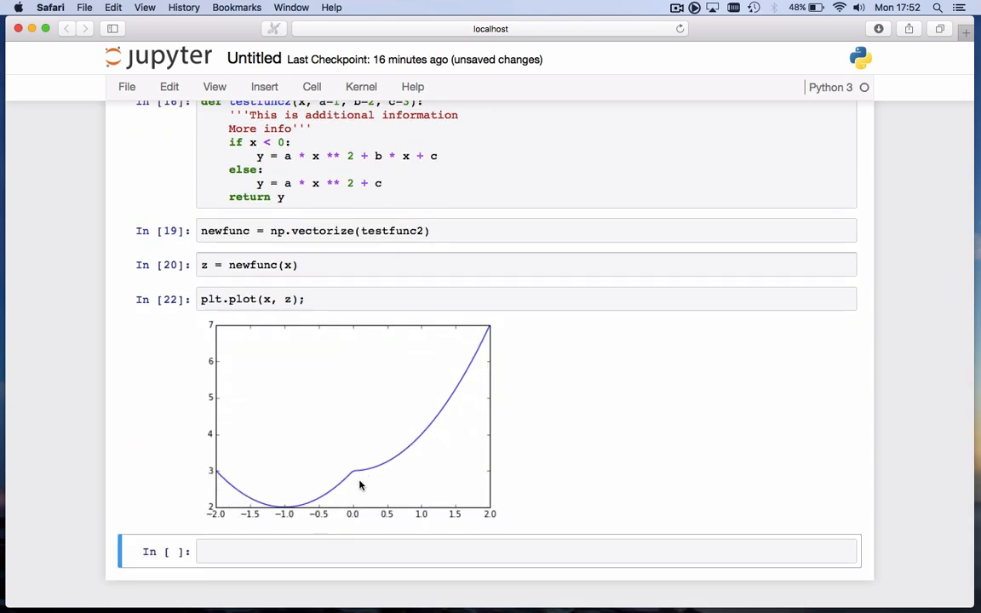
pyautogui.moveTo(356, 479)
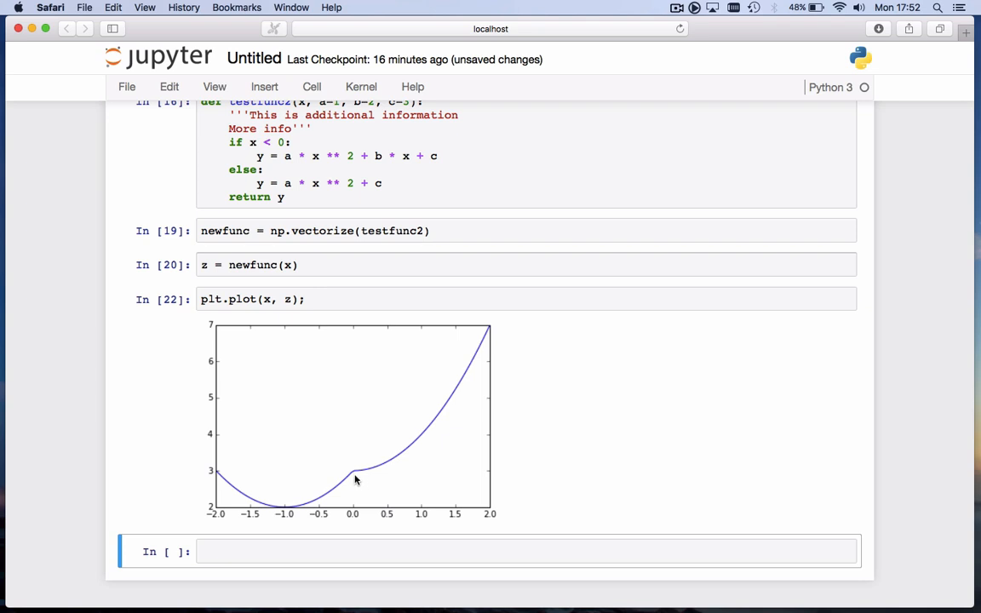
pyautogui.moveTo(514, 336)
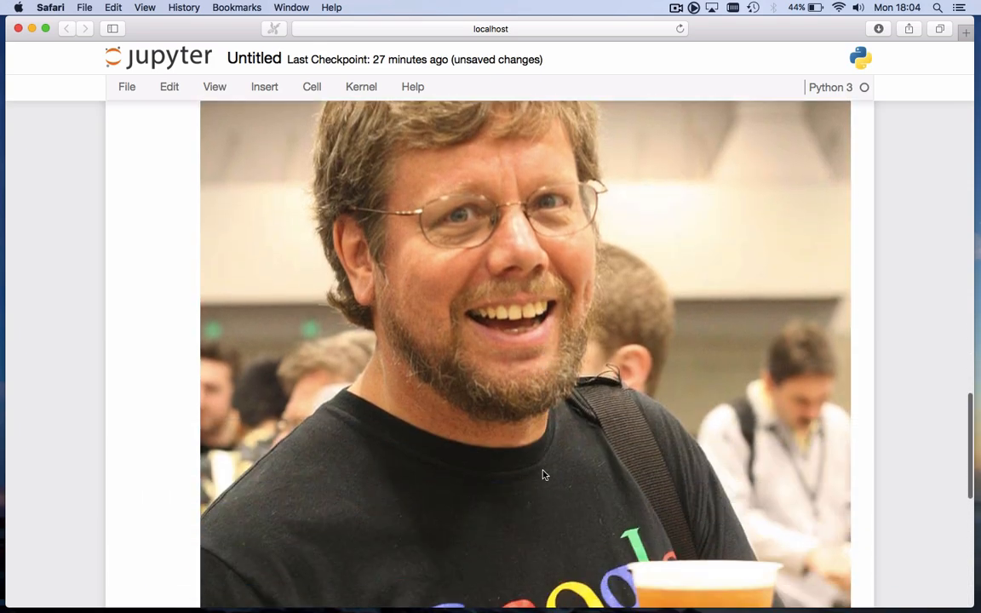
# Scroll past the photo and run print(text) to show the Van Rossum biography
pyautogui.scroll(-3)
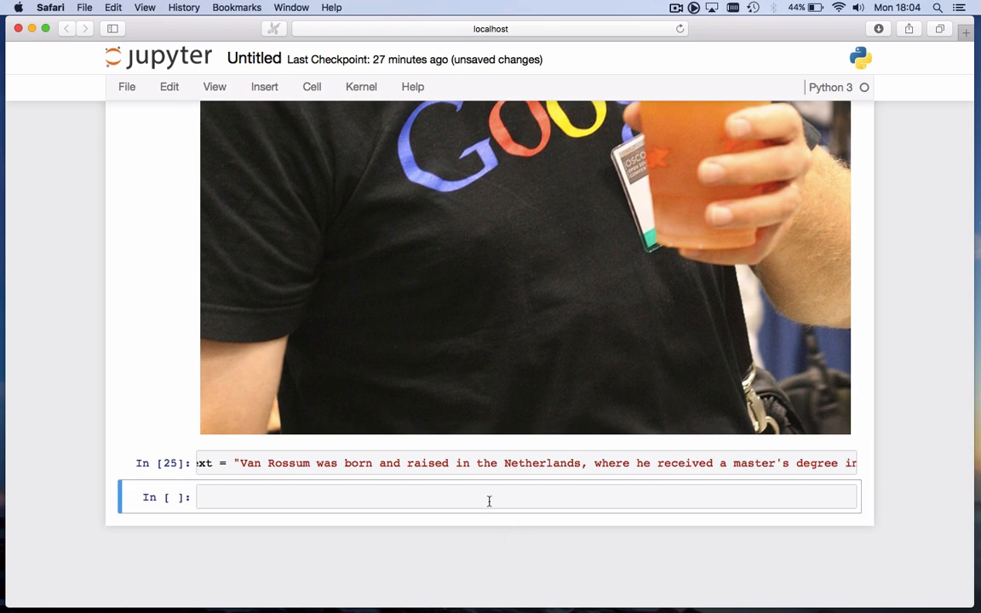
pyautogui.write('print(text')
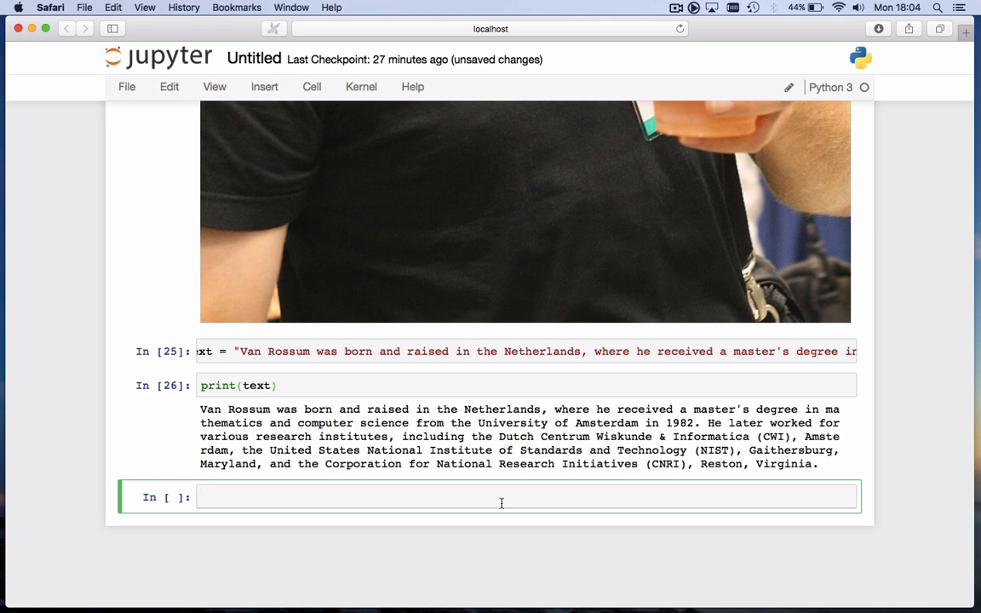
pyautogui.write('de')
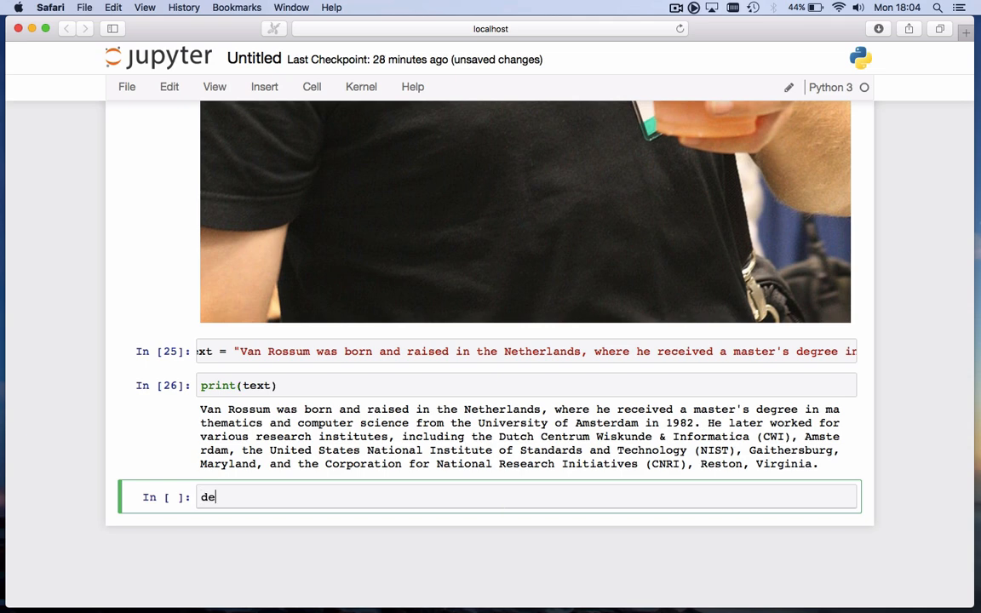
# Start def countletters(letter, text): and initialise count = 0
pyautogui.write('f')
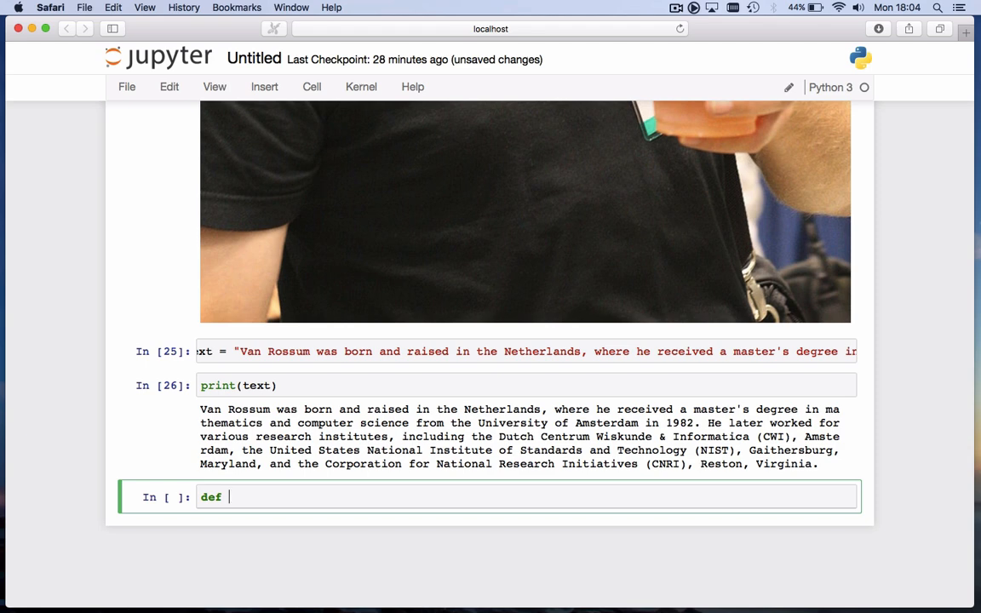
pyautogui.write('countlette')
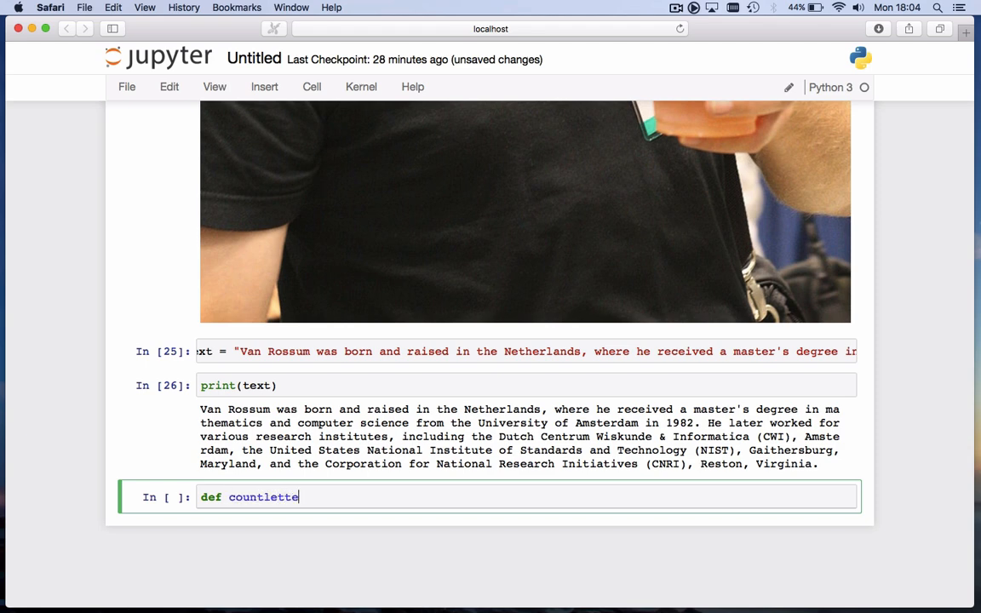
pyautogui.write('rs(letter')
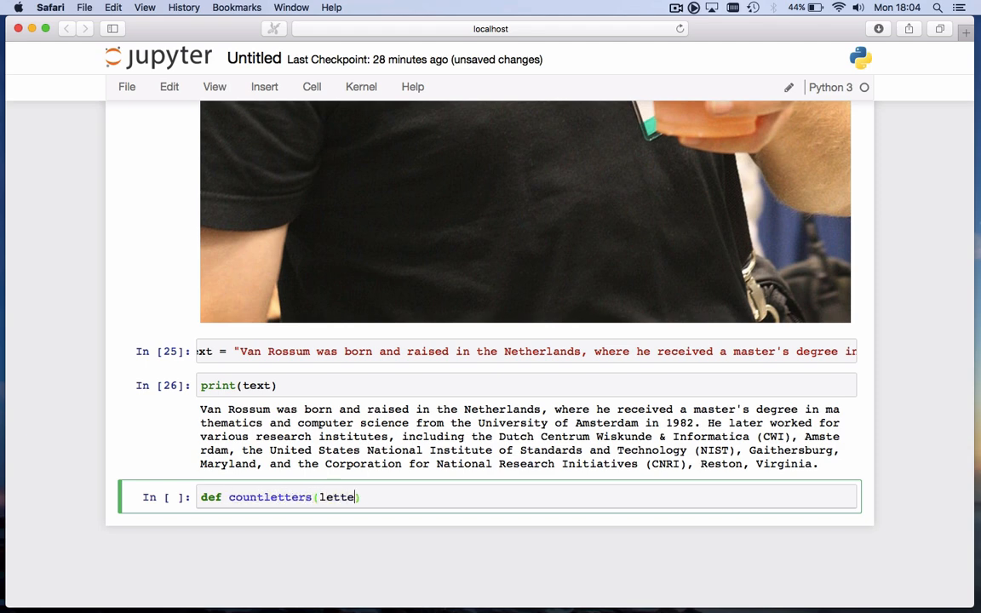
pyautogui.write('r):')
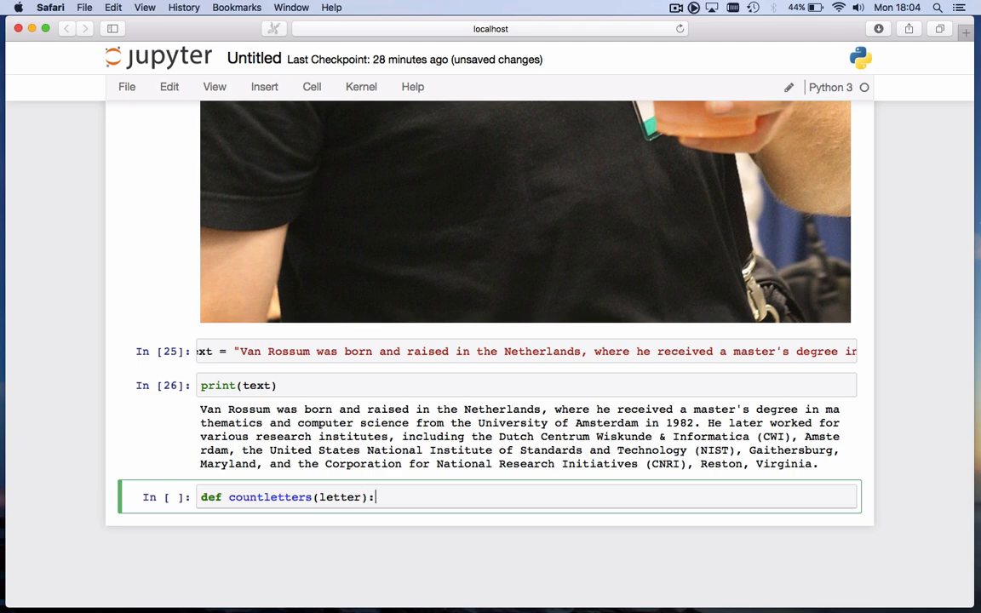
pyautogui.write(',')
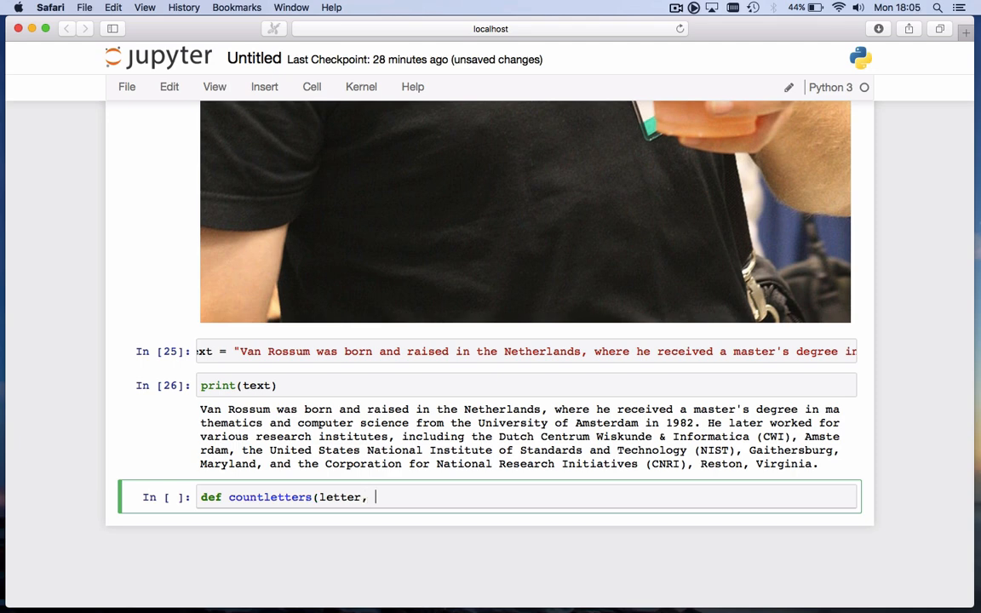
pyautogui.write('text):')
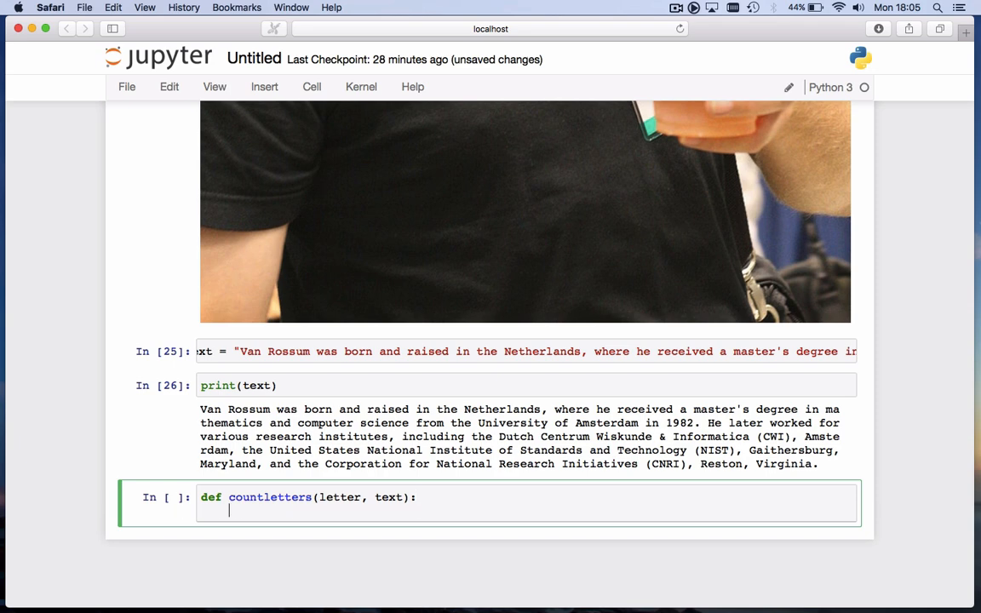
pyautogui.write('c')
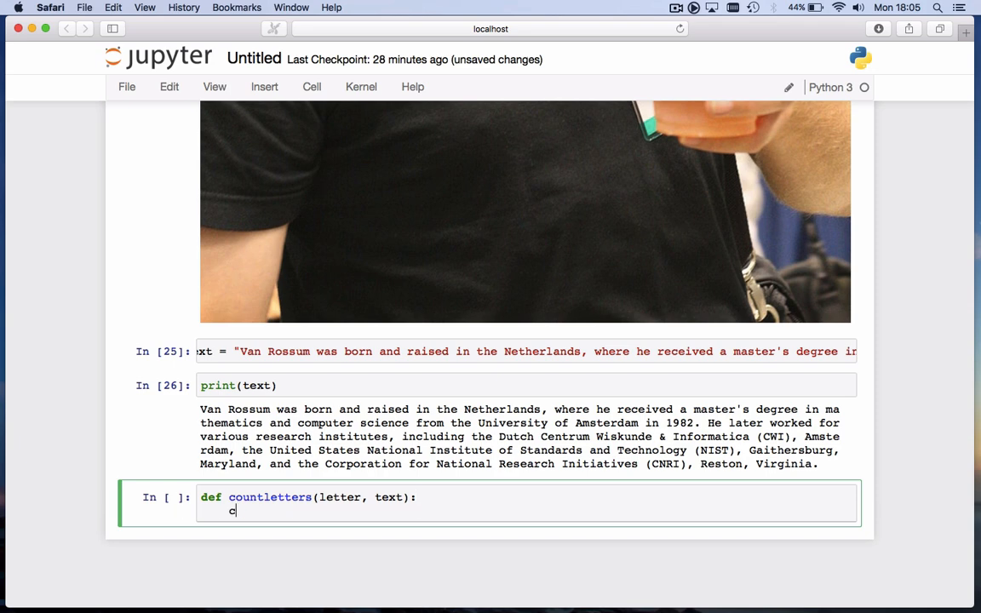
pyautogui.write('ount = 0')
pyautogui.write('for')
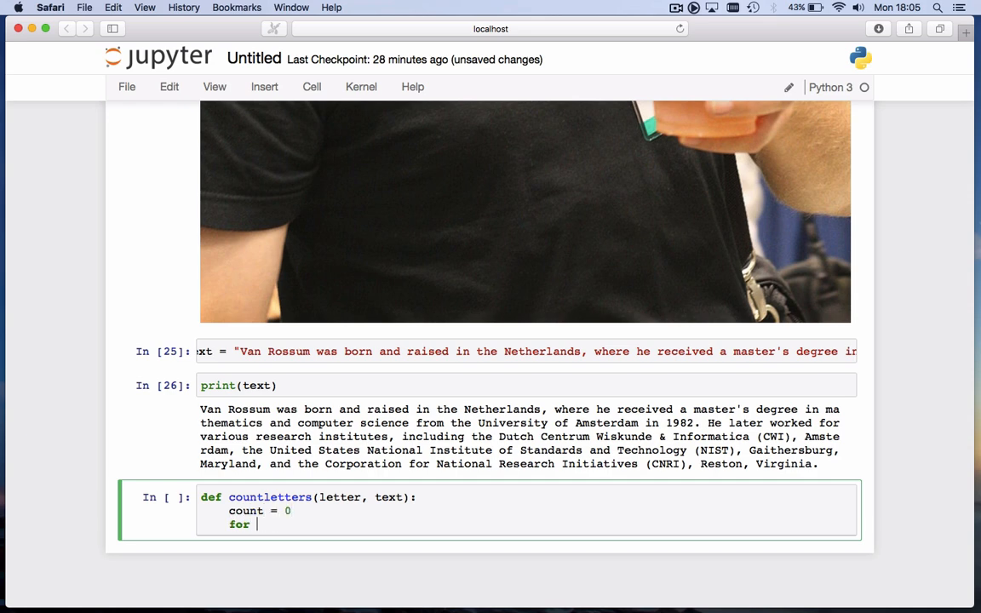
# Loop over text counting chars where a.lower() == letter.lower(), and return count
pyautogui.write('a')
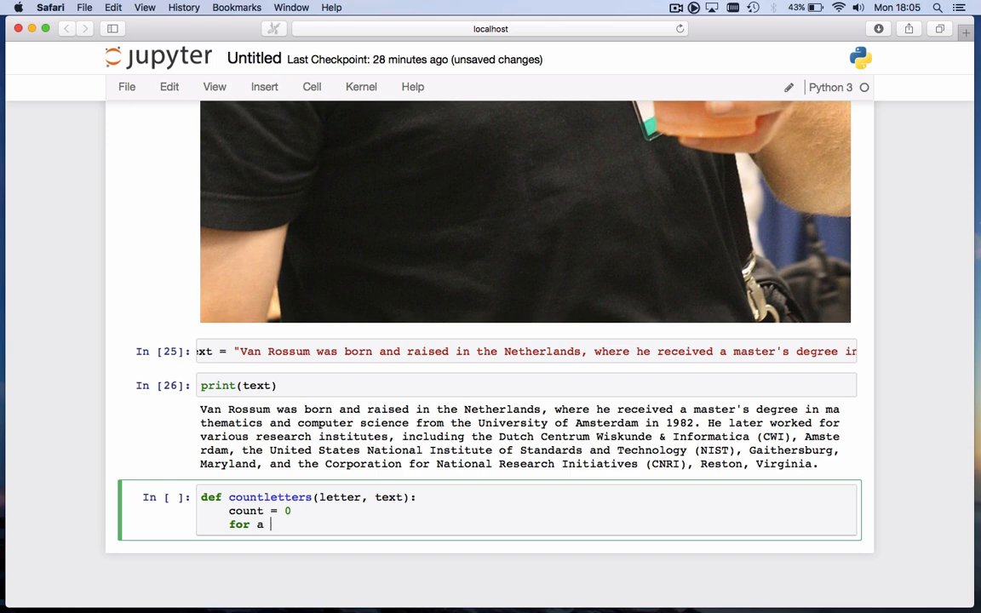
pyautogui.write('in text:')
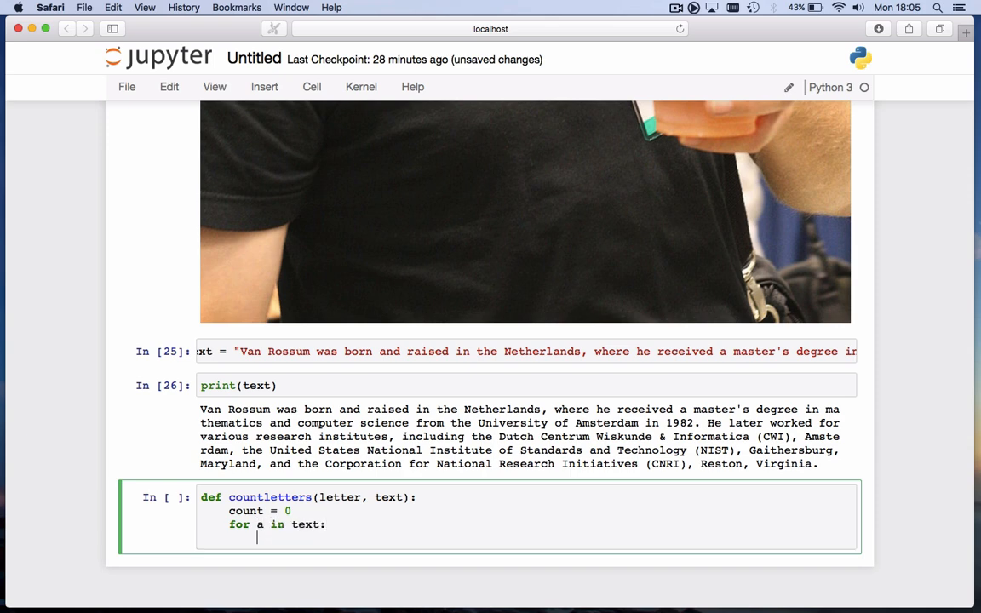
pyautogui.write('if a.lower')
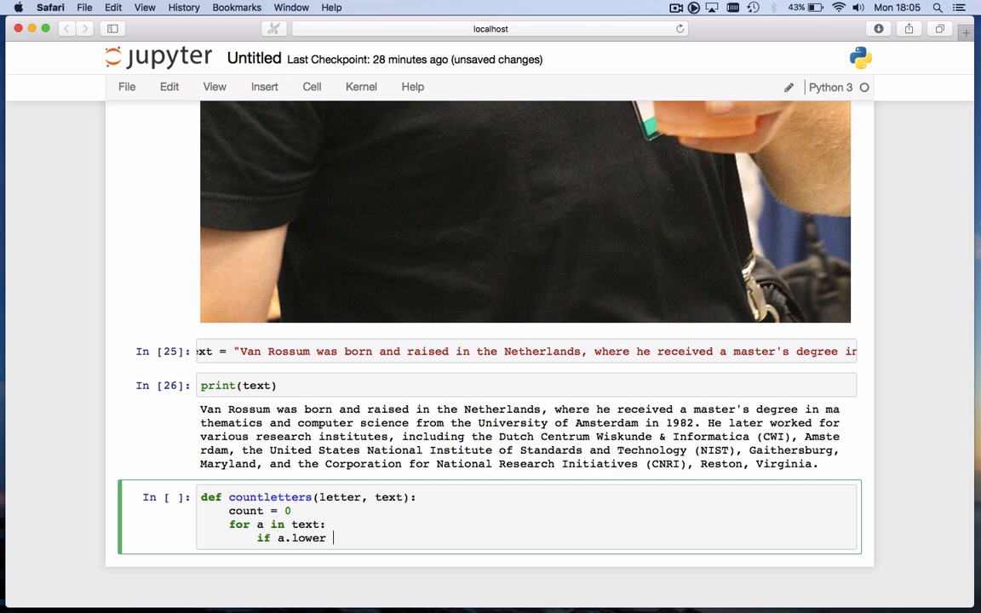
pyautogui.write('==')
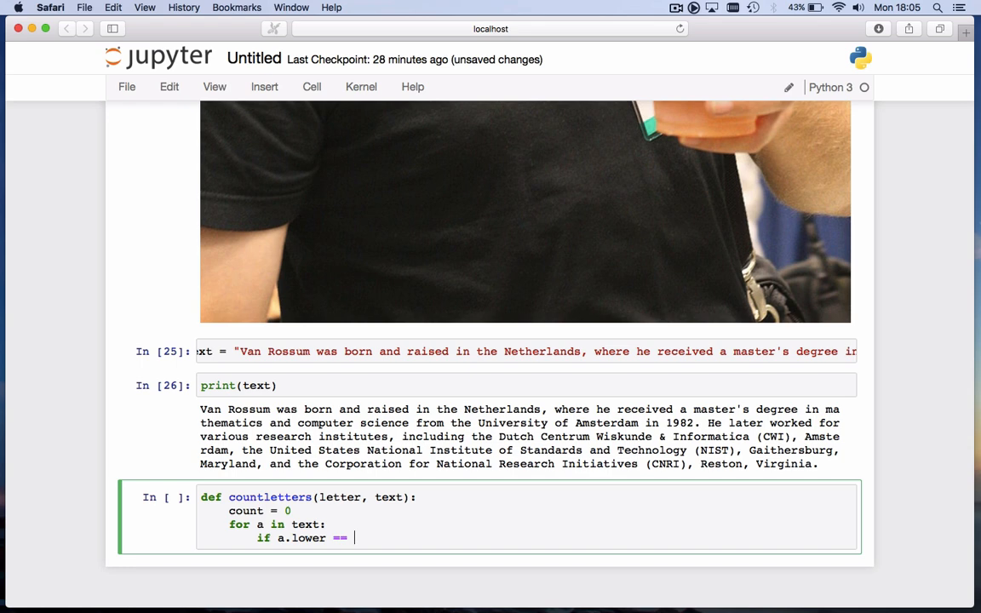
pyautogui.write('letter.l')
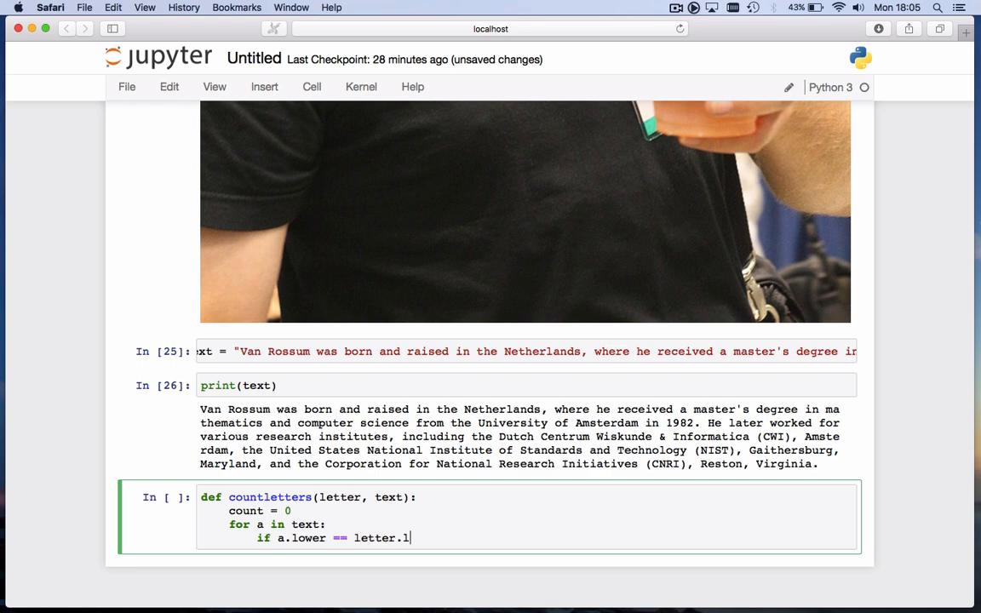
pyautogui.write('ower:')
pyautogui.write('count += 1')
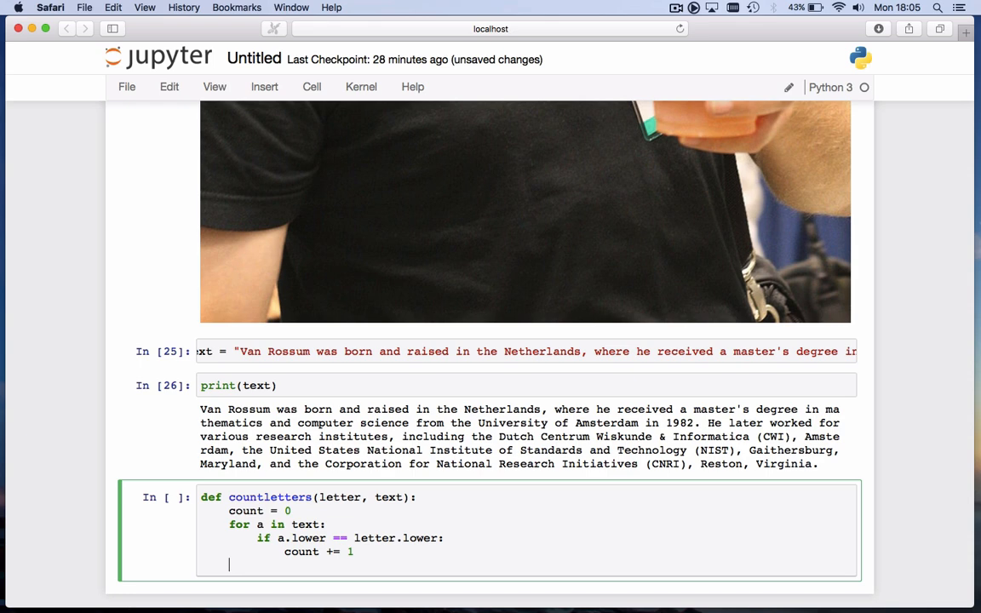
pyautogui.write('return count')
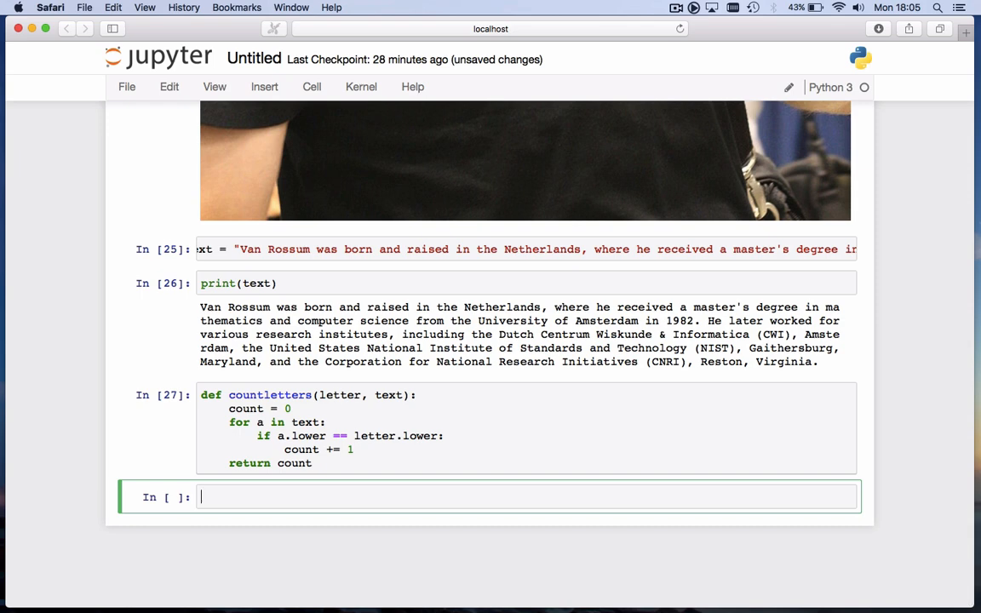
# Run countletters('a', text) on the biography, giving 33
pyautogui.write('coutn')
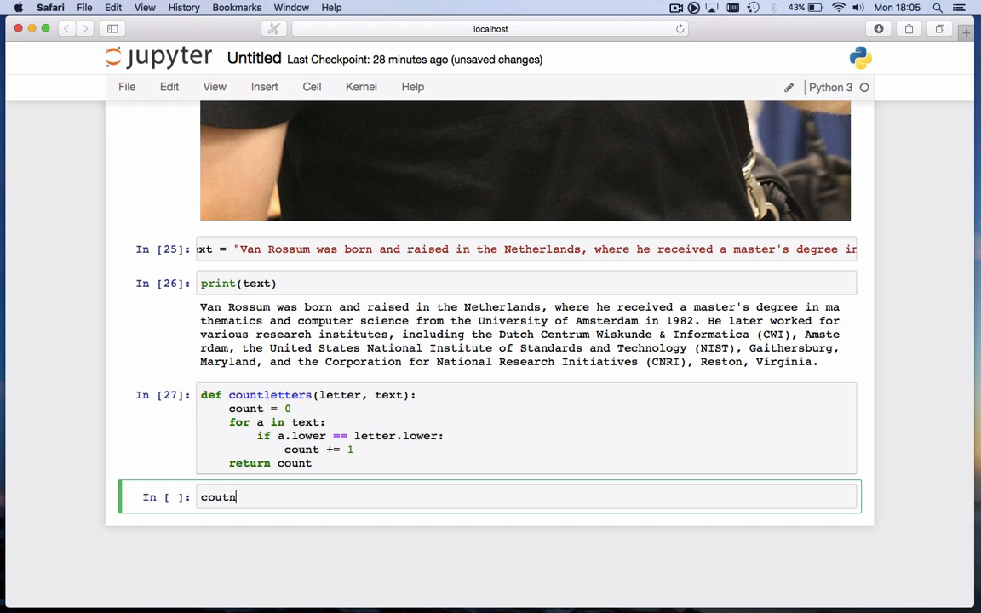
pyautogui.write('countlette')
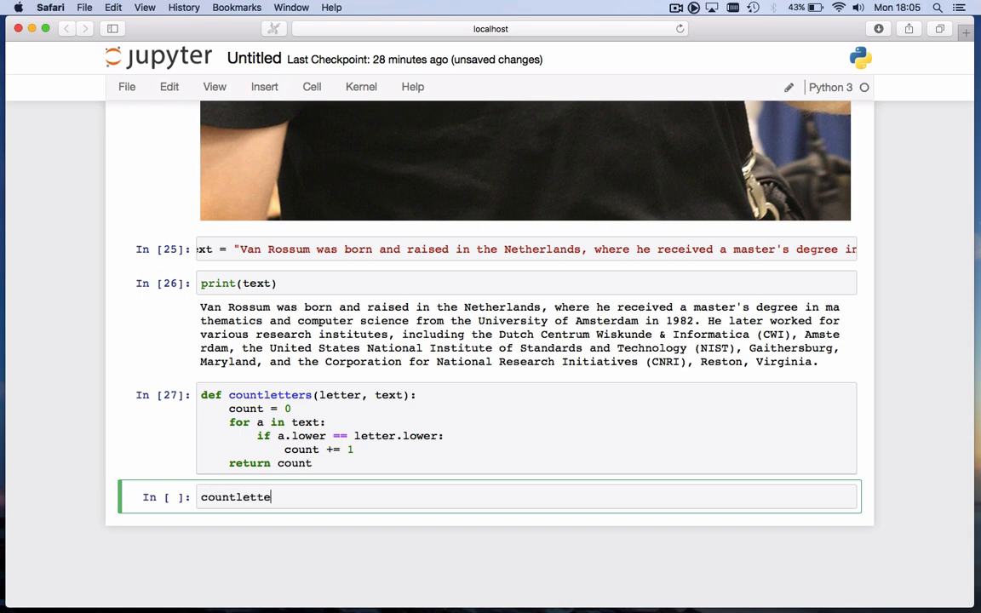
pyautogui.write("rs('')")
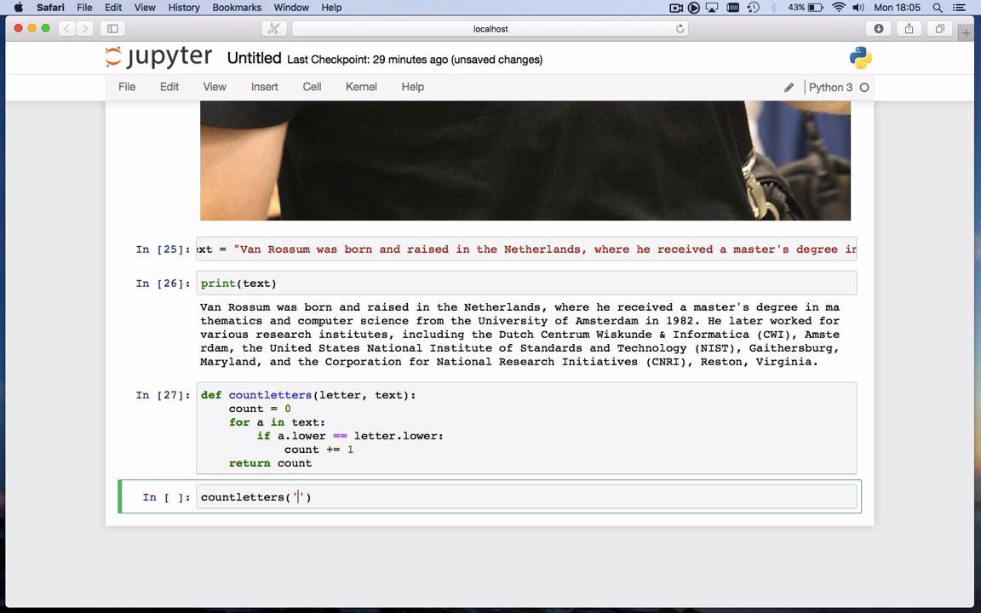
pyautogui.write("a',")
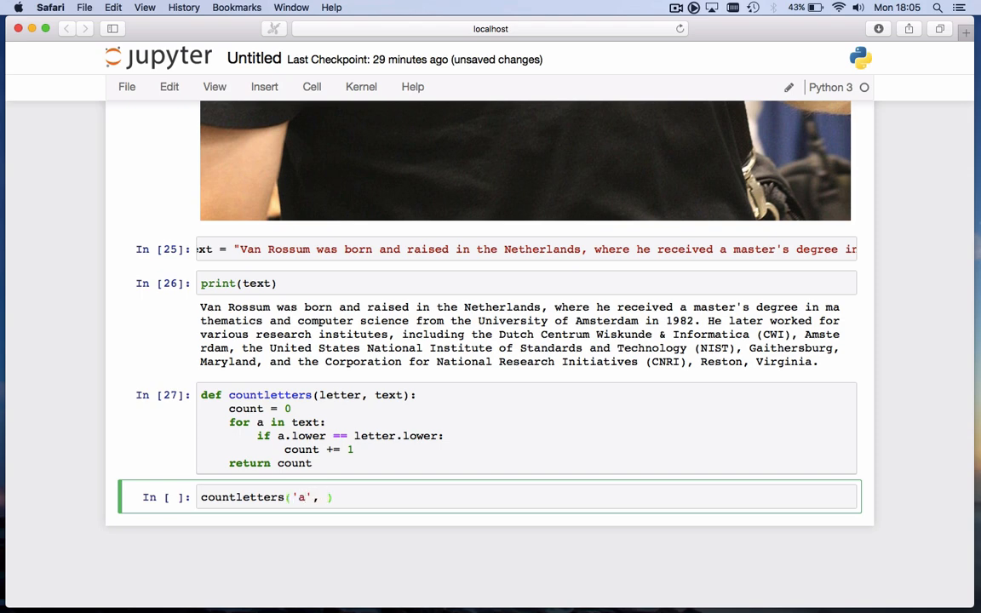
pyautogui.write('text')
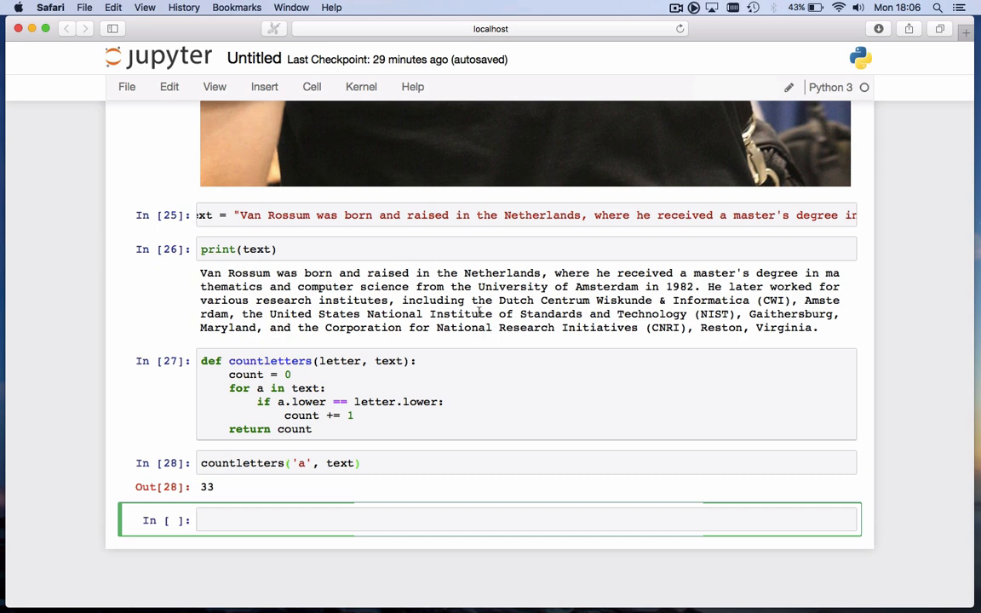
pyautogui.moveTo(692, 287)
pyautogui.write('2')
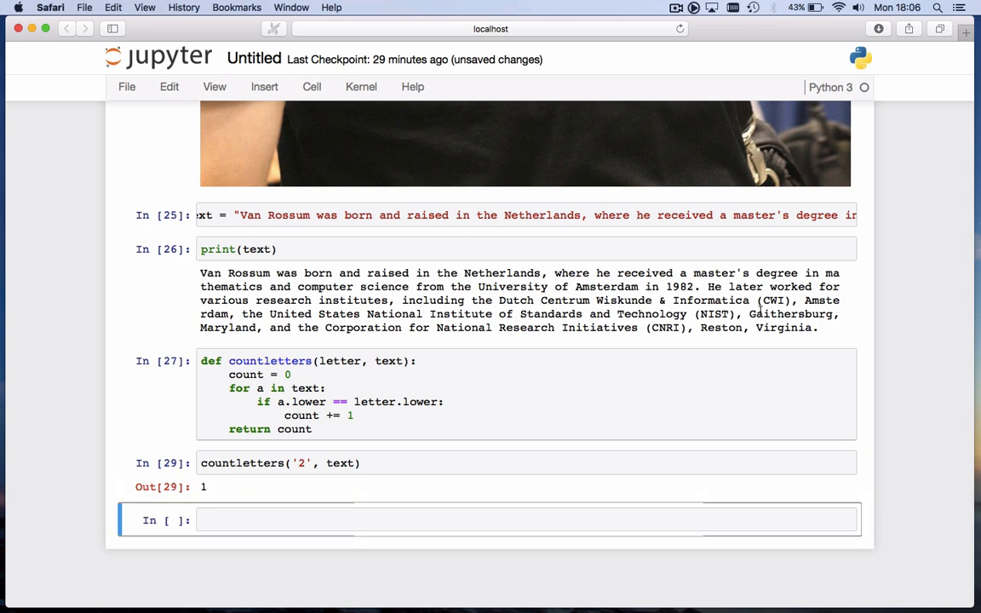
pyautogui.moveTo(758, 311)
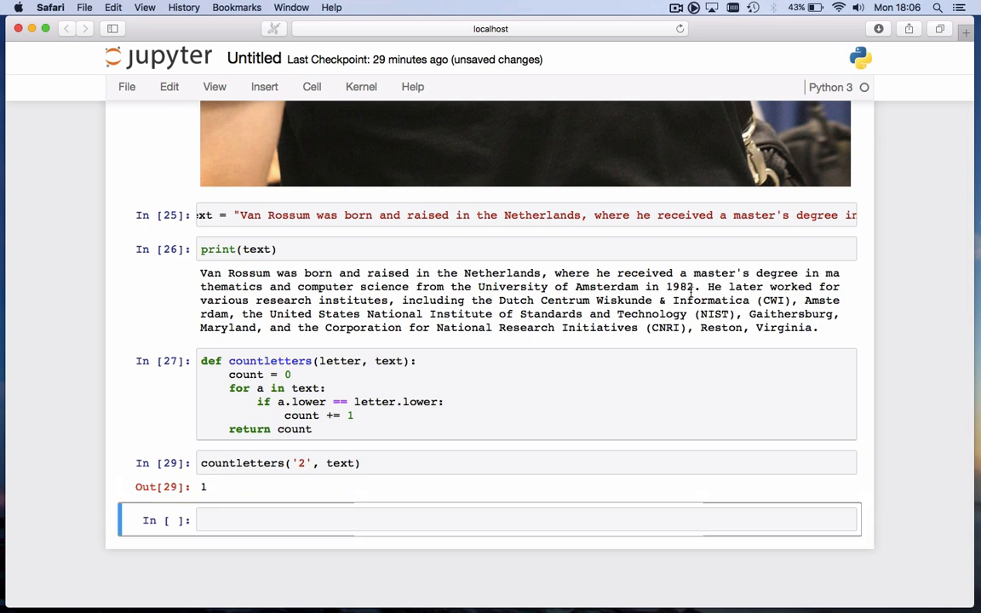
pyautogui.moveTo(525, 485)
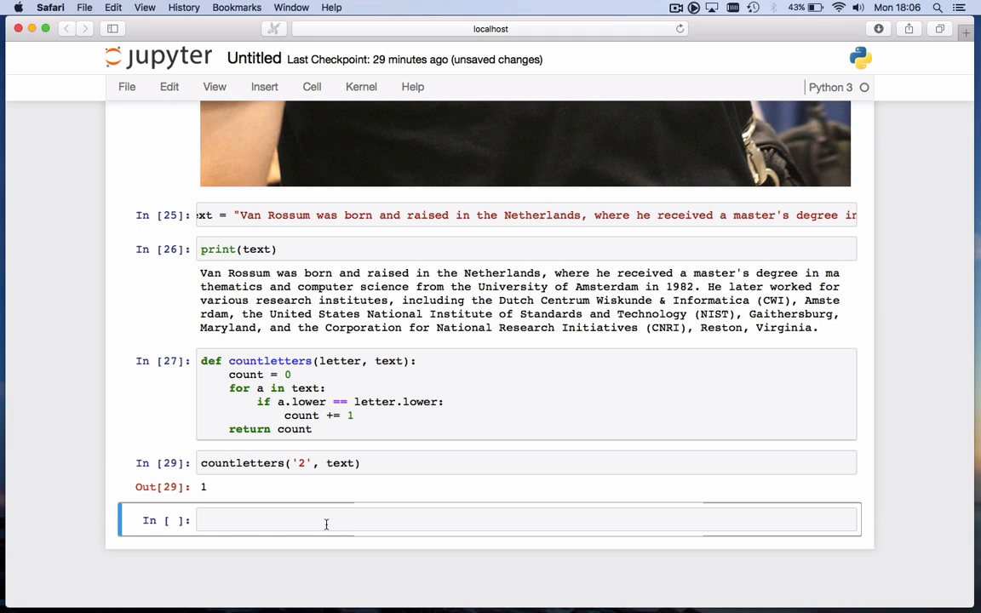
# Define alphabet = 'abcdefghijklmnopqrstuvwxyz' and a for letter in alphabet loop
pyautogui.click(340, 520)
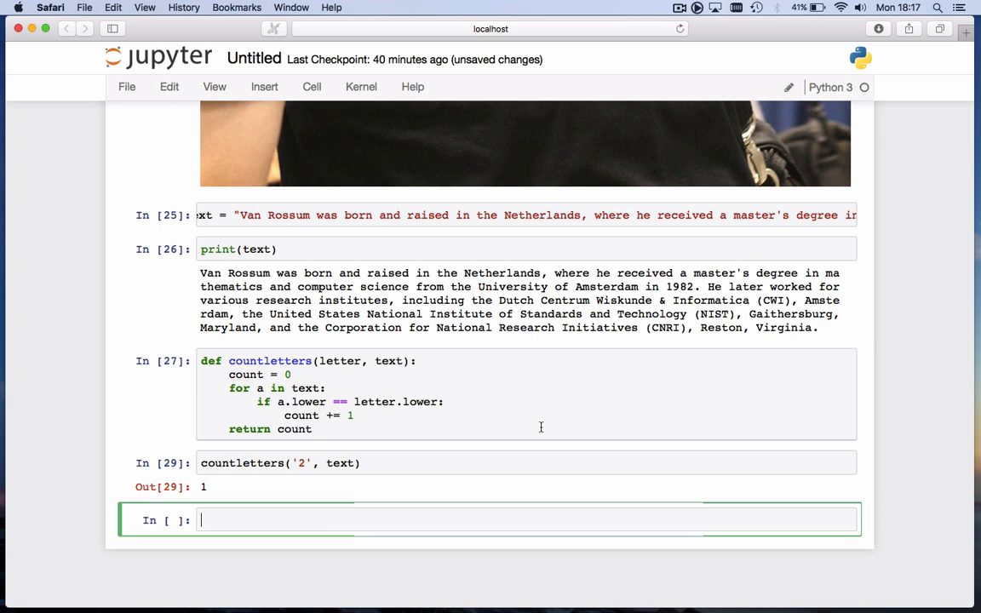
pyautogui.write("alphabet = 'abcdefghijklmnopqrstuvwxyz'")
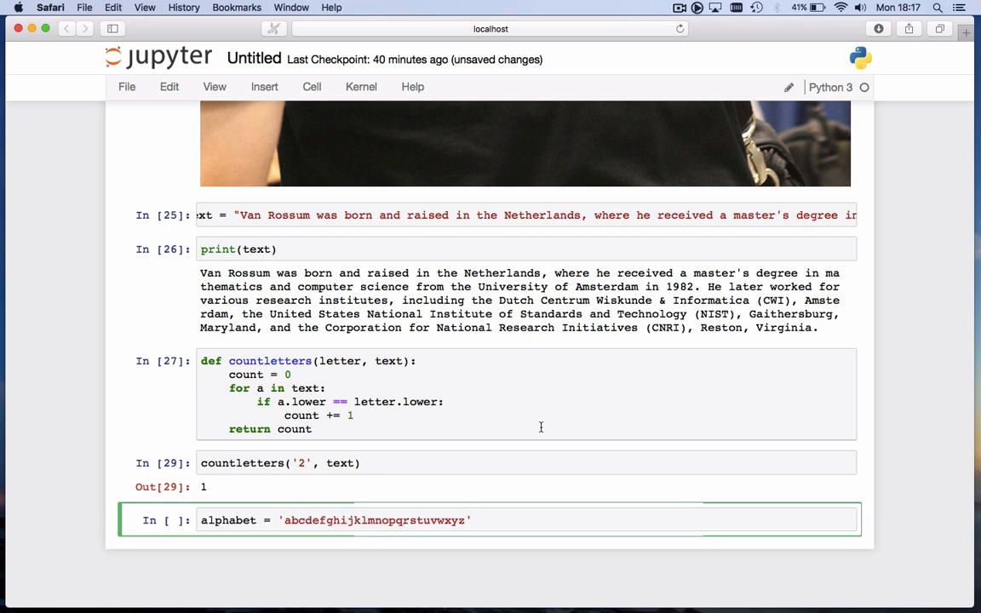
pyautogui.press('enter')
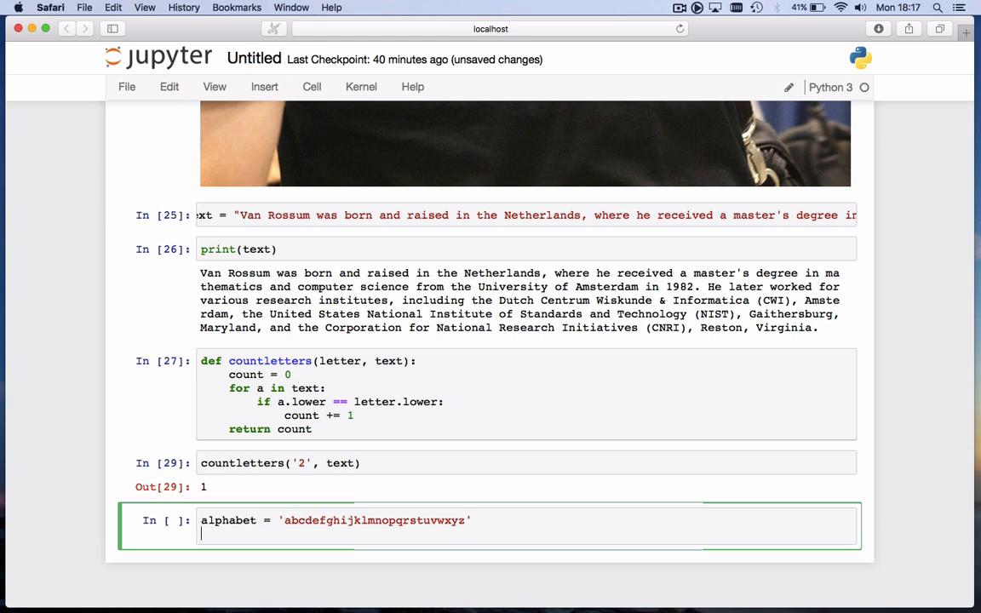
pyautogui.write('for le')
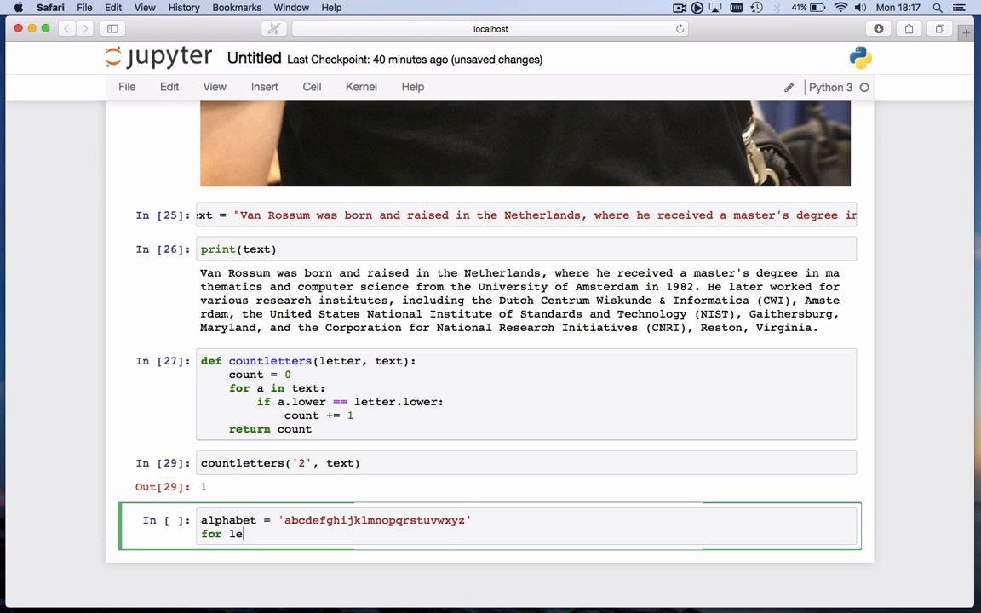
pyautogui.write('tter in alphabet')
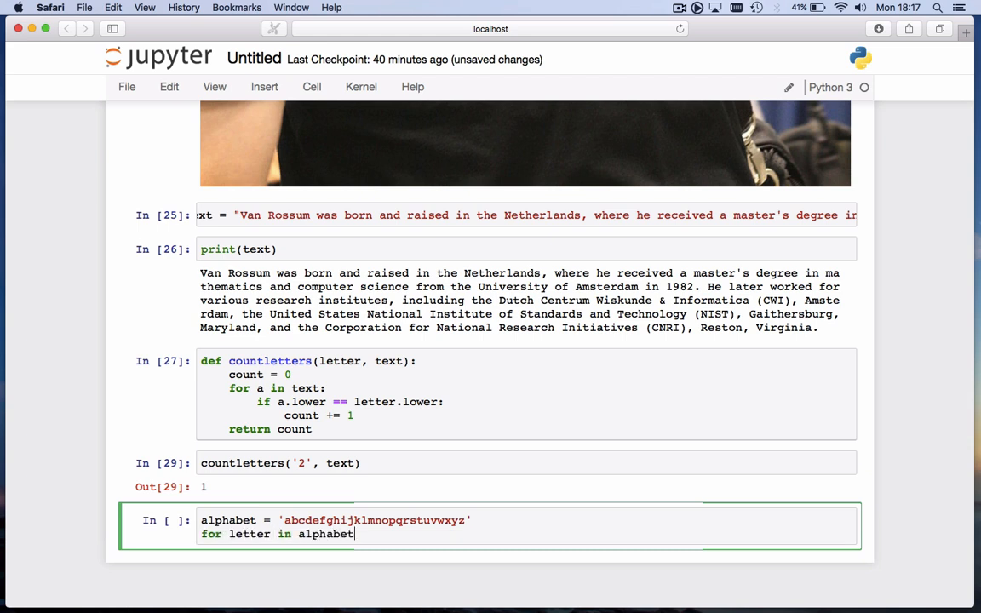
pyautogui.press('Return')
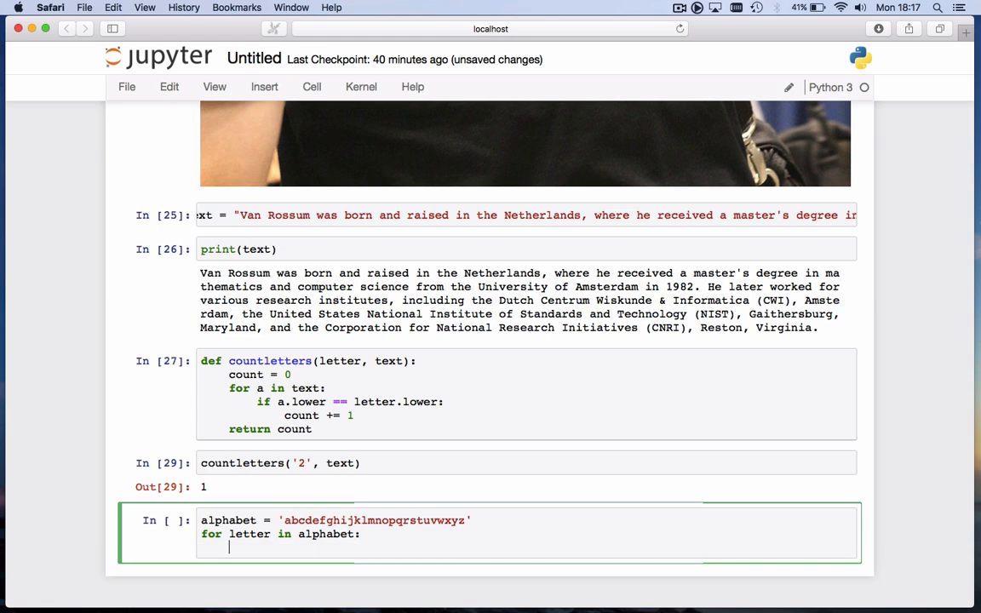
# Inside the loop, print 'the letter', letter, 'appears', countletters(letter, text), 'times'
pyautogui.write("print 't'")
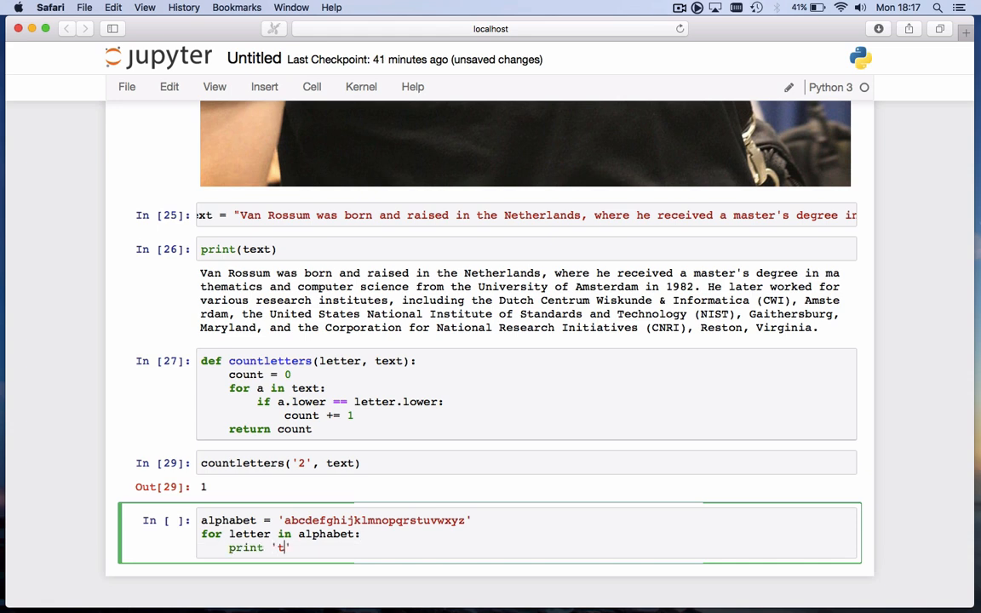
pyautogui.write('he l')
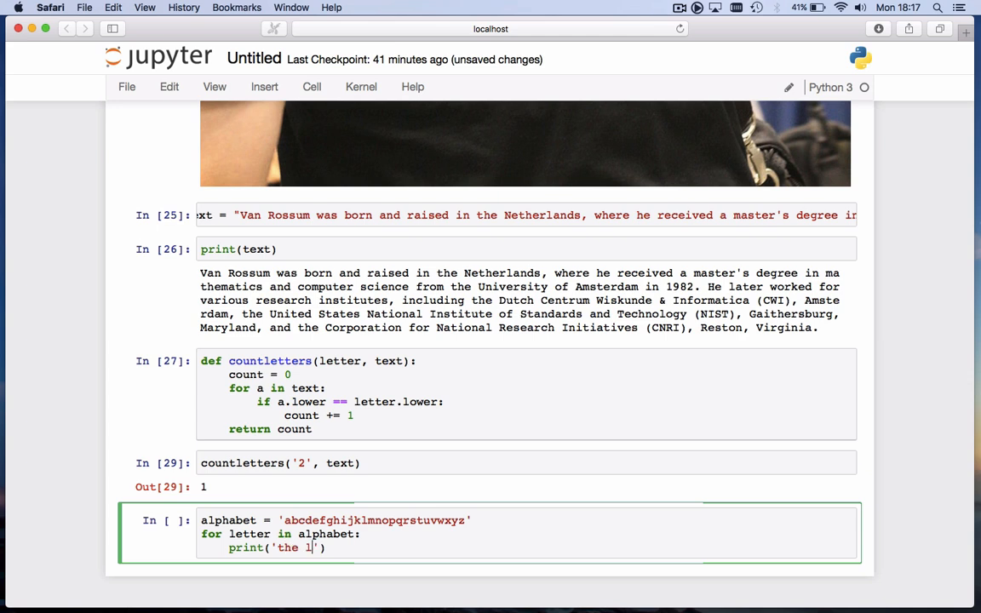
pyautogui.write('etter')
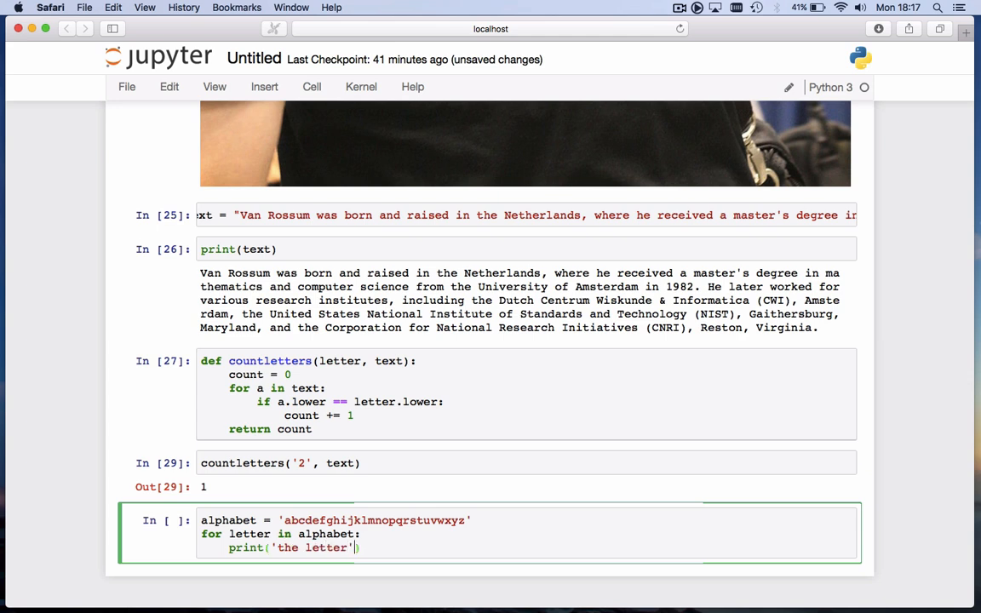
pyautogui.write(", letter'")
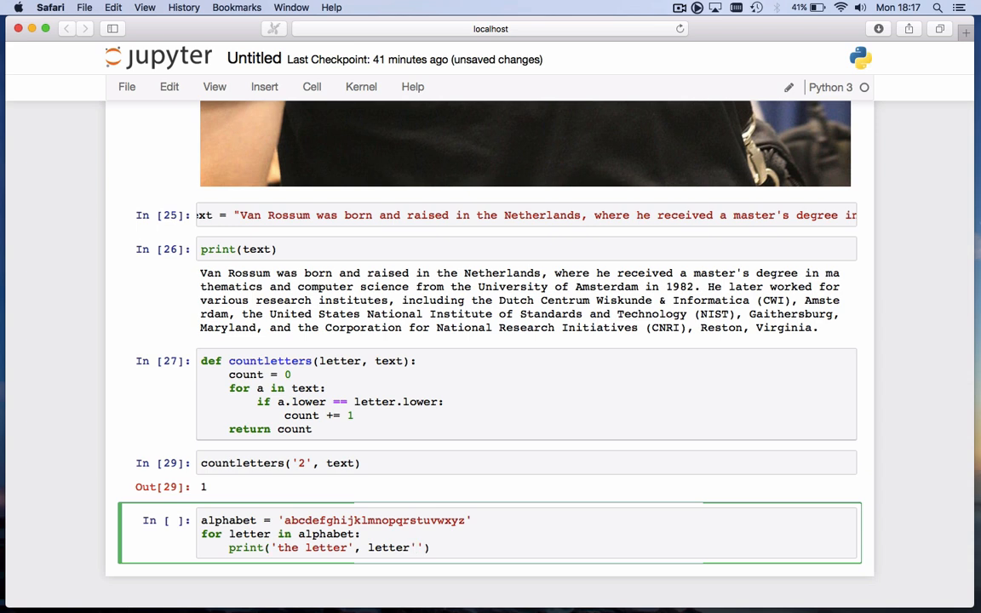
pyautogui.write('appears')
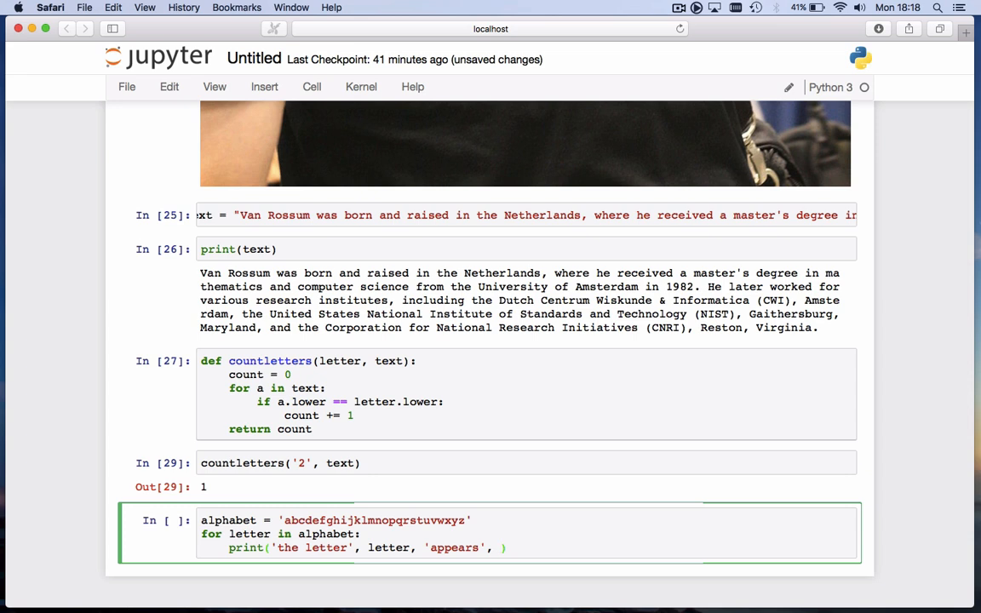
pyautogui.write('countletters(')
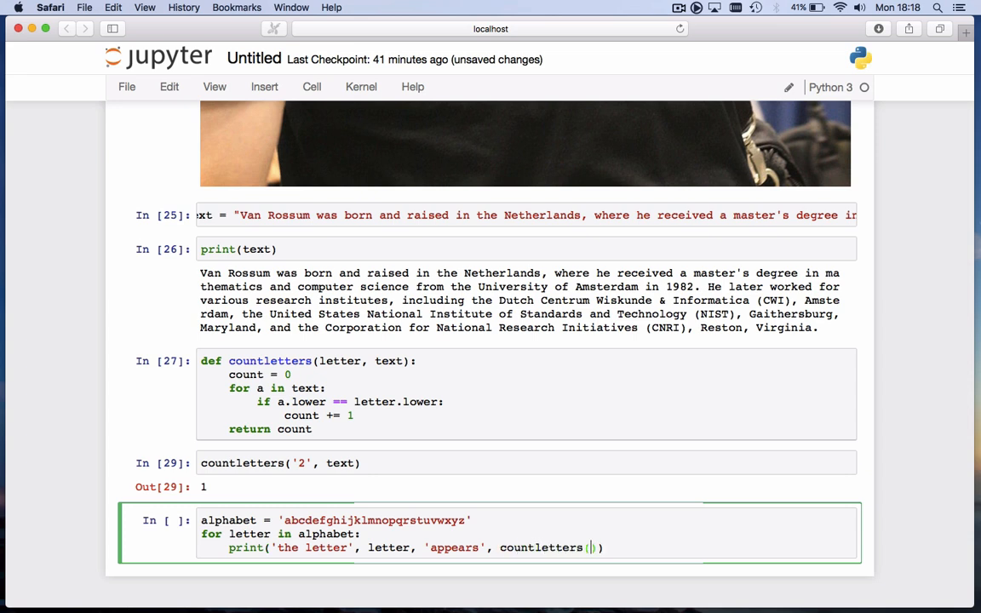
pyautogui.write('letter, text')
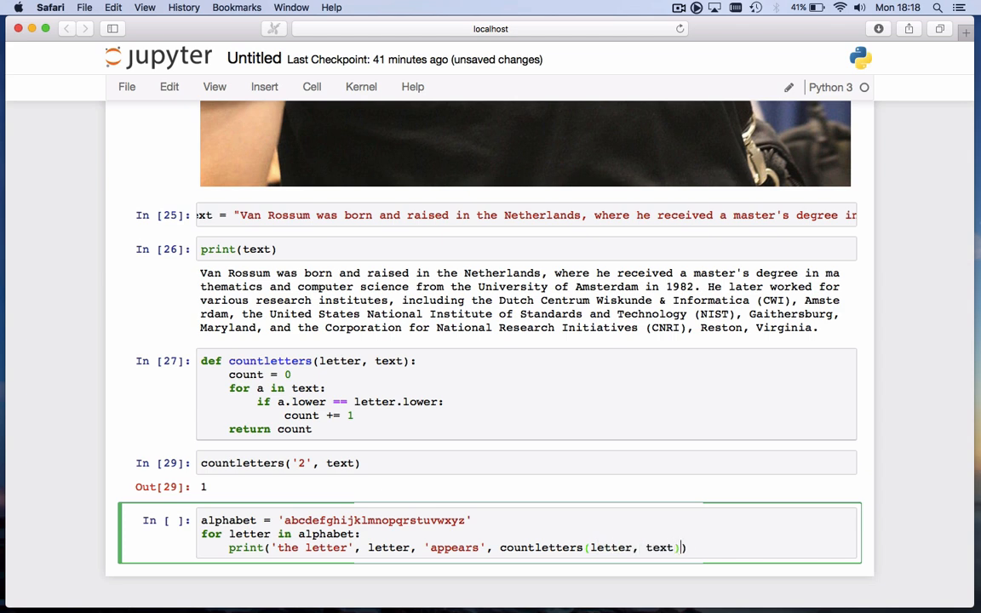
pyautogui.write(", ''")
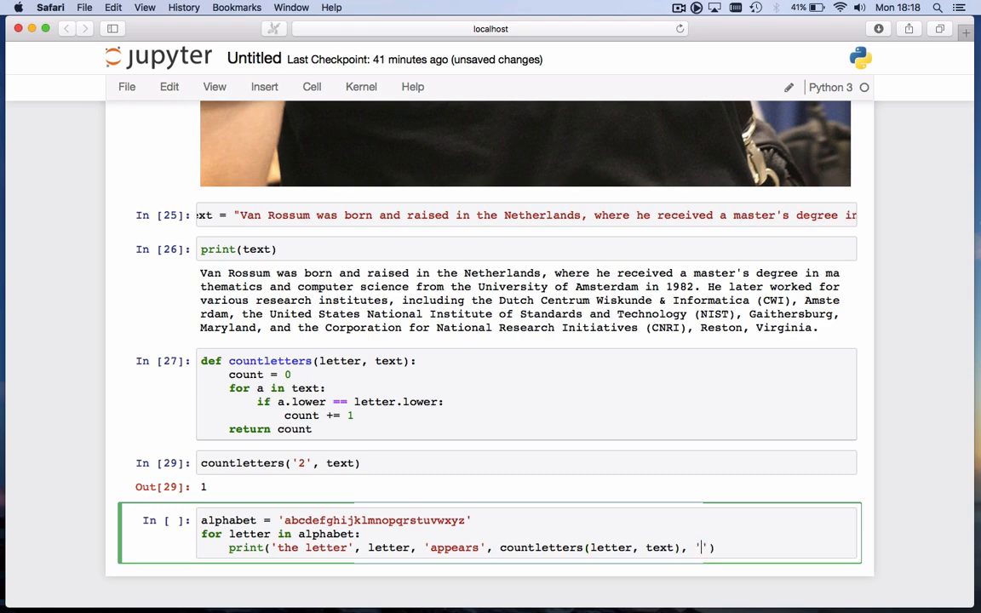
pyautogui.write('times')
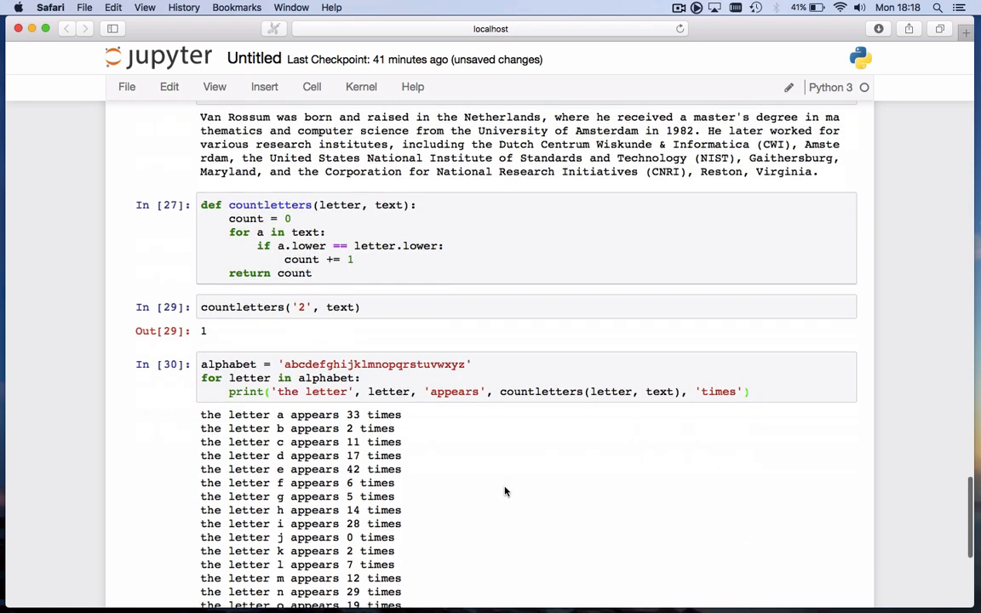
# Scroll through the letter counts down to z appearing 0 times
pyautogui.scroll(-3)
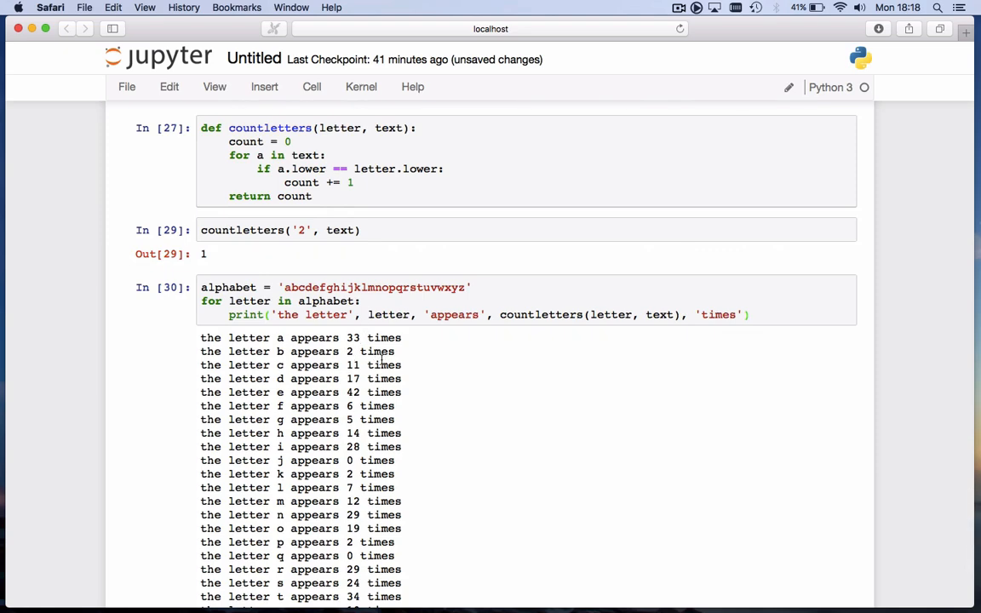
pyautogui.scroll(-3)
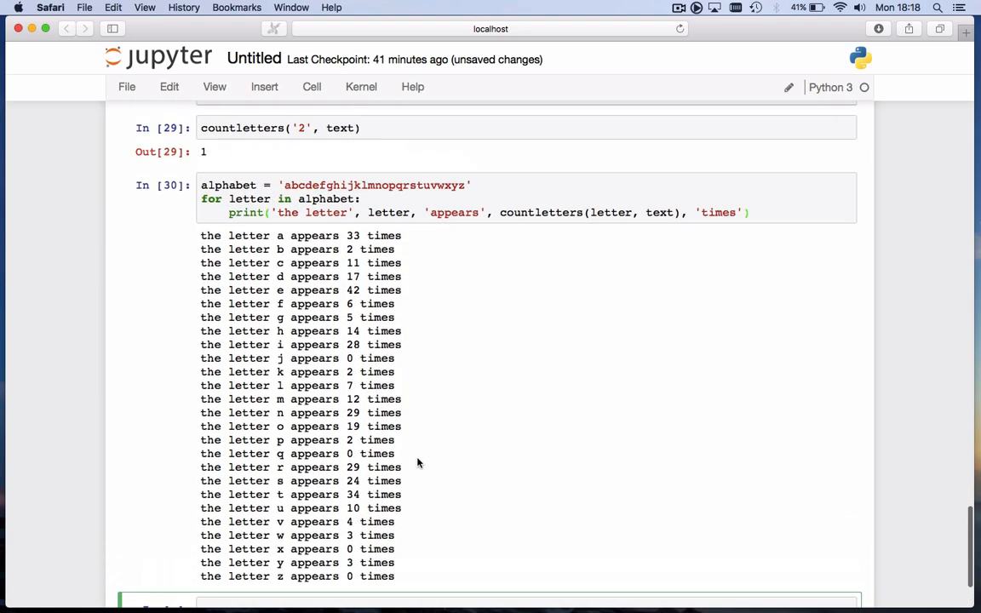
pyautogui.scroll(-3)
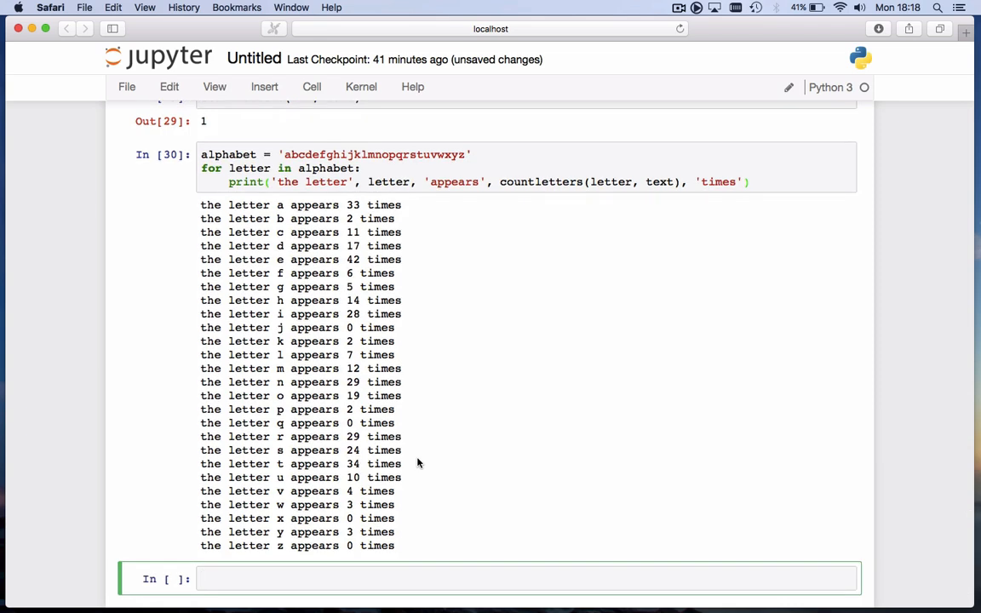